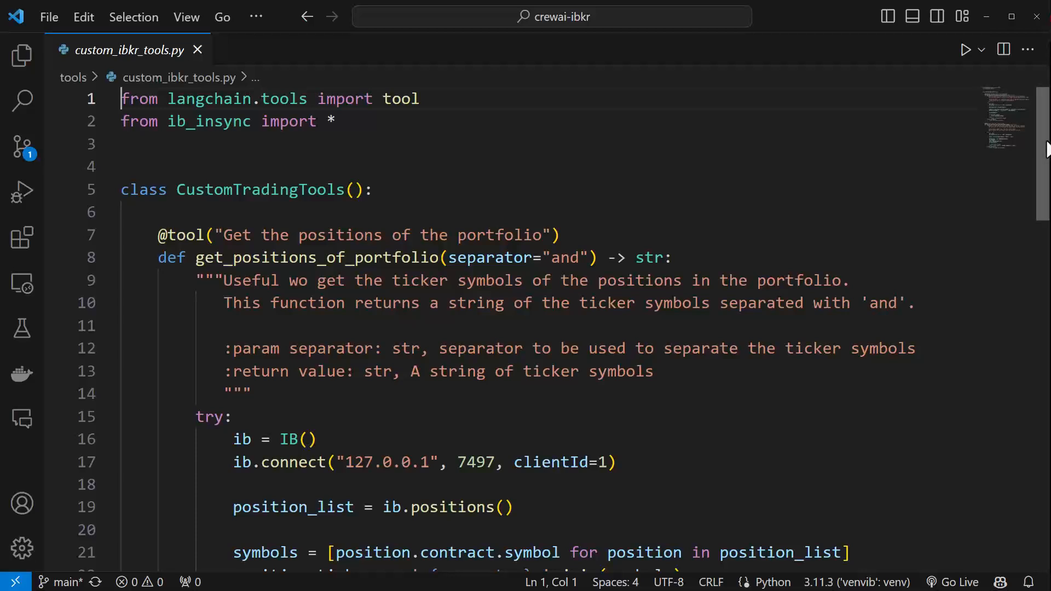
Scroll through custom_ibkr_tools.py and custom_tools.py to review the trading and Obsidian note tools.
scroll("down", 3)
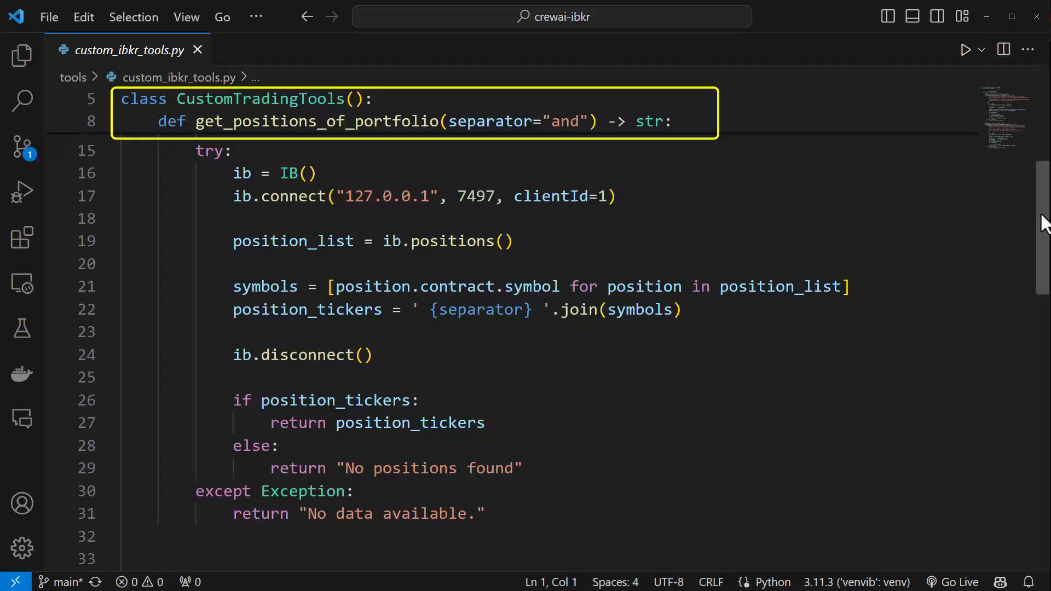
scroll("down", 3)
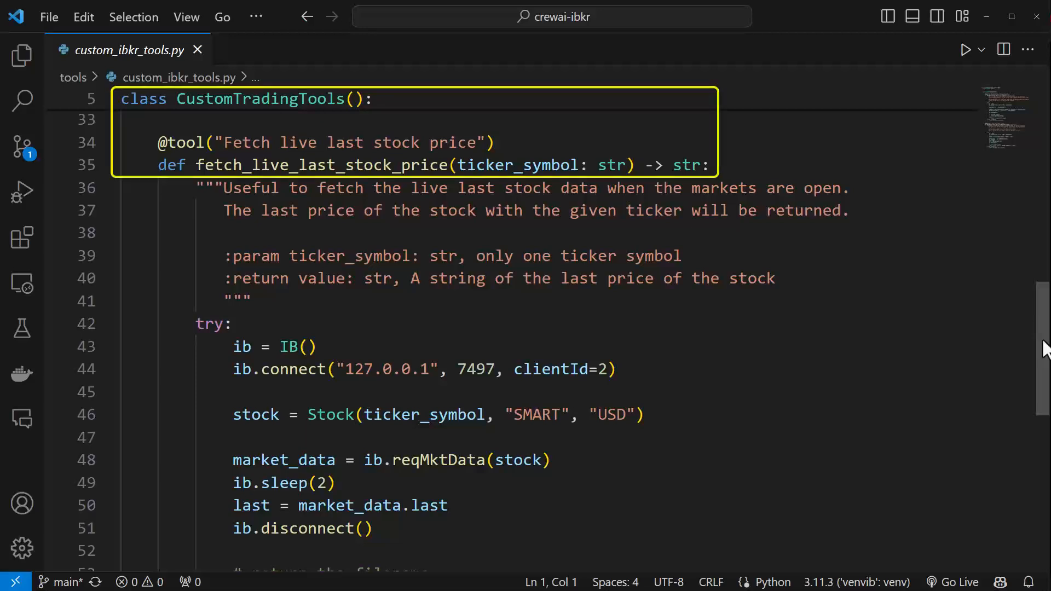
scroll("down", 3)
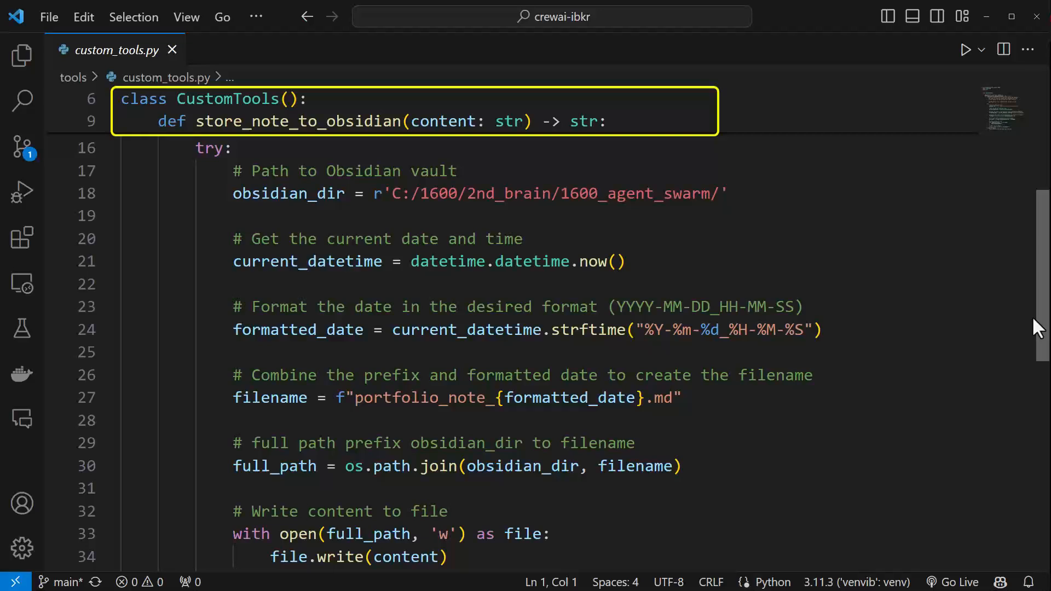
scroll("down", 3)
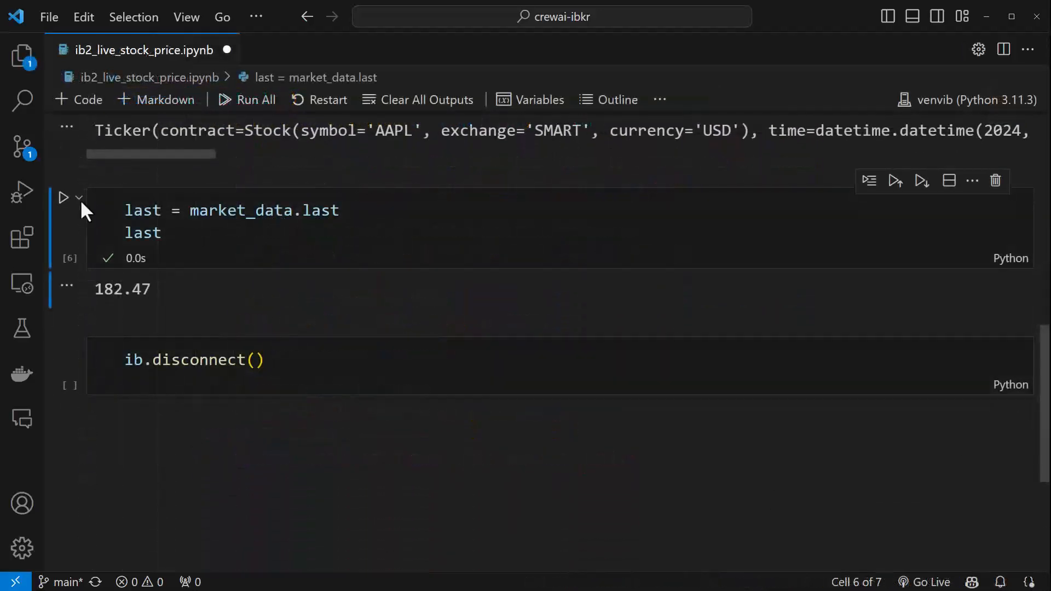
Switch from the notebook to the Obsidian portfolio note listing AAPL and TSLA prices.
left_click(63, 197)
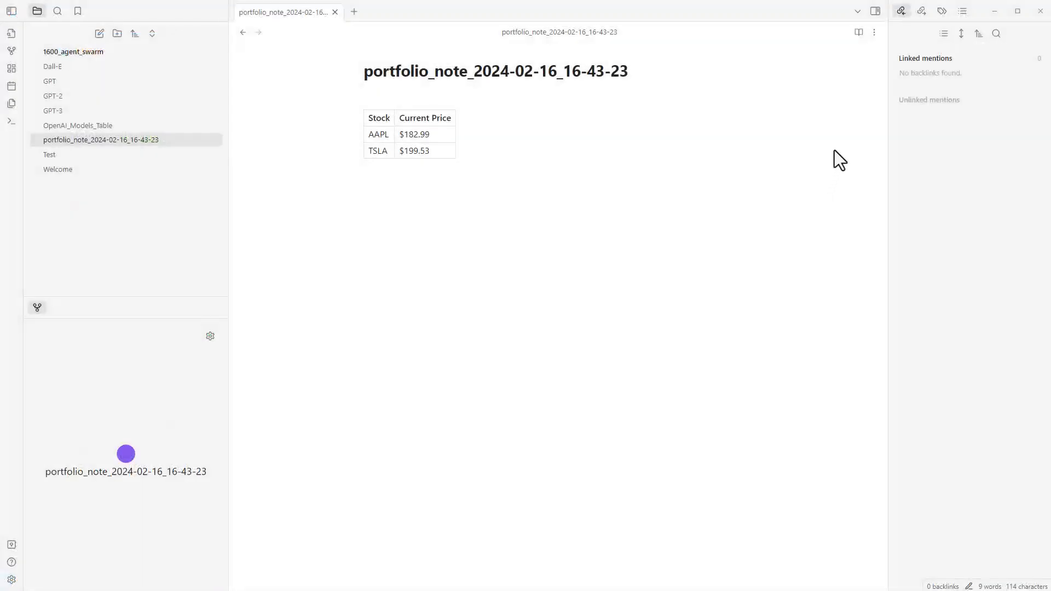
Show the note's price table as raw markdown via Source mode, then return it to rendered view.
left_click(873, 31)
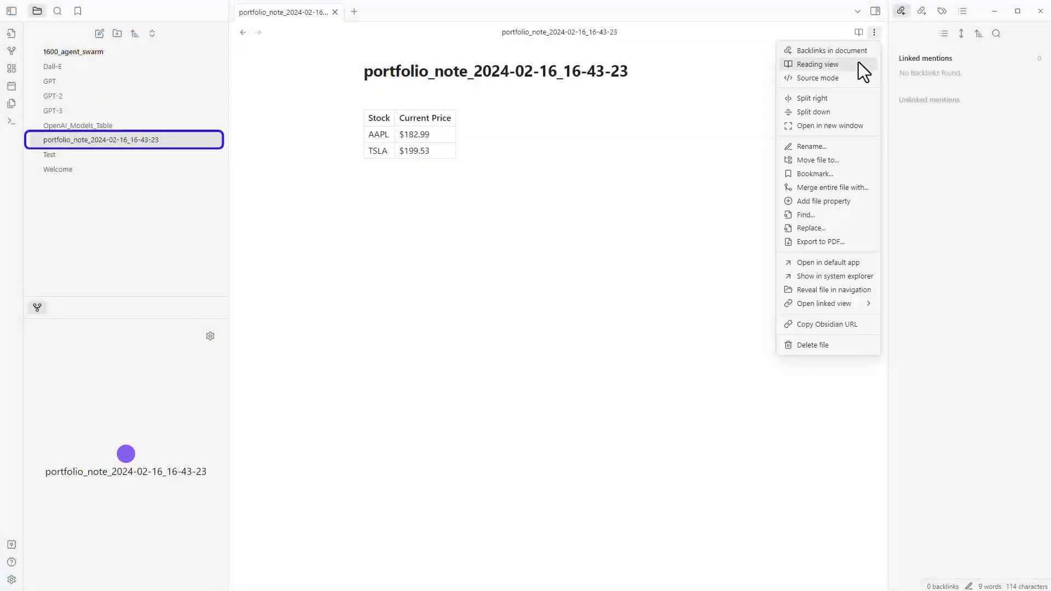
left_click(816, 77)
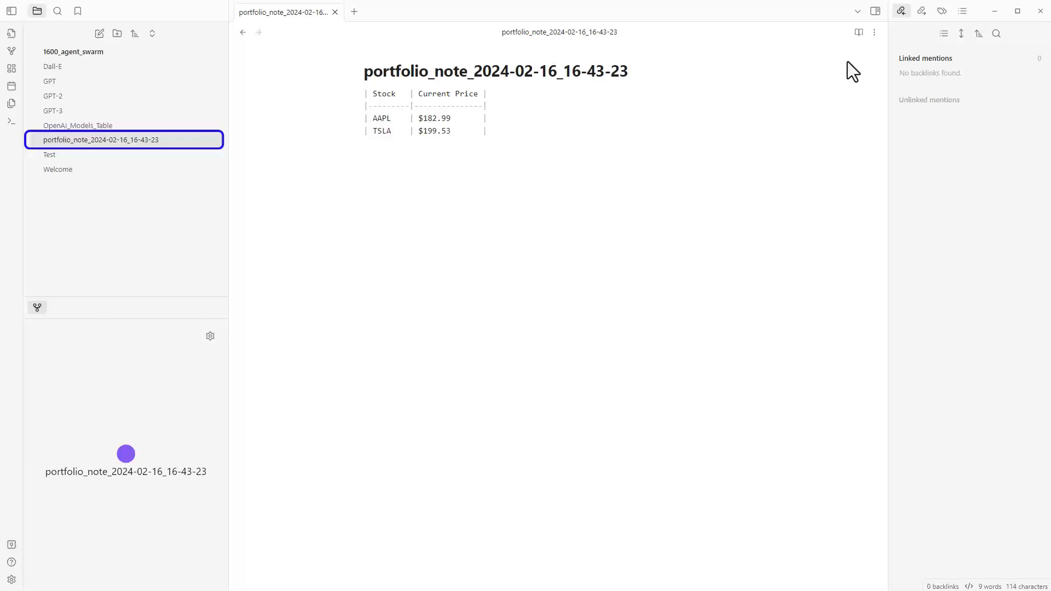
left_click(874, 32)
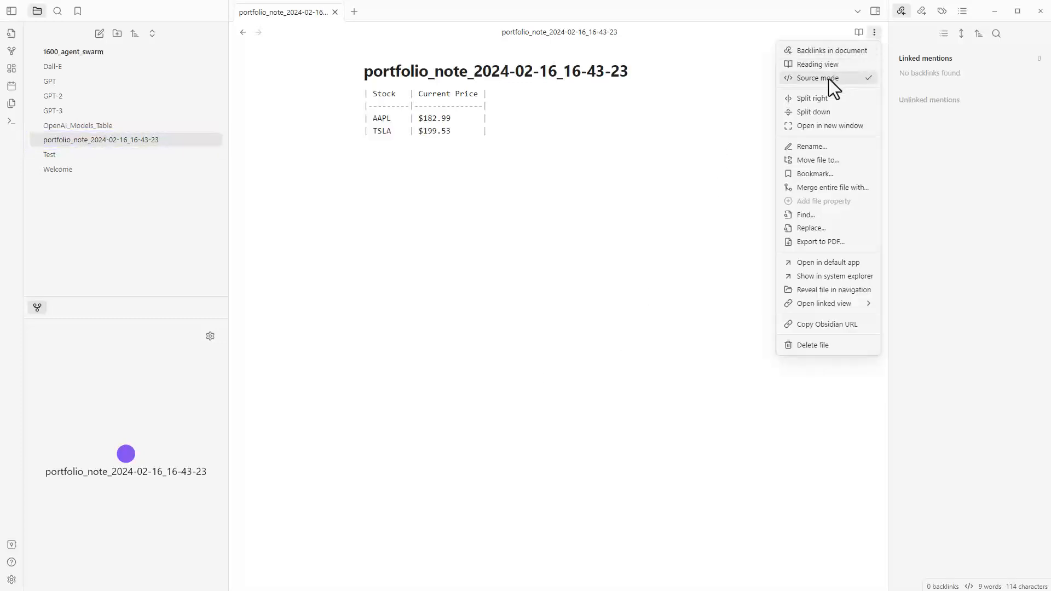
left_click(817, 63)
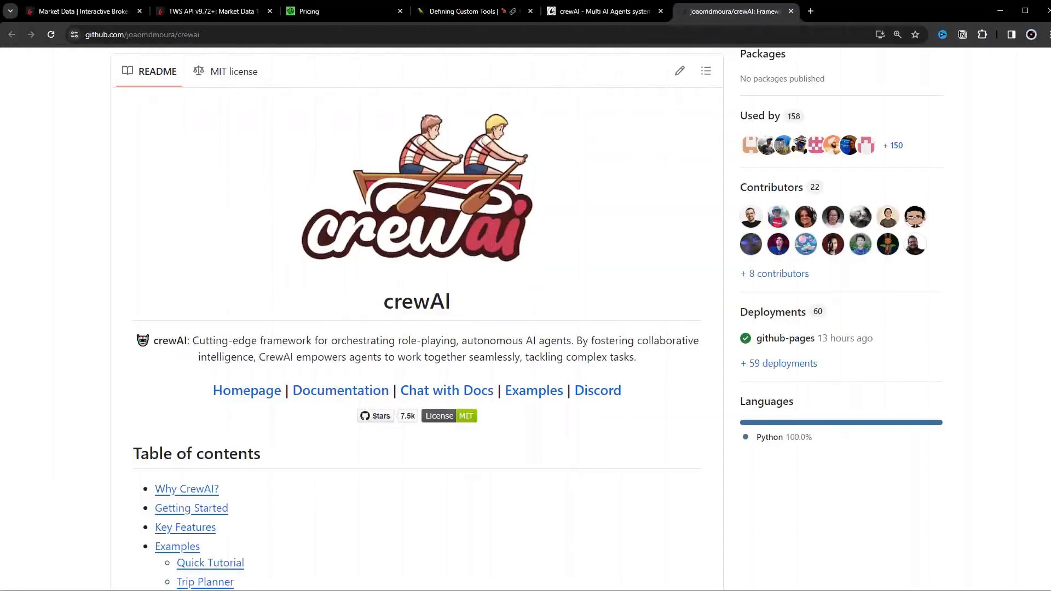
Scroll the crewAI README down to the Crew diagram, then bring up the crewai-ibkr repository.
scroll("down", 3)
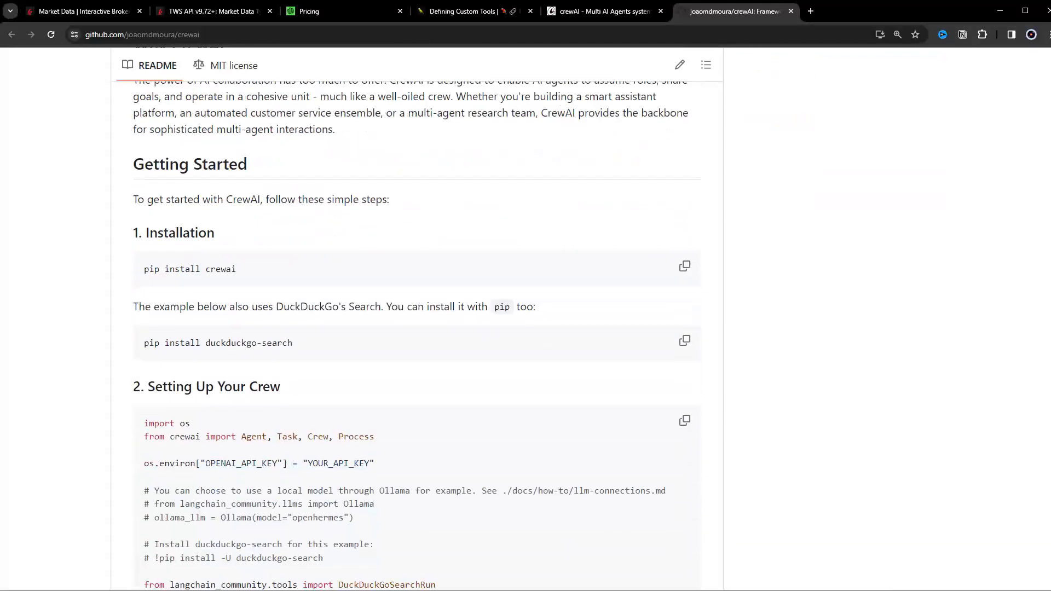
scroll("down", 3)
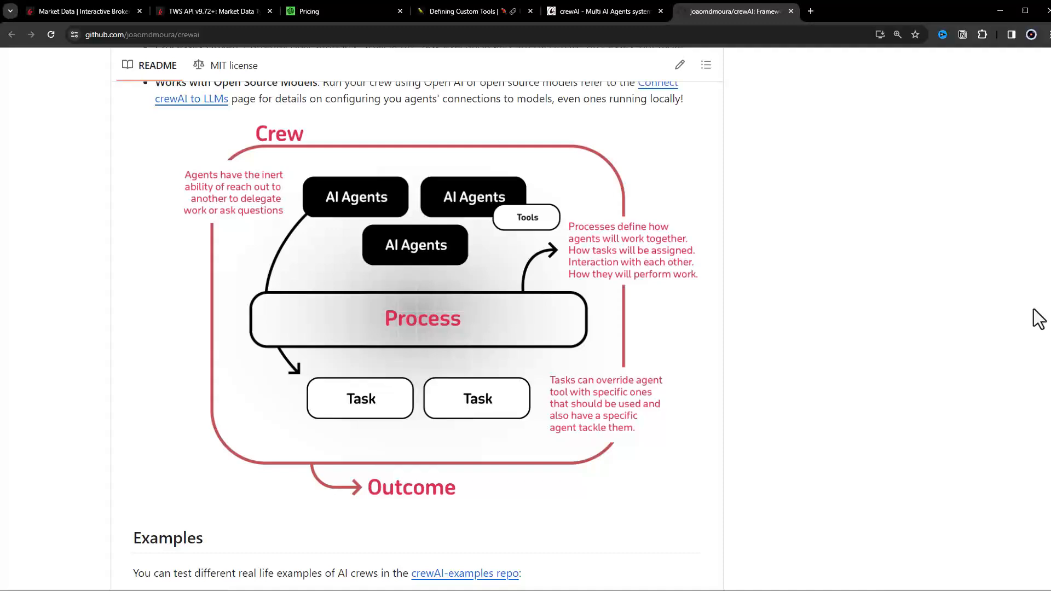
scroll("down", 3)
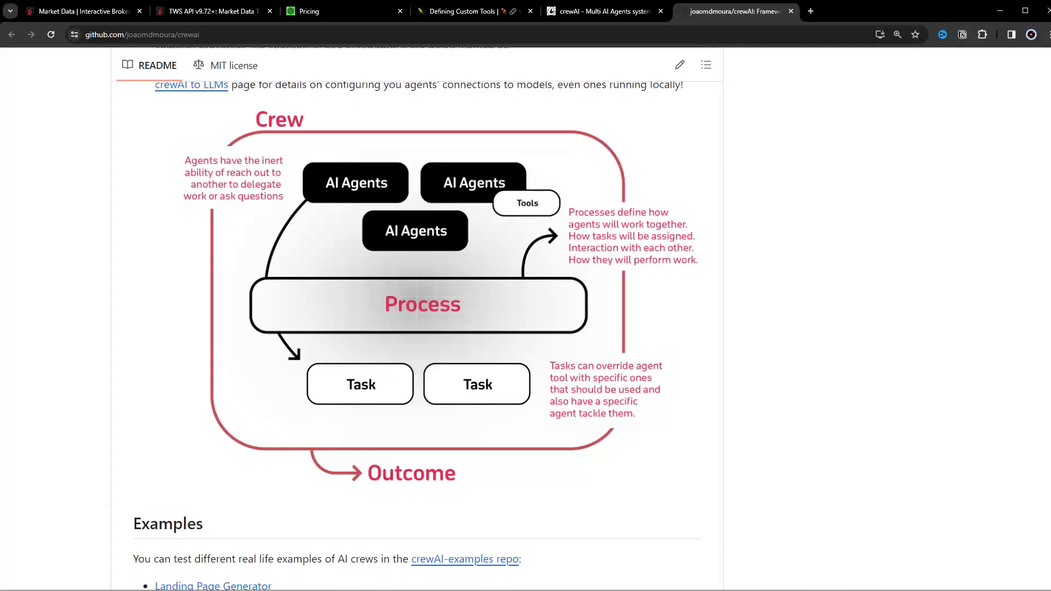
left_click(462, 11)
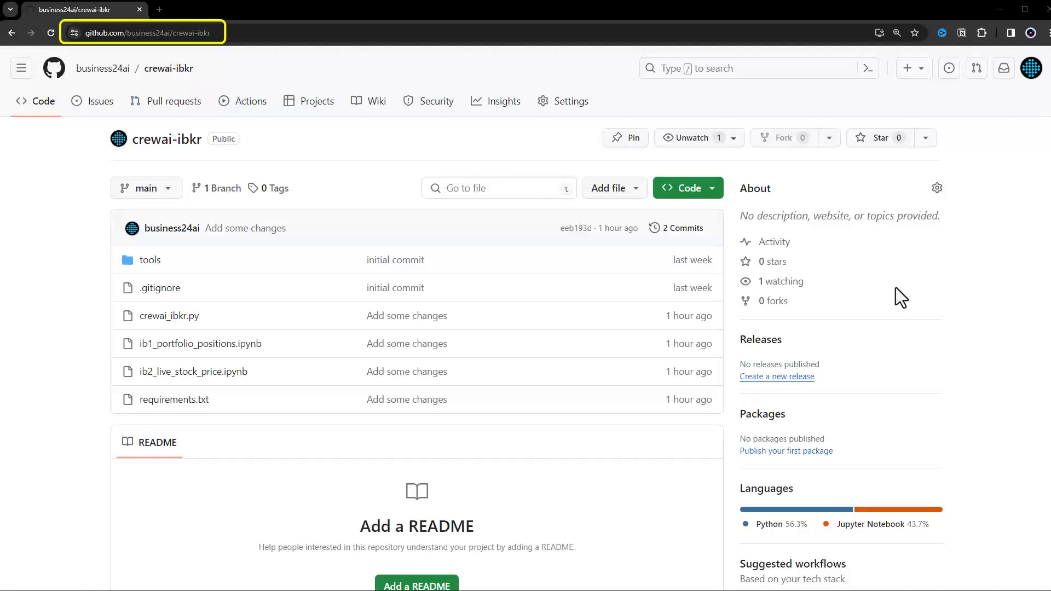
mouse_move(724, 216)
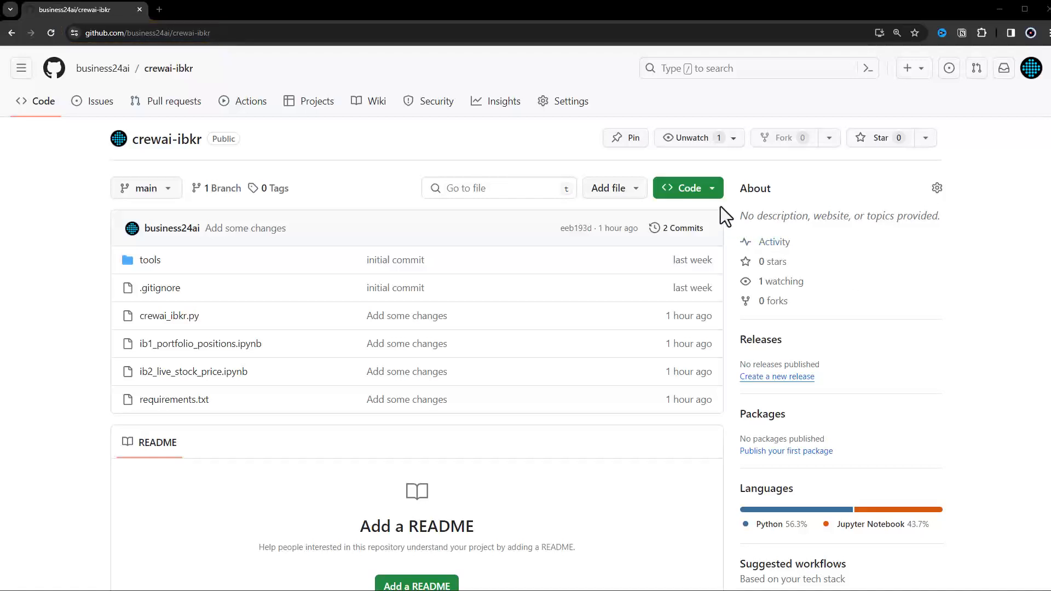
Reveal the crewai-ibkr repository's HTTPS clone URL from the Code button.
left_click(682, 187)
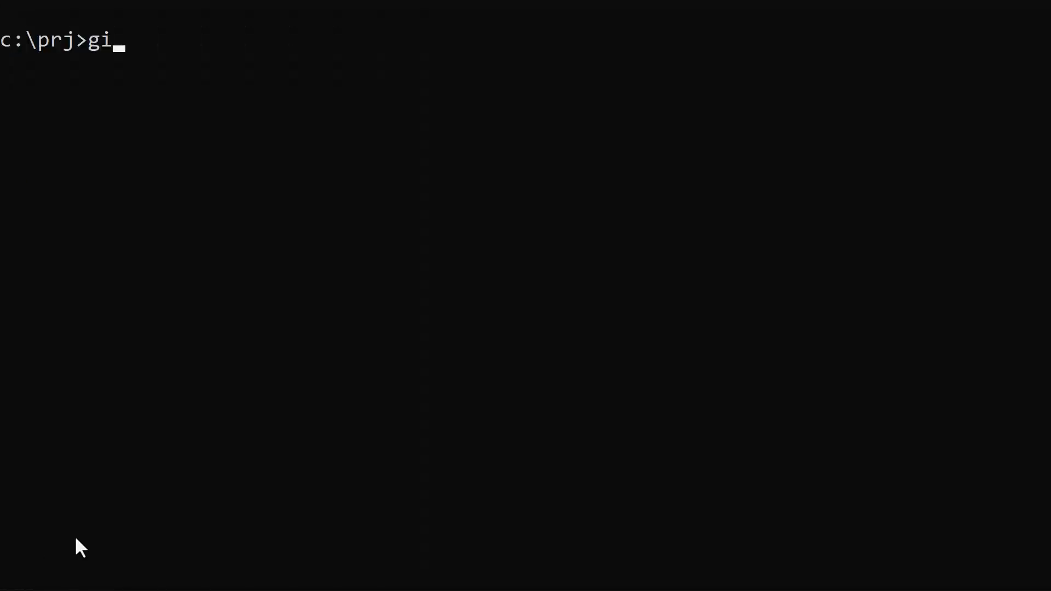
type("t clone")
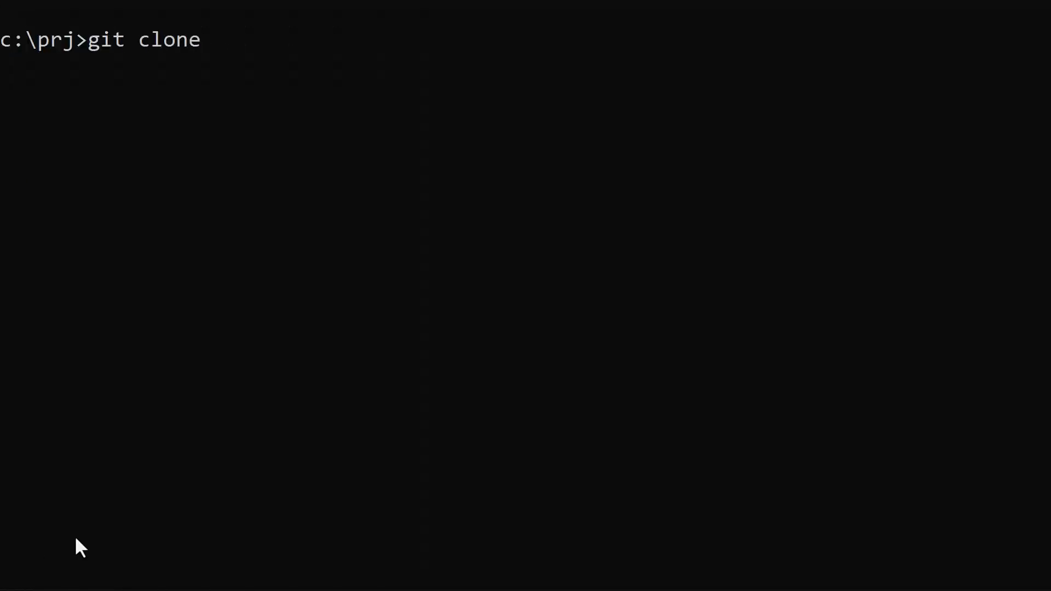
type("https://github.com/business24ai/crewai-ibkr.git")
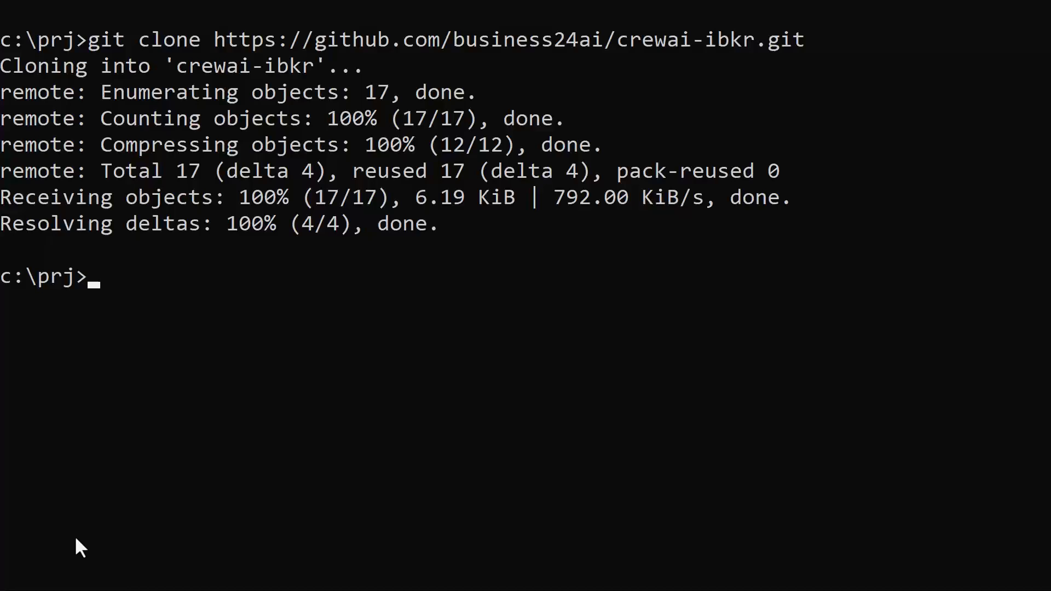
type("cd c")
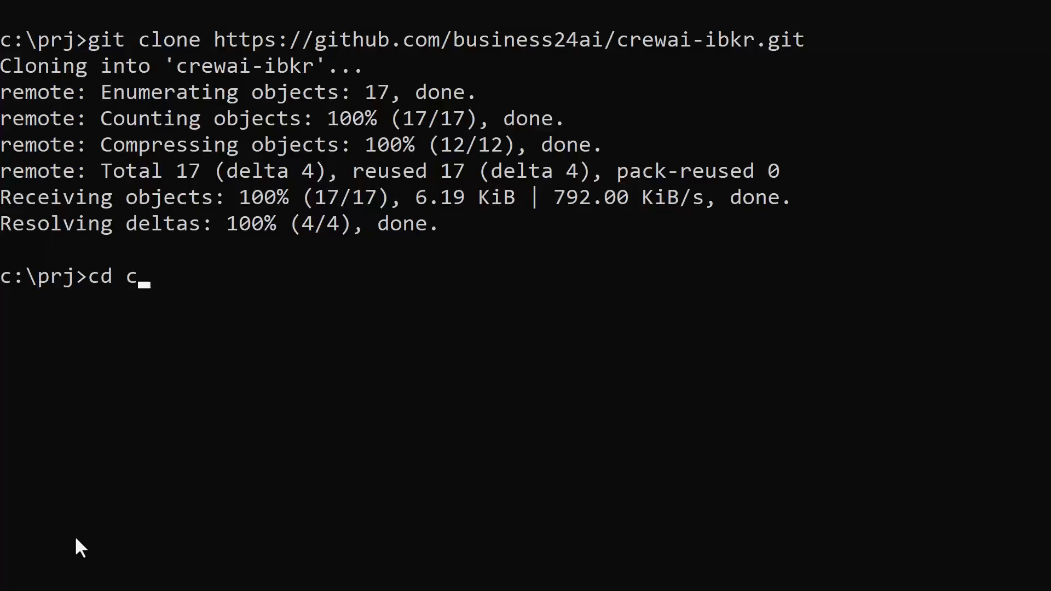
type("rewai-ibkr")
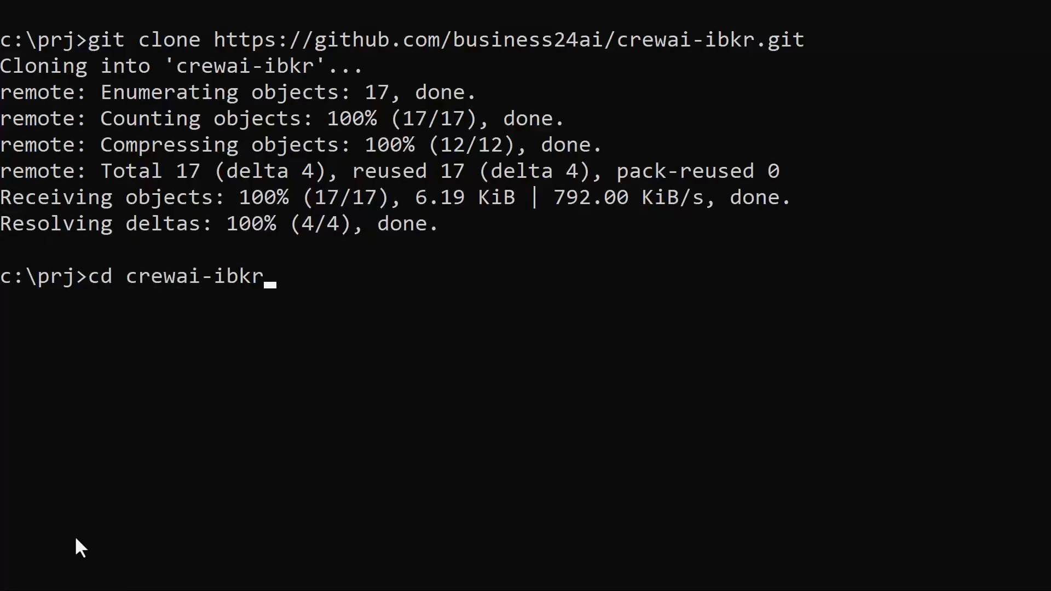
type("code")
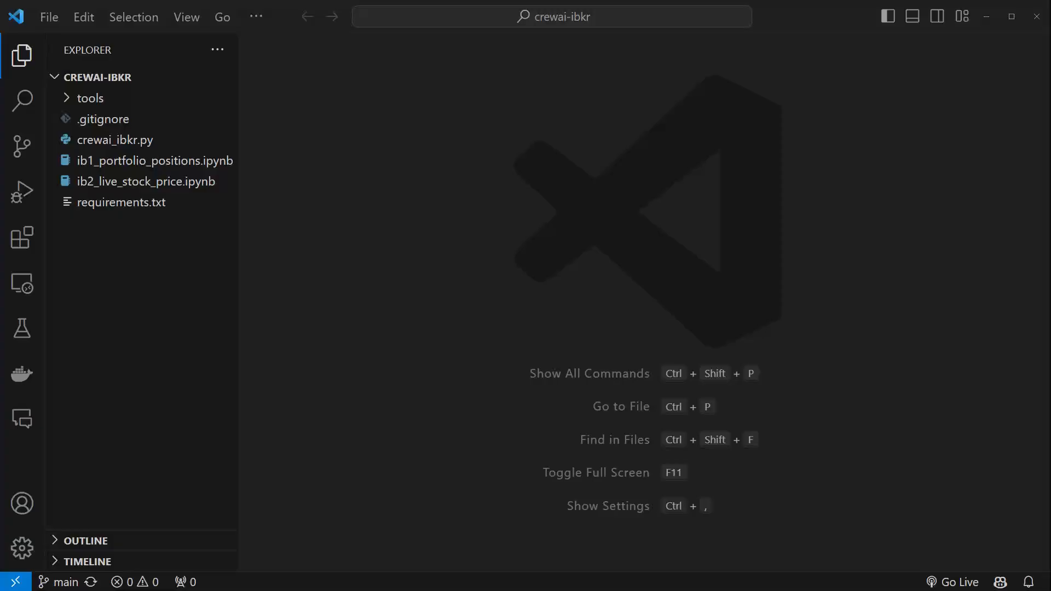
Create the venvib virtual environment with python -m venv and activate it in the terminal.
key("ctrl+`")
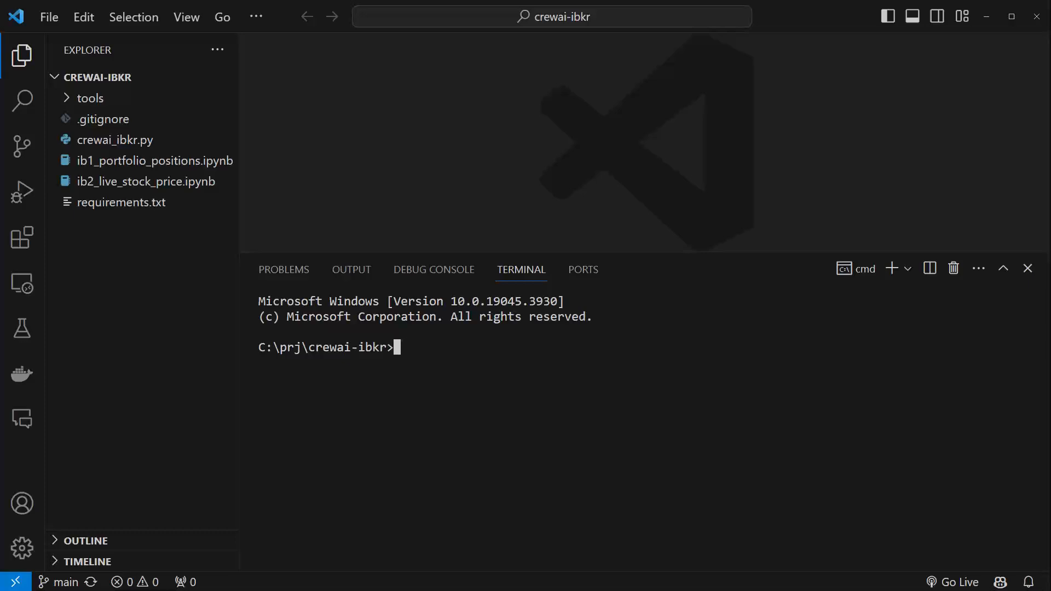
type("p")
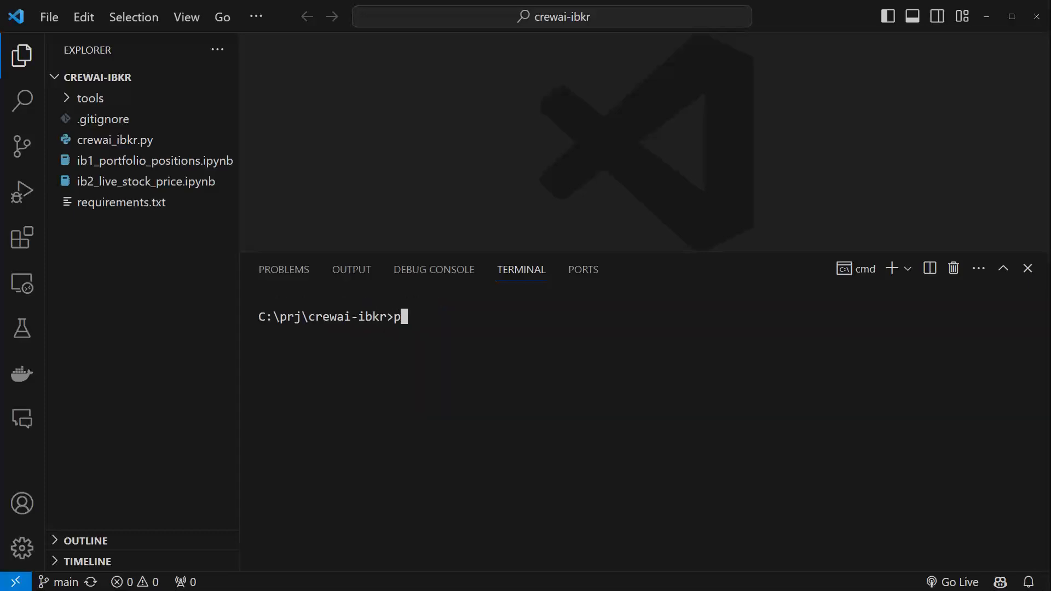
type("ython -m venv venvib")
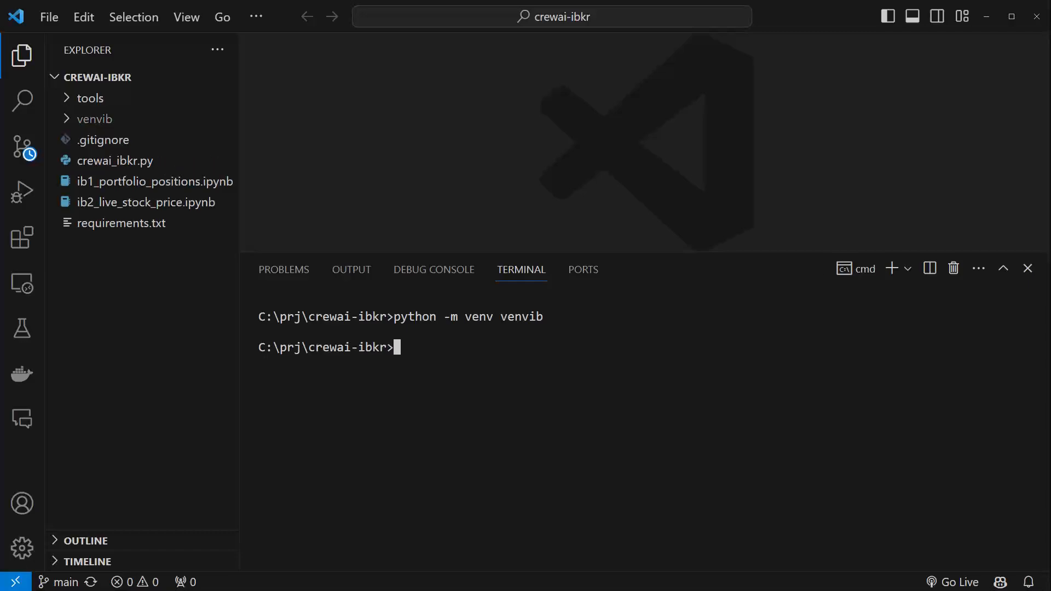
type(".\\venvib\\Scripts\\activate")
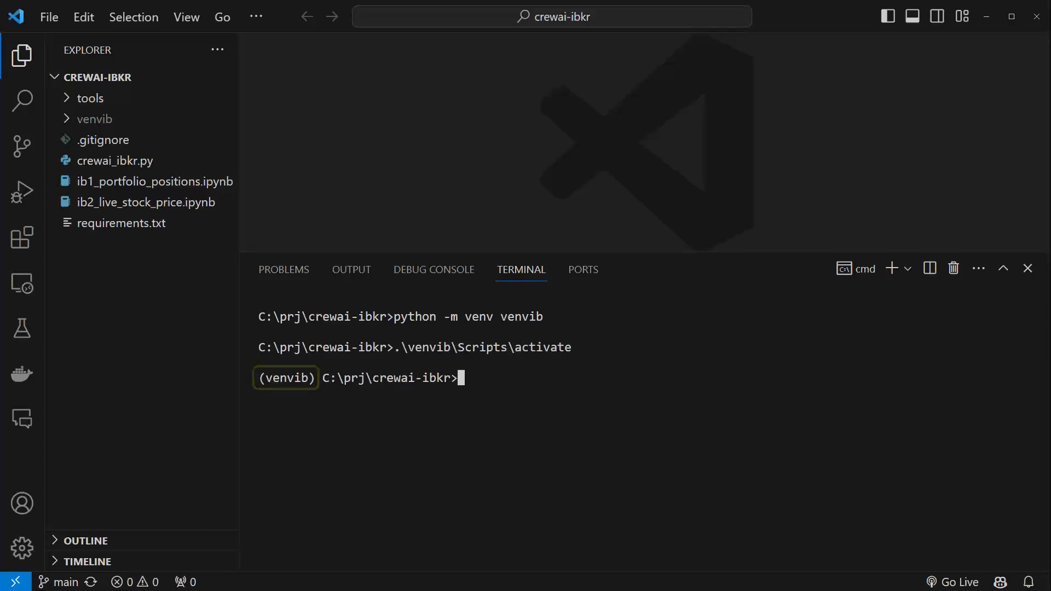
Install packages from requirements.txt, then overwrite it with pip freeze's pinned versions and view it.
left_click(123, 223)
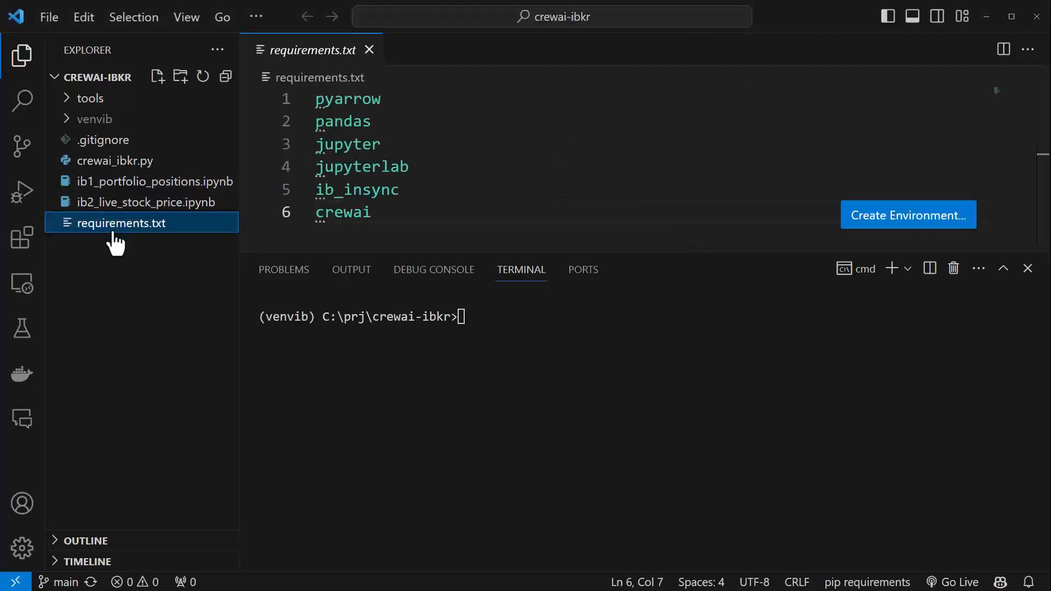
type("pip install -r requirements.txt")
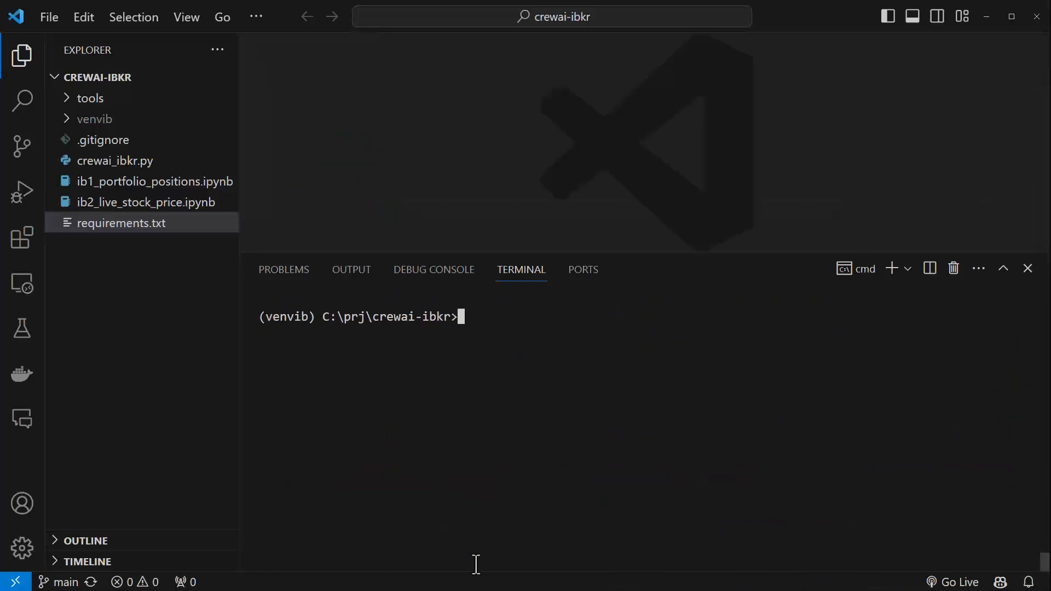
type("pip freeze")
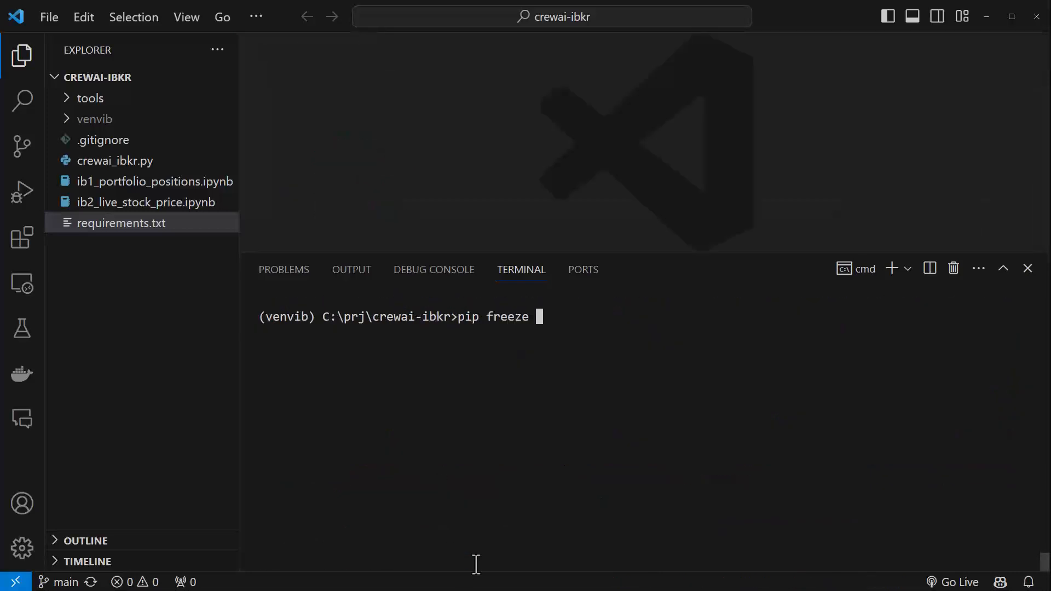
type("> requirements.txt")
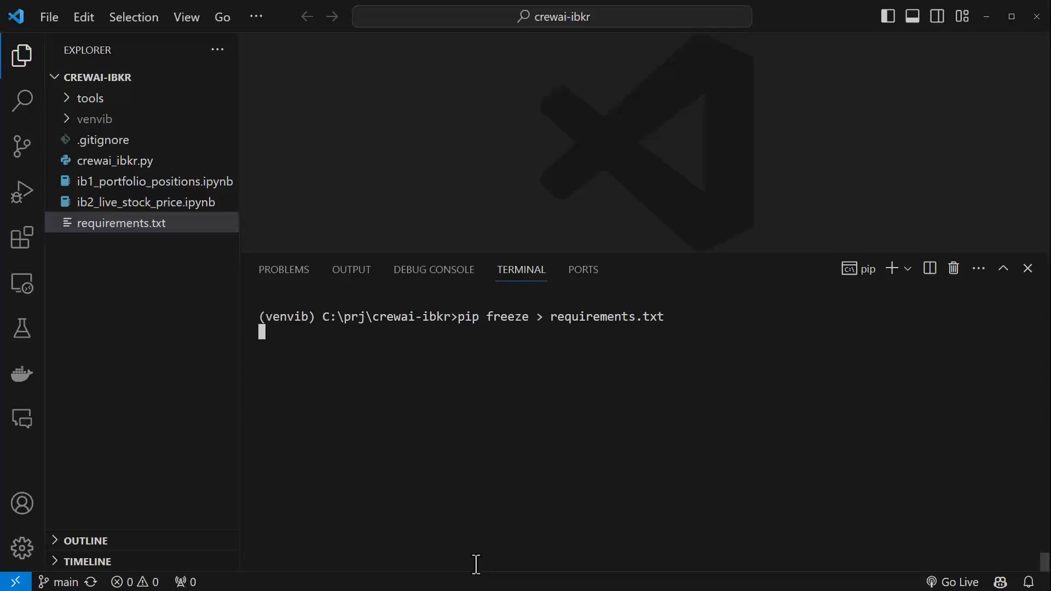
left_click(121, 222)
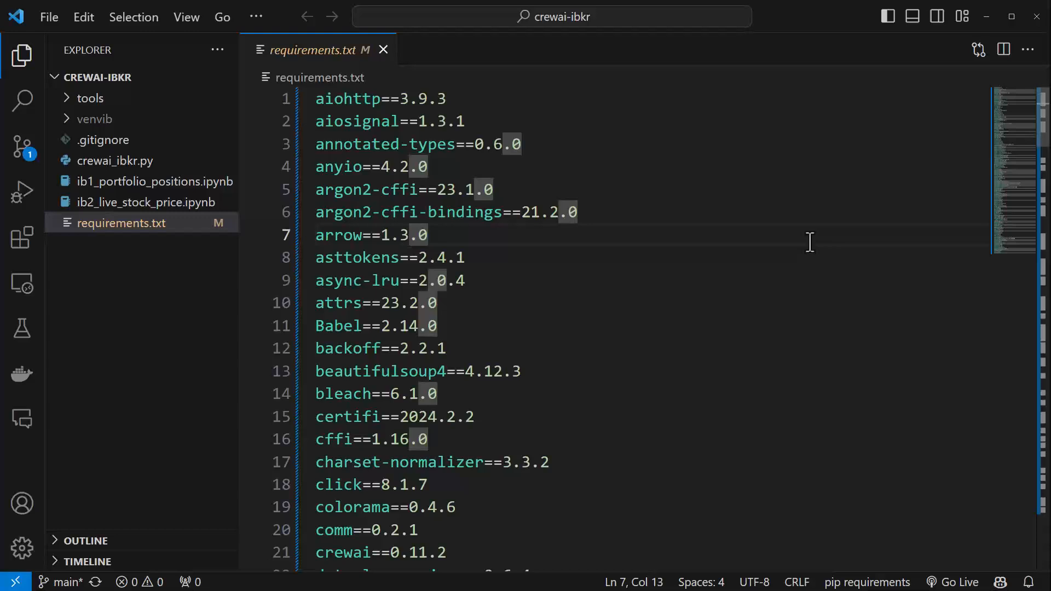
Search requirements.txt for the pinned crewai and ib_insync versions.
type("cre")
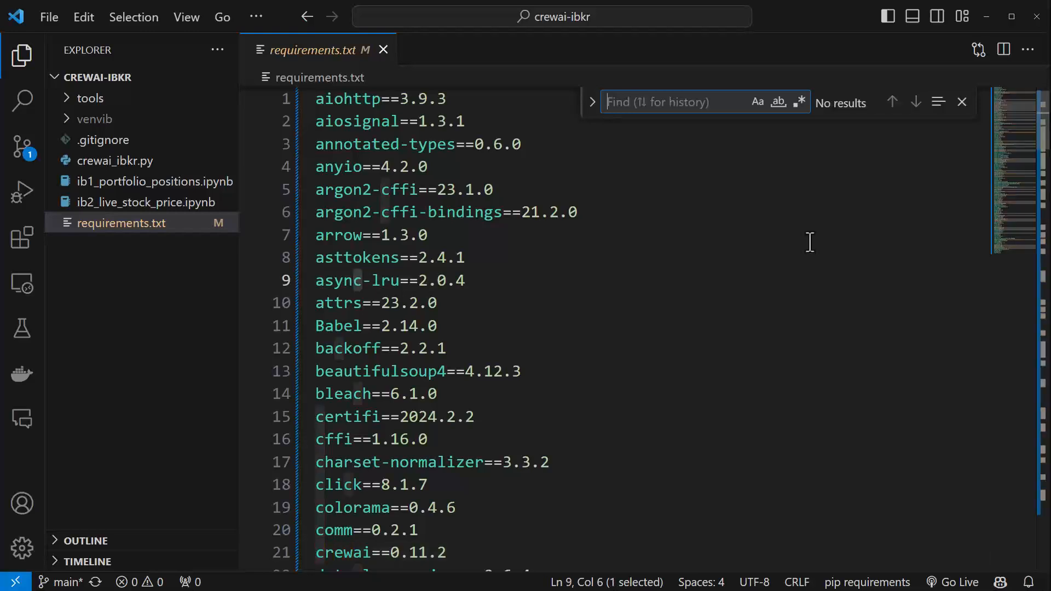
type("ib_in")
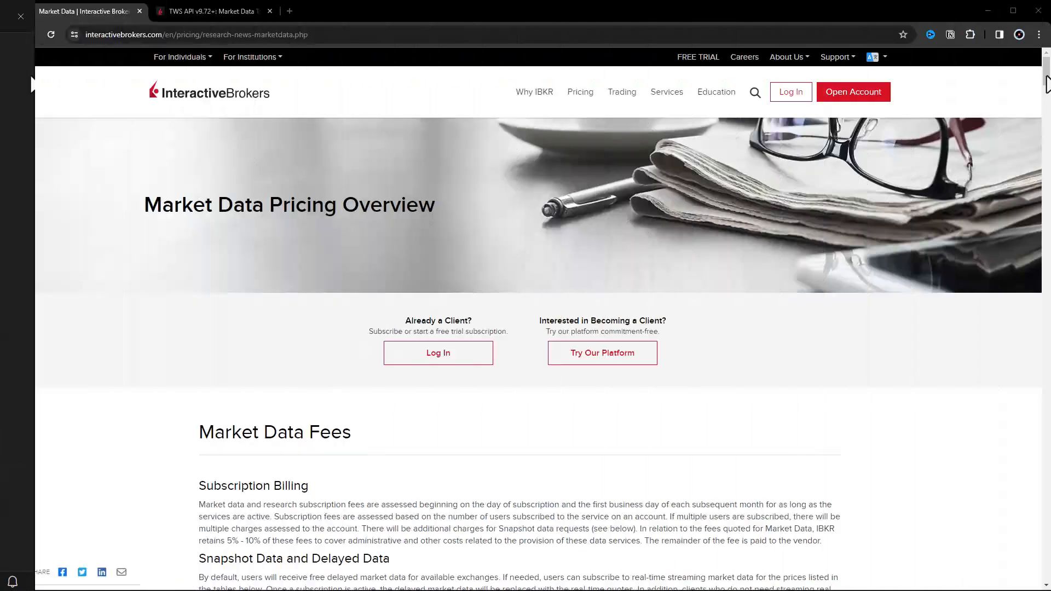
Scroll the Market Data Pricing page down to the Germany, Hungary and Israel exchange fee tables.
scroll("down", 3)
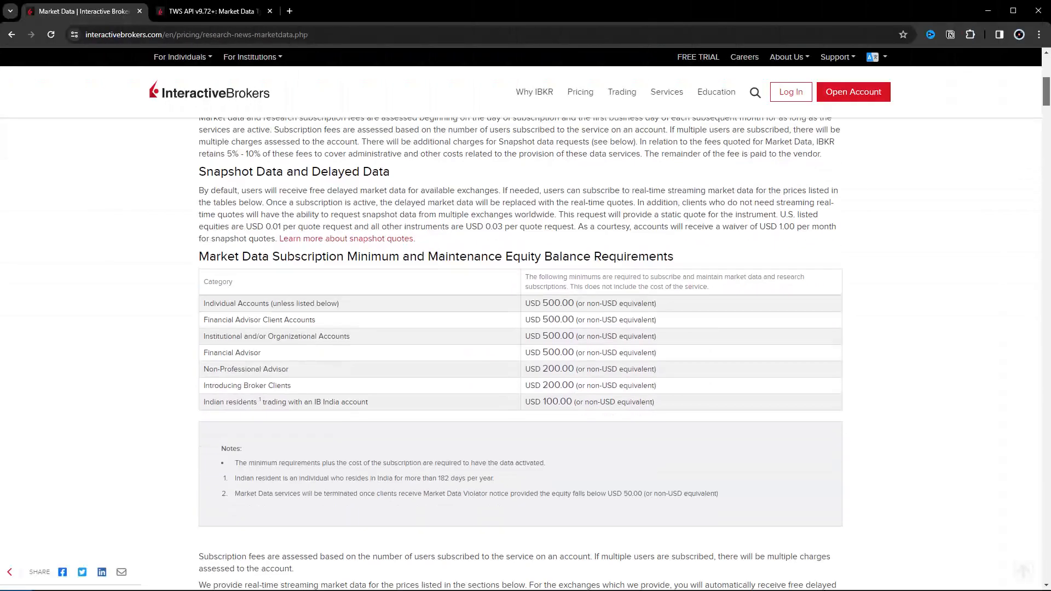
scroll("down", 3)
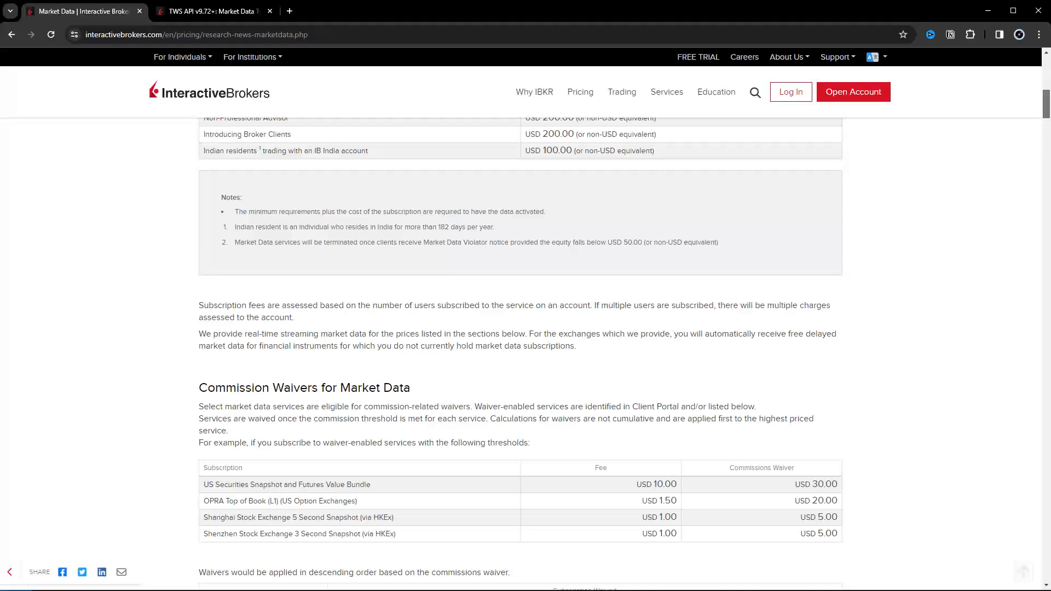
scroll("down", 3)
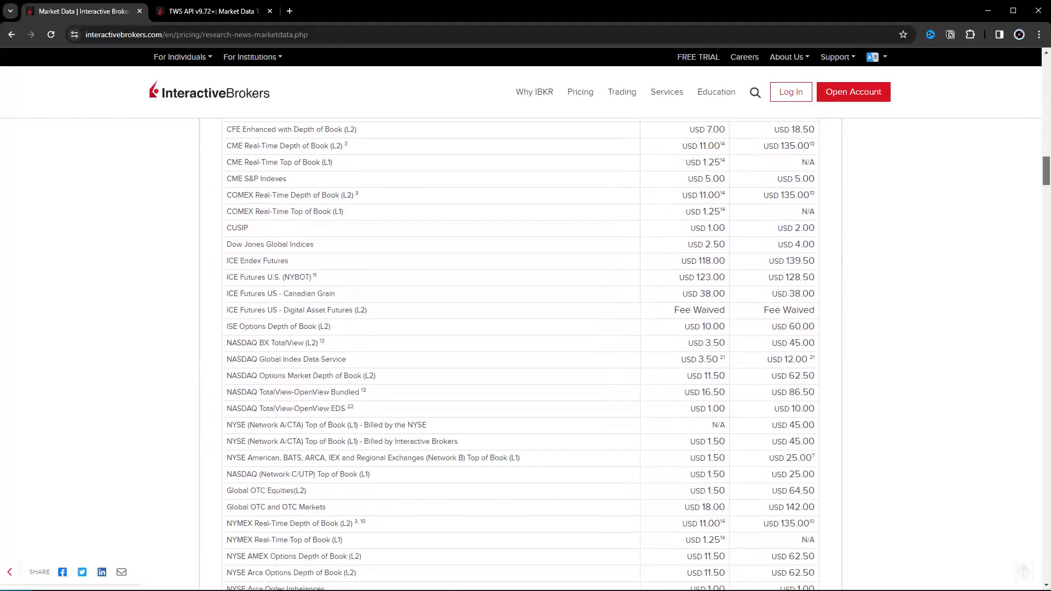
scroll("down", 3)
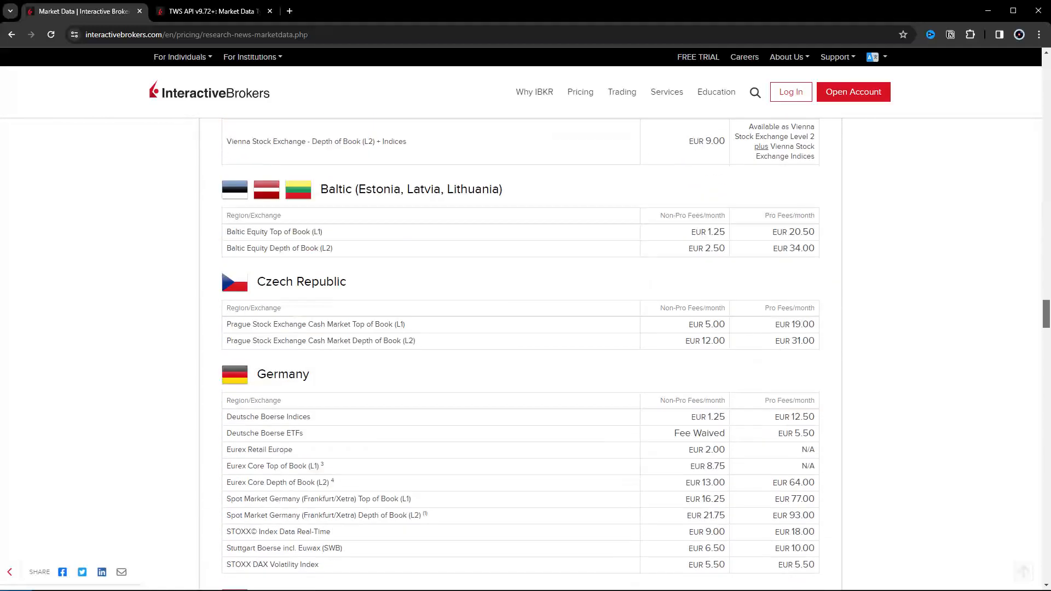
scroll("down", 3)
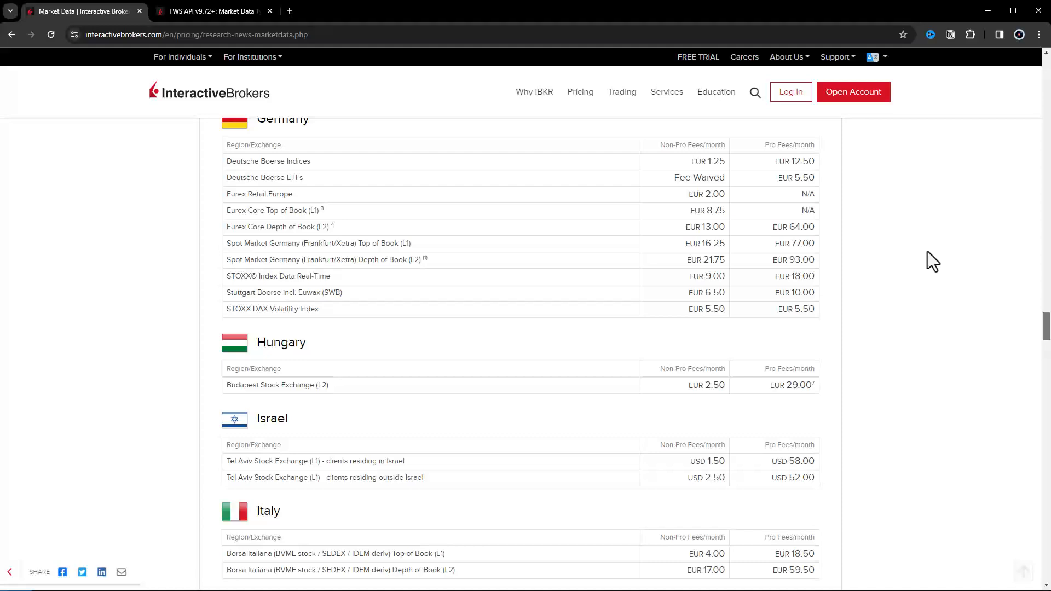
View the TWS API Market Data Types page, then flip the IB login to Paper and back to Live.
left_click(212, 11)
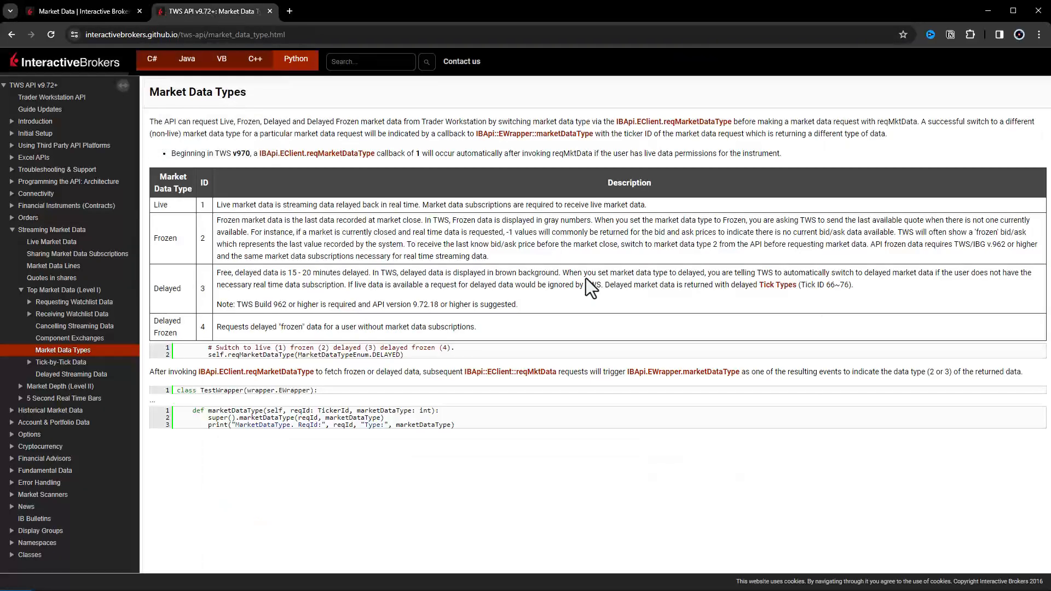
mouse_move(945, 562)
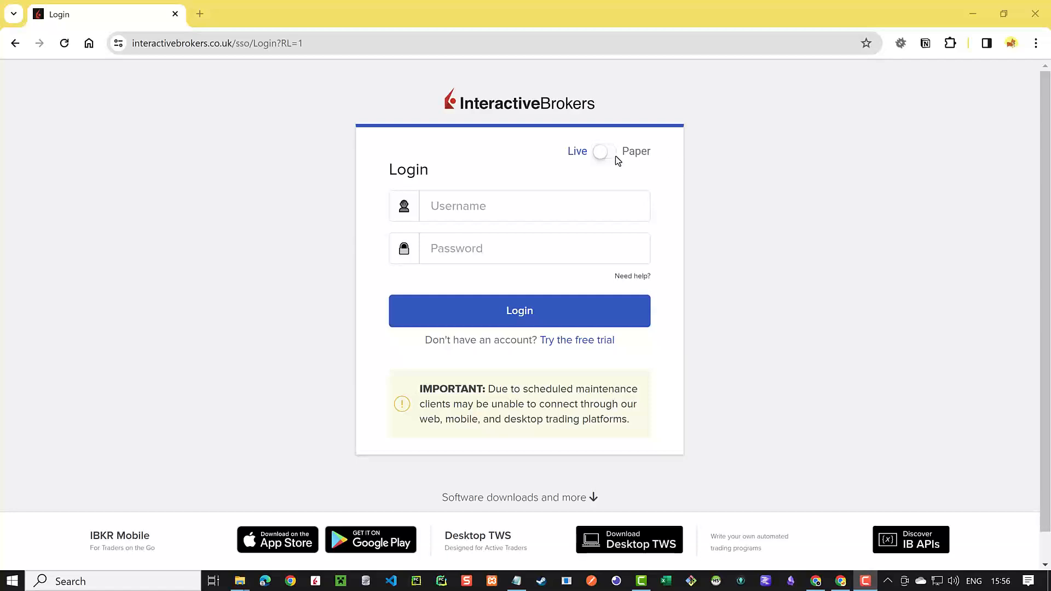
left_click(603, 151)
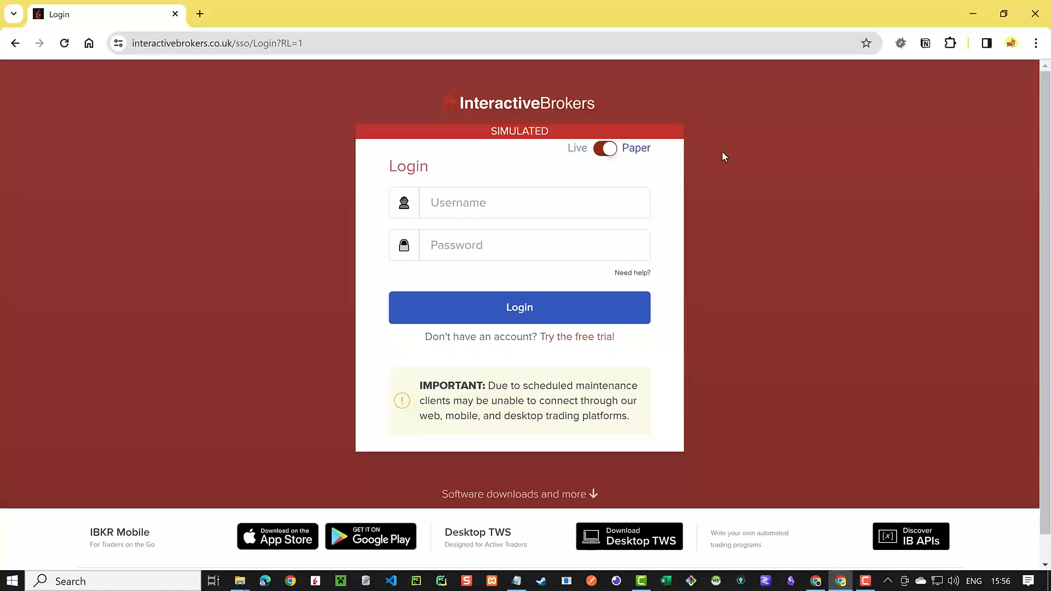
mouse_move(678, 162)
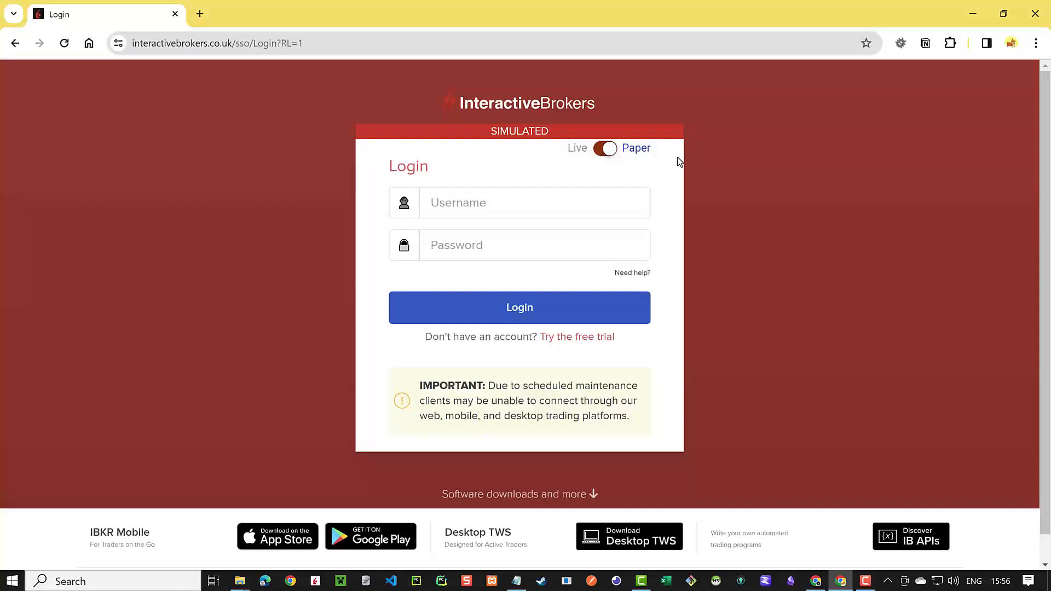
left_click(605, 148)
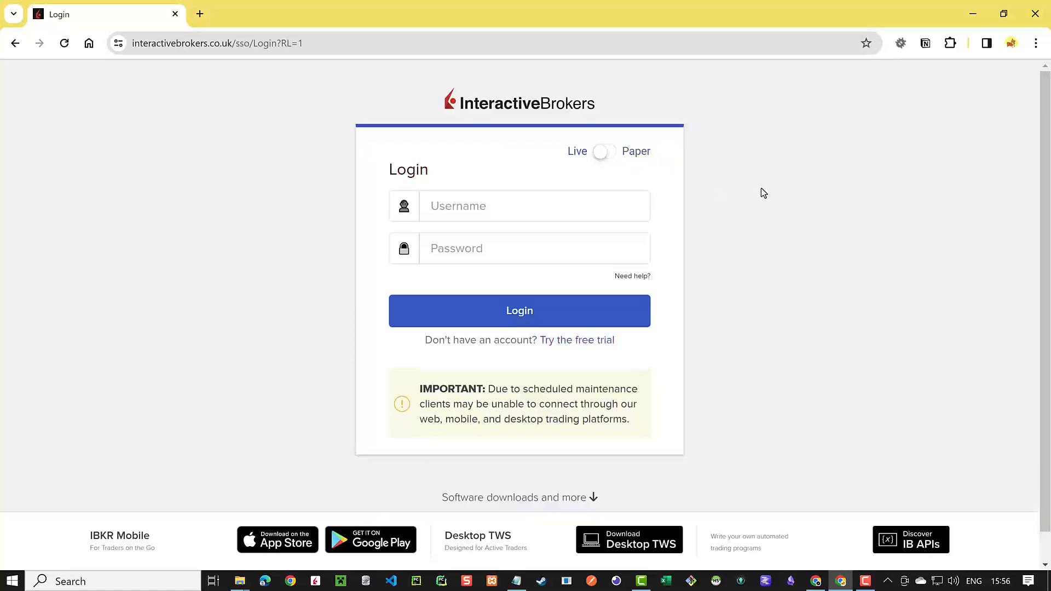
mouse_move(44, 207)
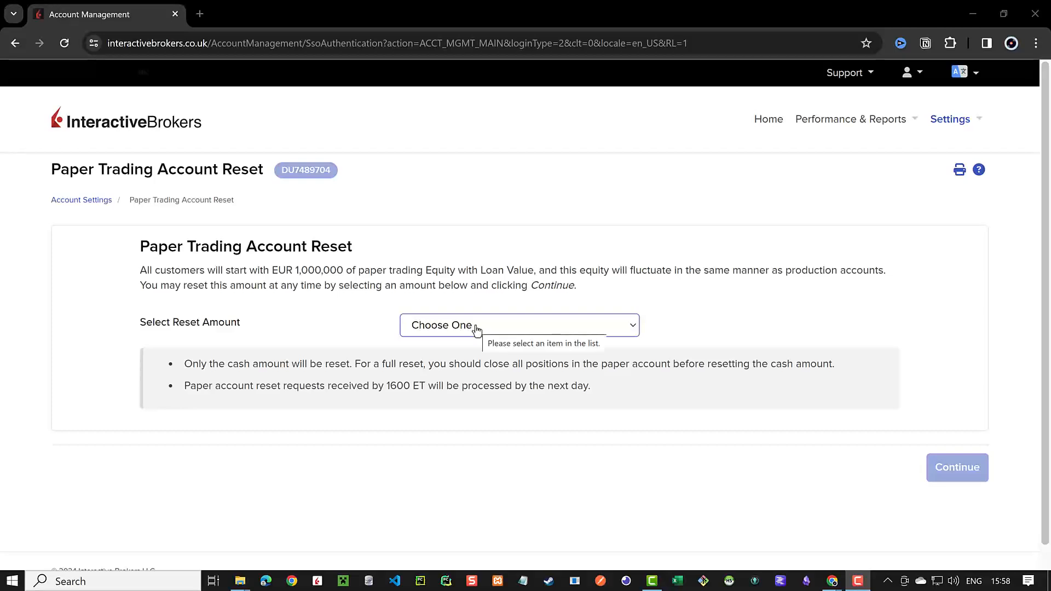
Choose Other Amount and enter 100,000 EUR as the paper account reset amount.
left_click(518, 325)
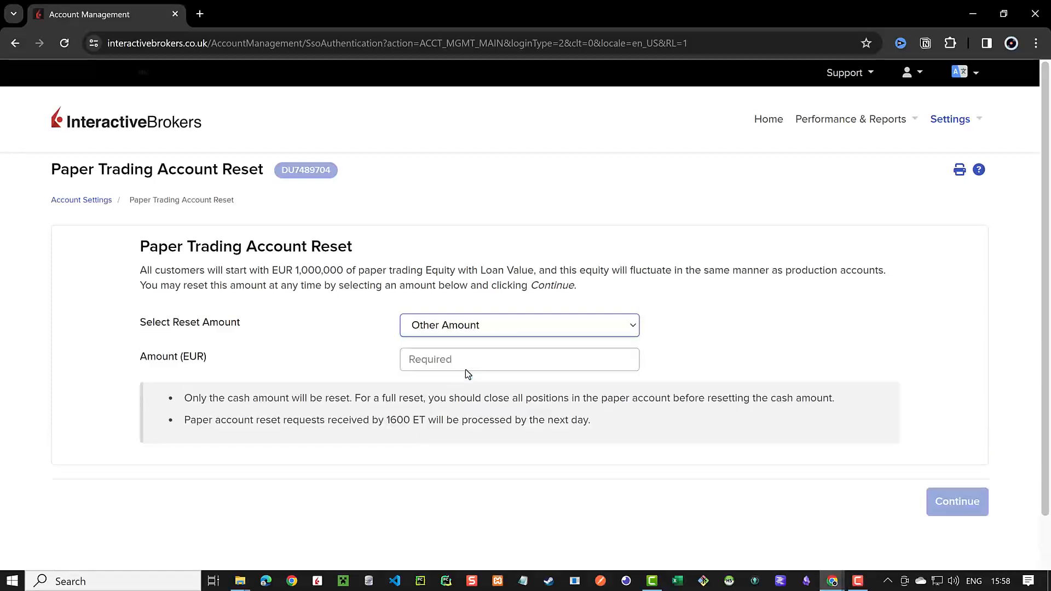
left_click(518, 359)
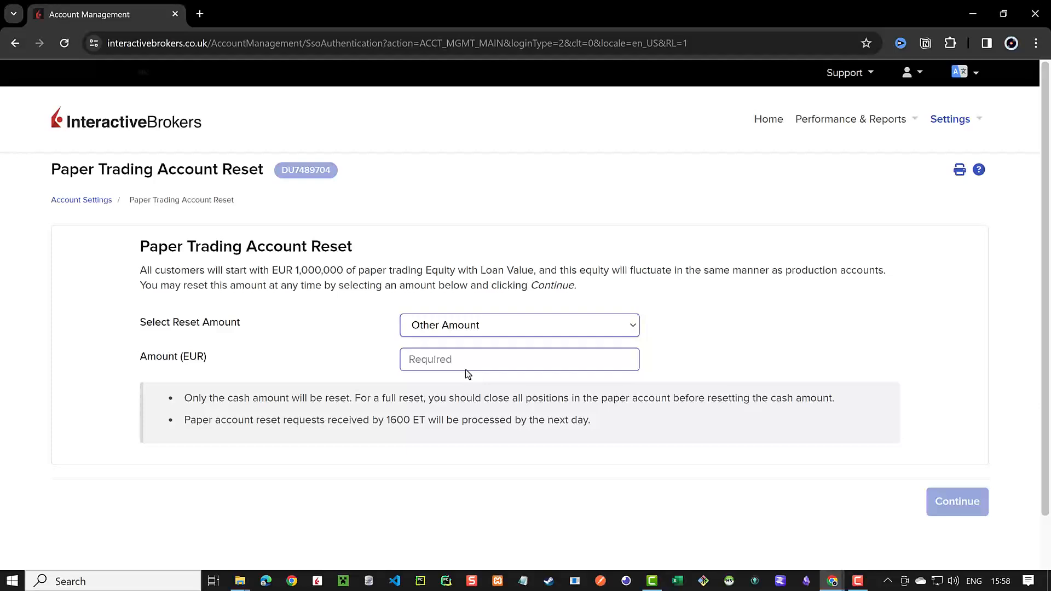
left_click(518, 359)
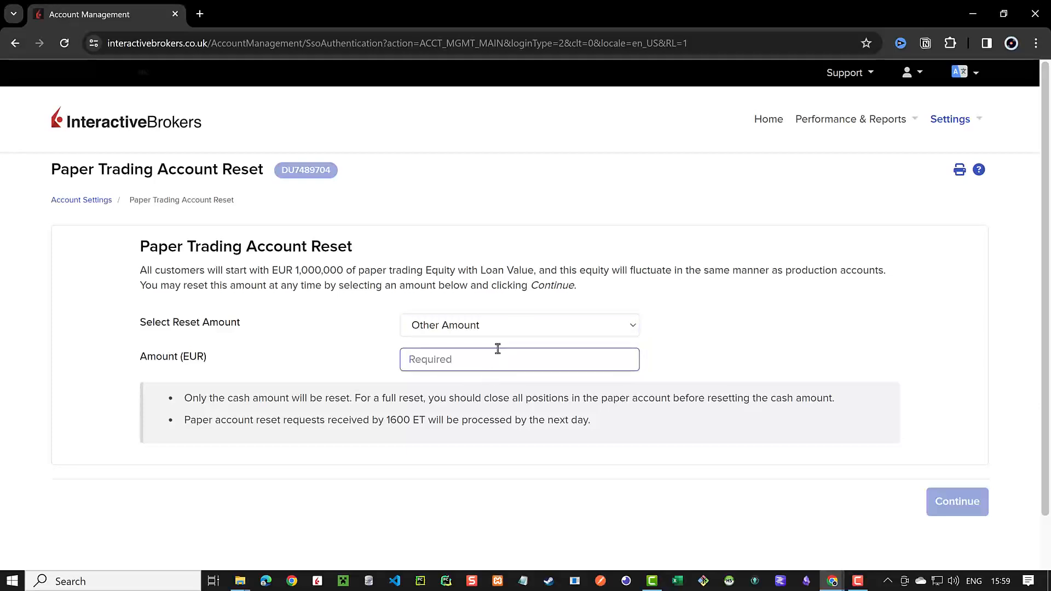
type("100,000")
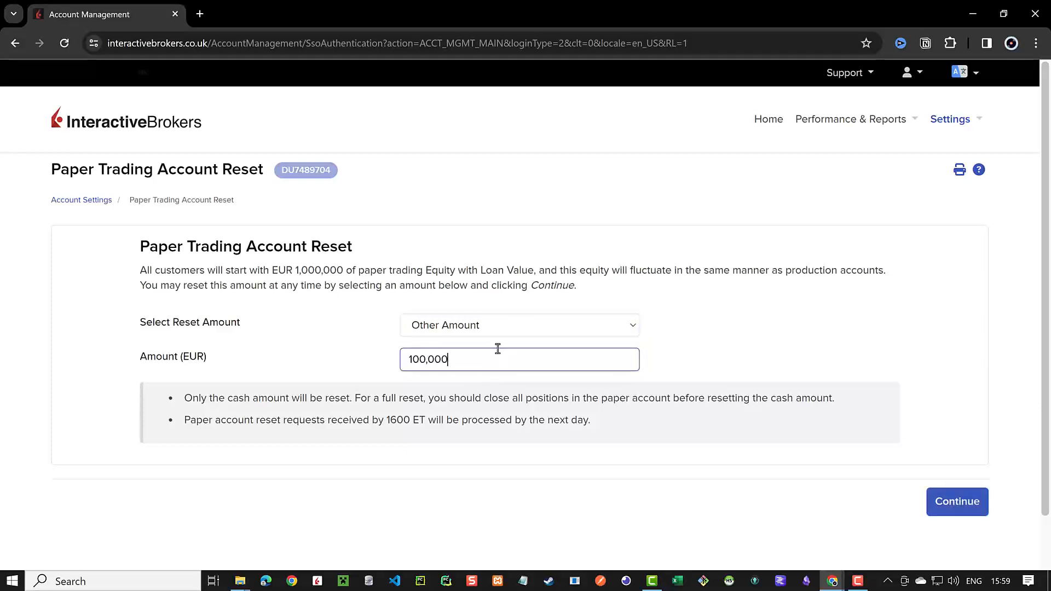
mouse_move(907, 514)
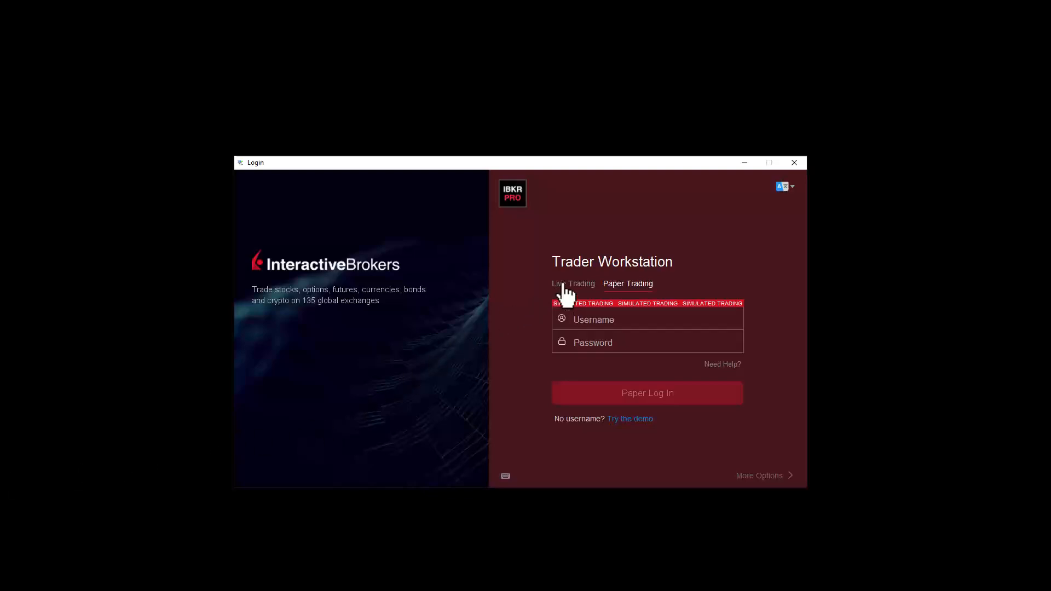
Log in to Trader Workstation with the Paper Trading mode selected.
left_click(573, 283)
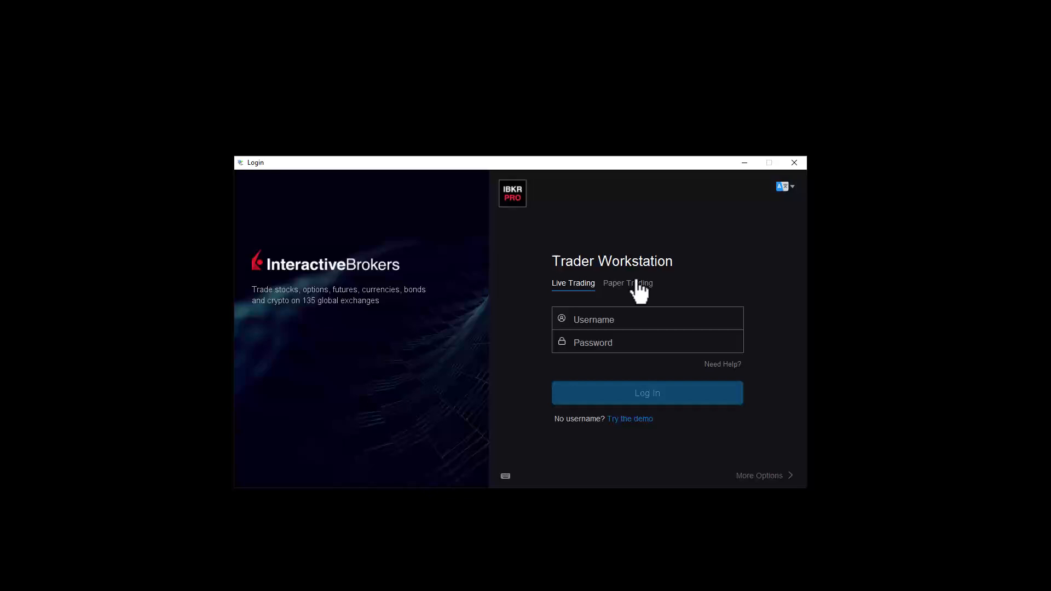
left_click(628, 282)
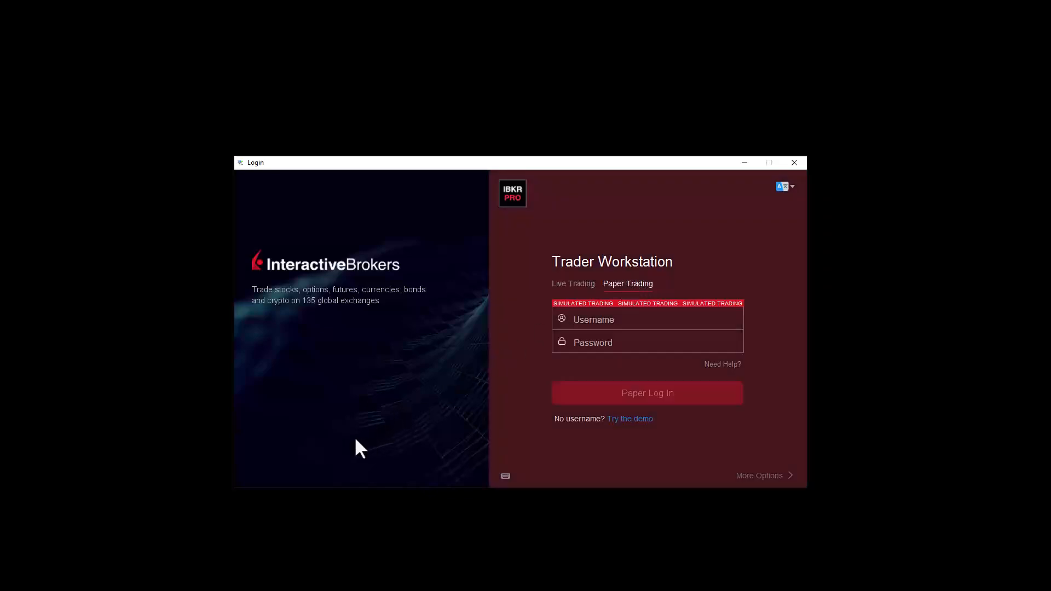
left_click(646, 393)
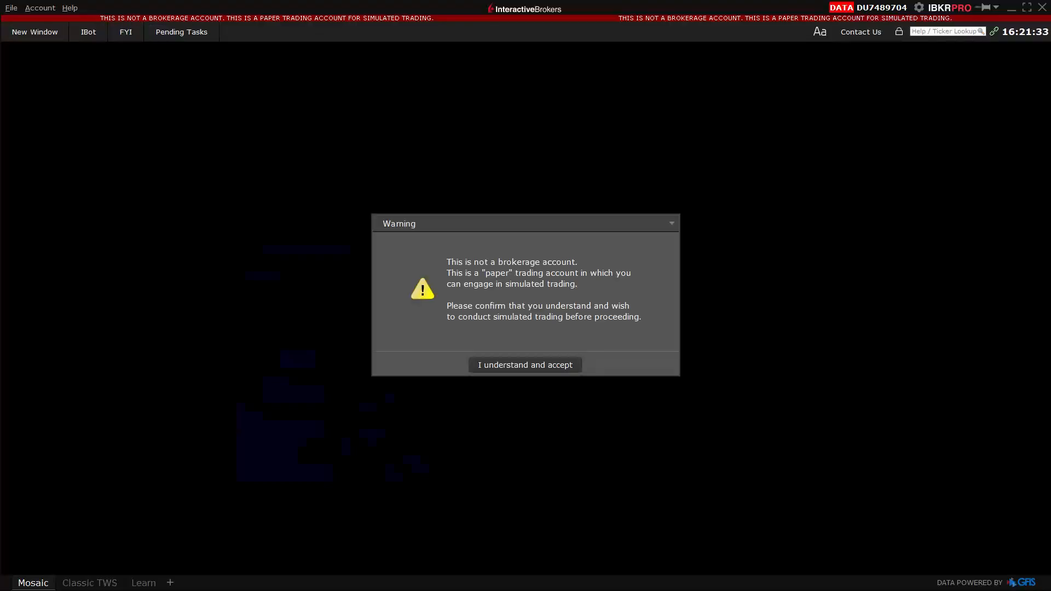
Accept the simulated trading warning to load the AAPL Mosaic workspace.
left_click(524, 364)
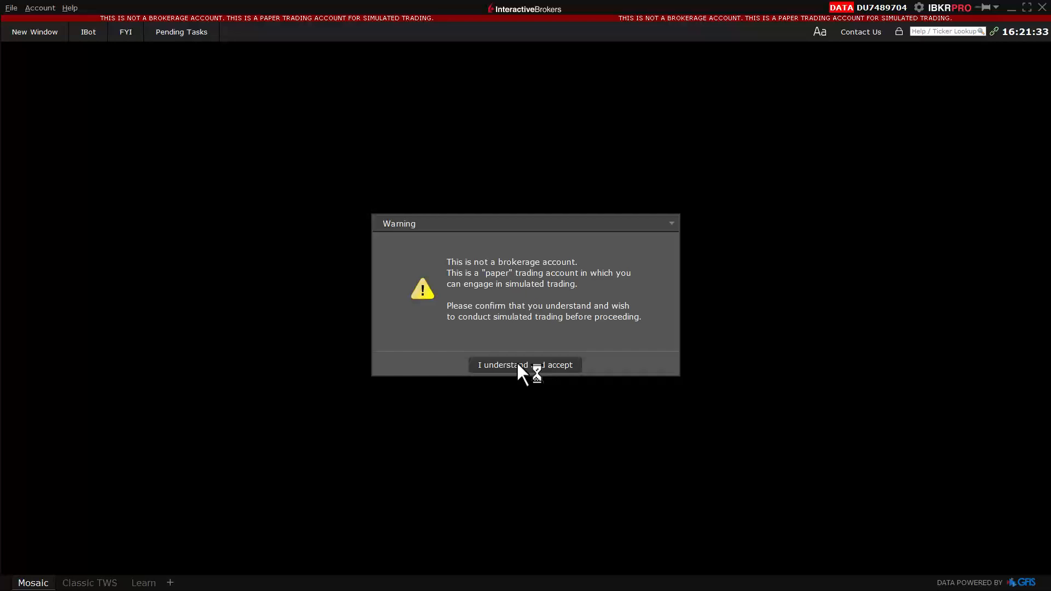
left_click(524, 364)
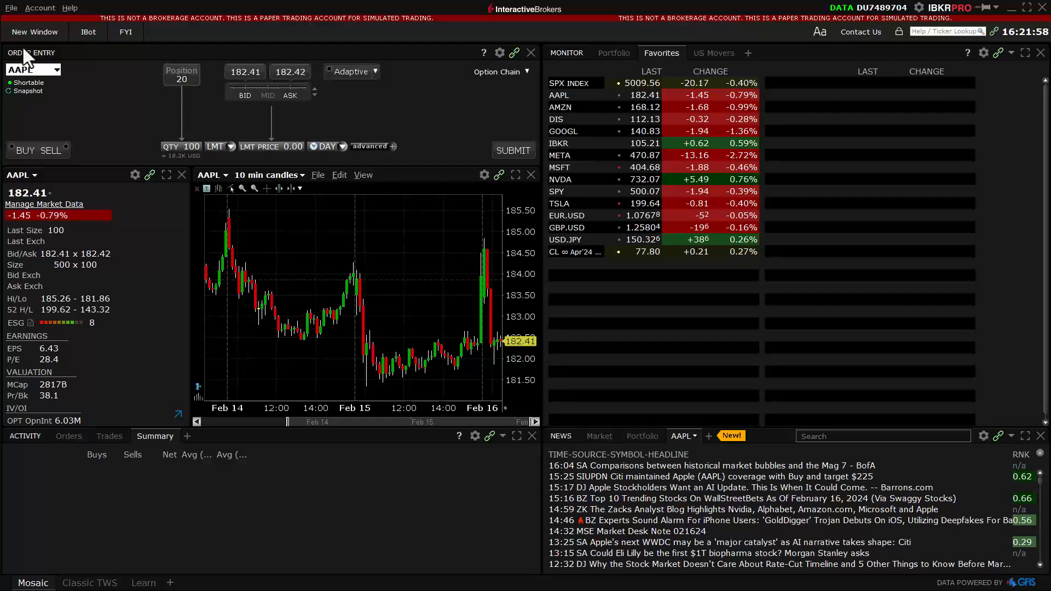
Confirm the Global Configuration API settings use socket port 7497, then reach the Account menu.
left_click(11, 8)
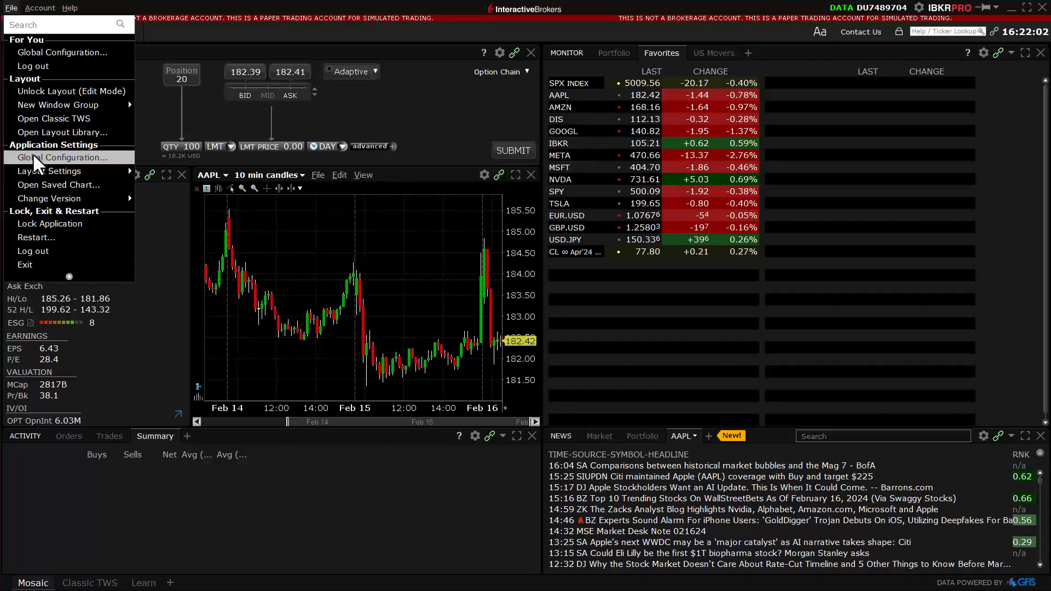
left_click(63, 156)
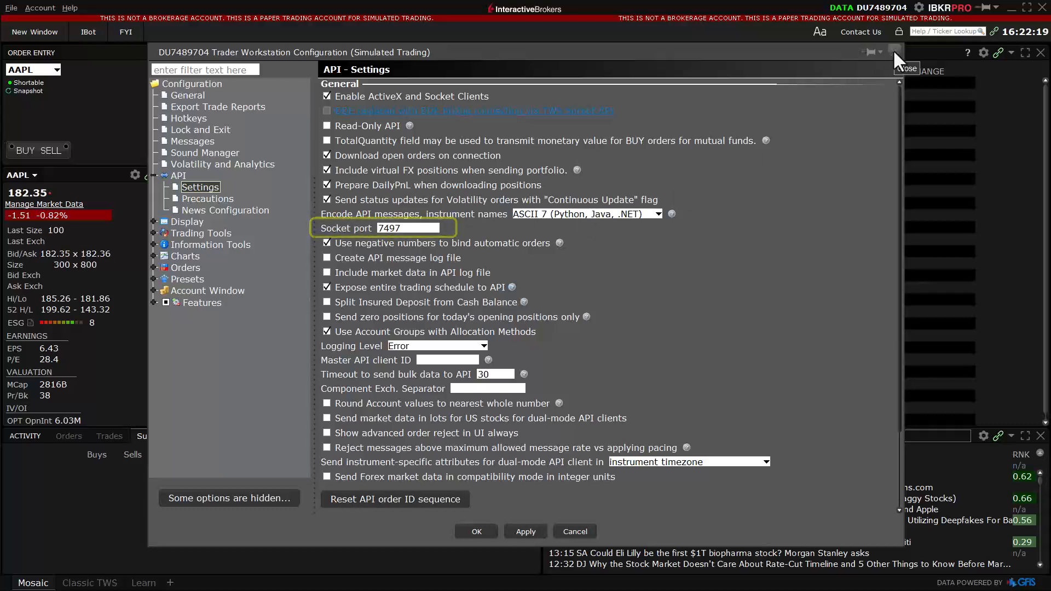
left_click(904, 67)
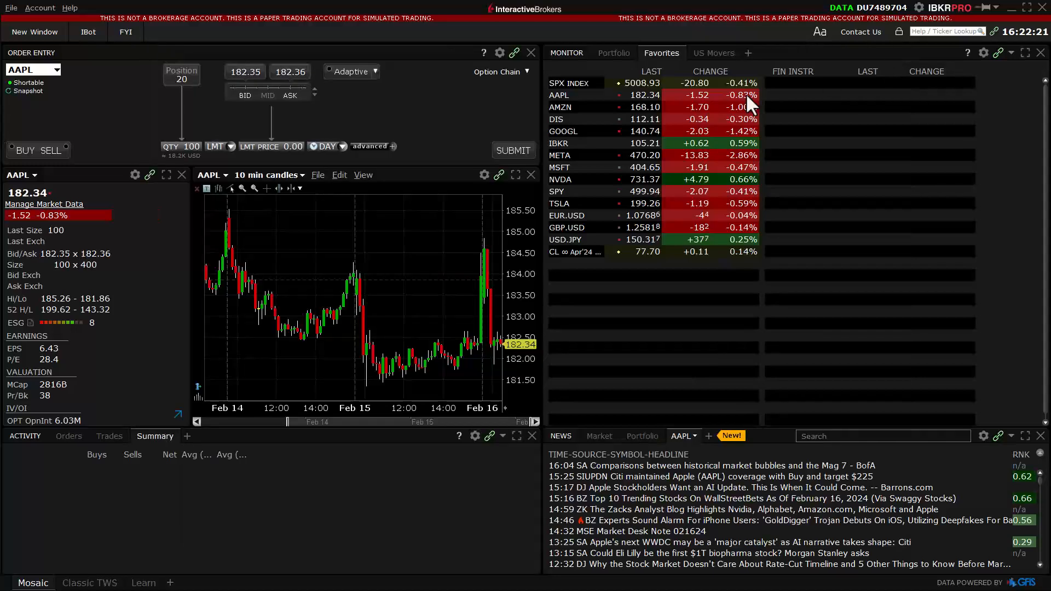
left_click(39, 8)
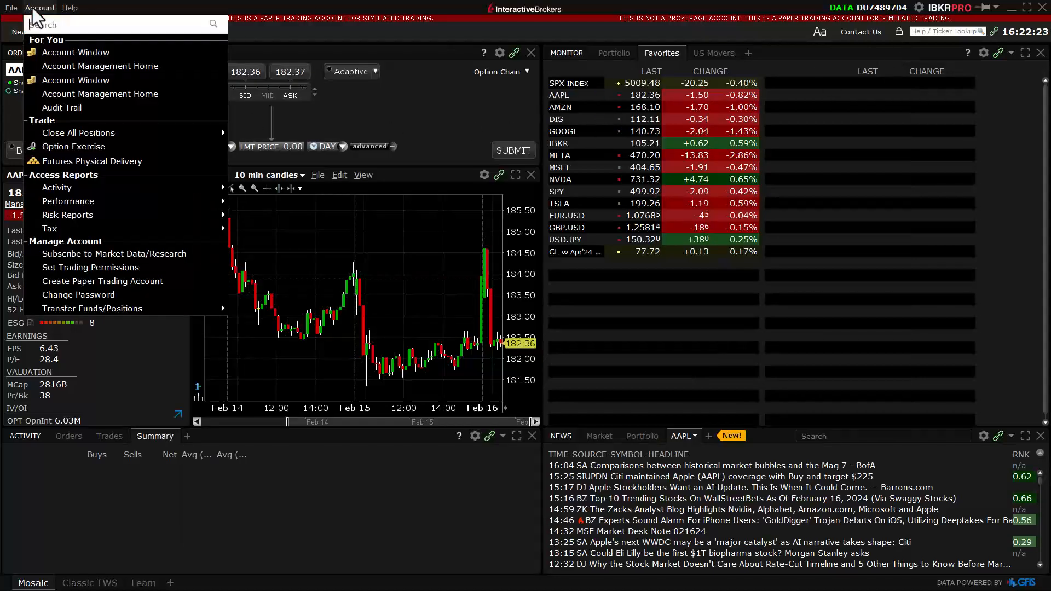
left_click(40, 8)
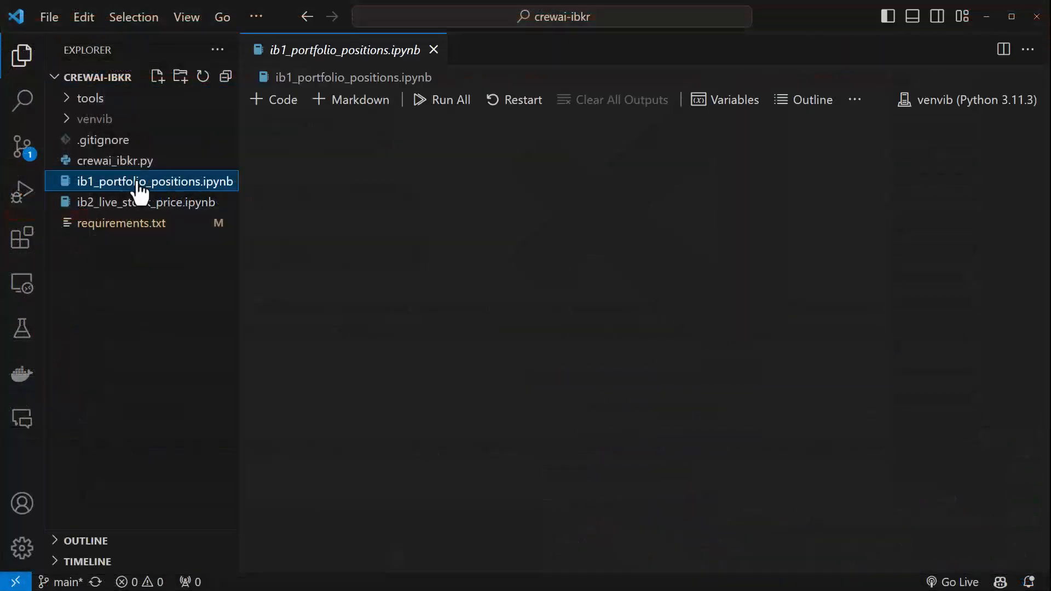
Run ib1_portfolio_positions.ipynb's import, IB() and connect cells to reach 127.0.0.1:7497 with clientId 11.
left_click(153, 181)
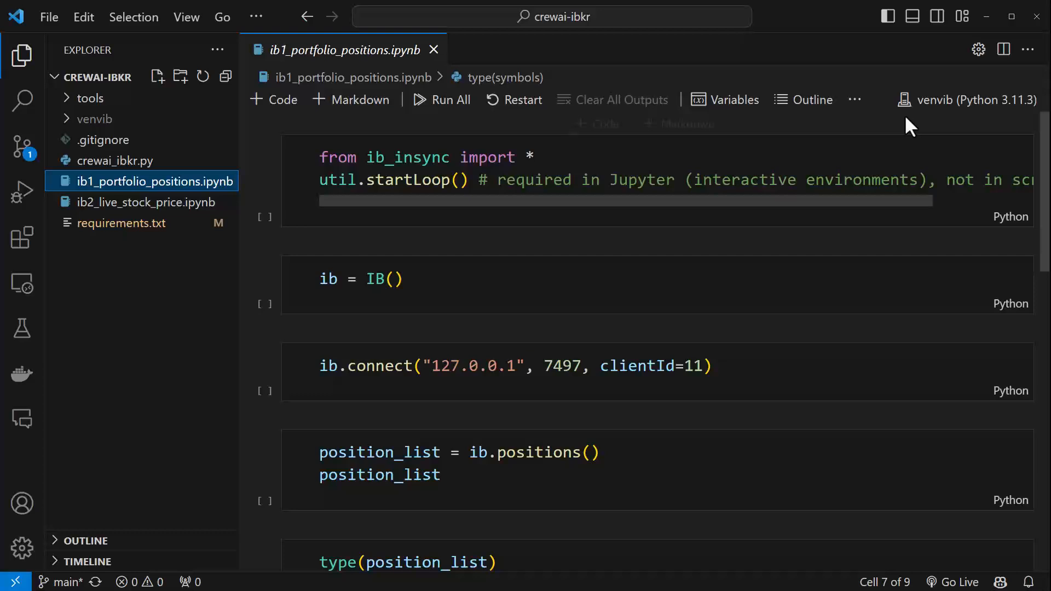
left_click(974, 99)
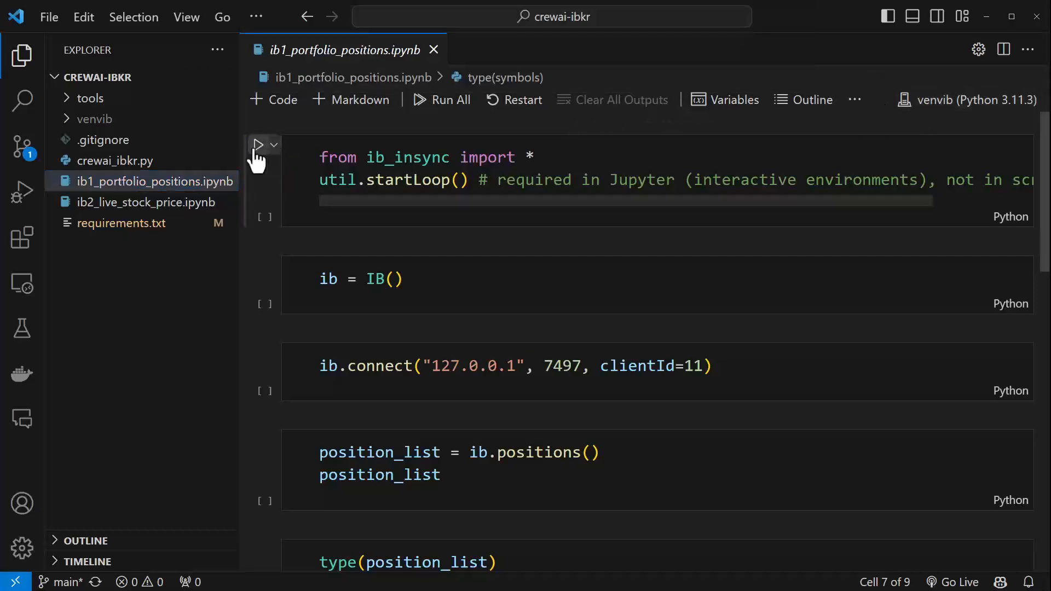
left_click(259, 145)
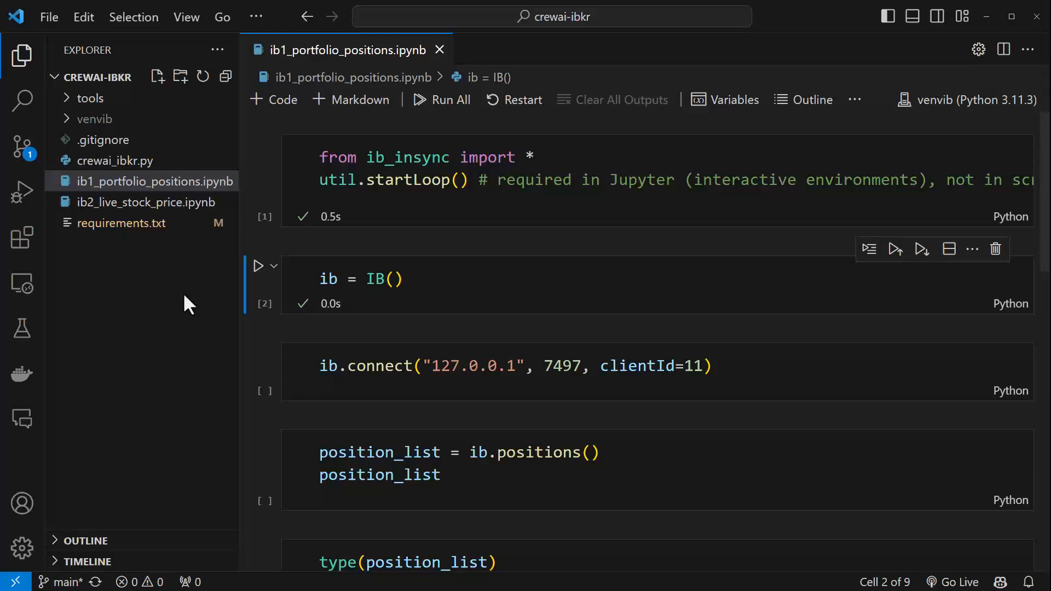
mouse_move(259, 353)
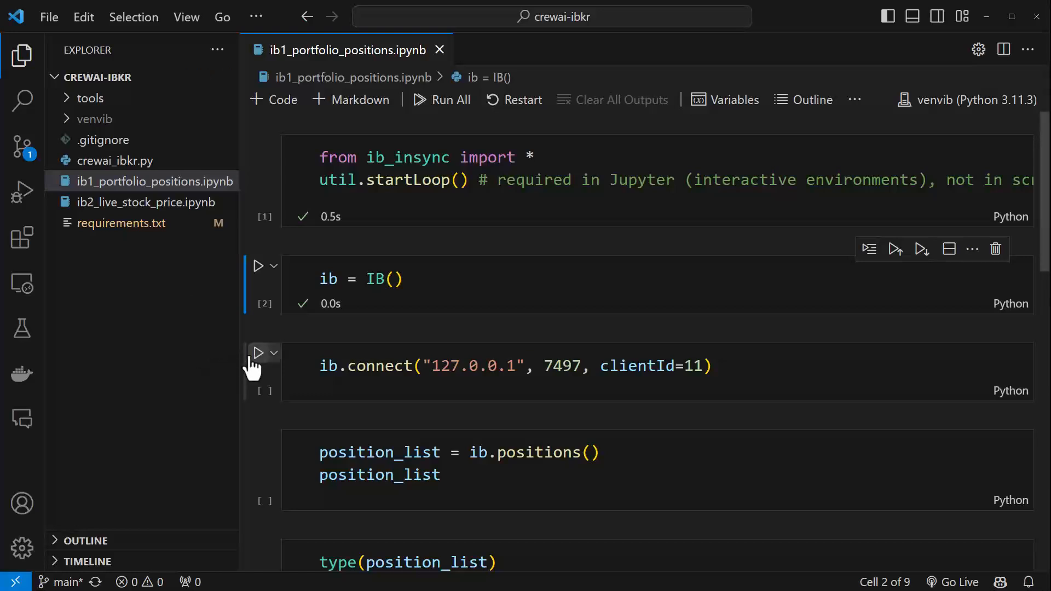
left_click(259, 354)
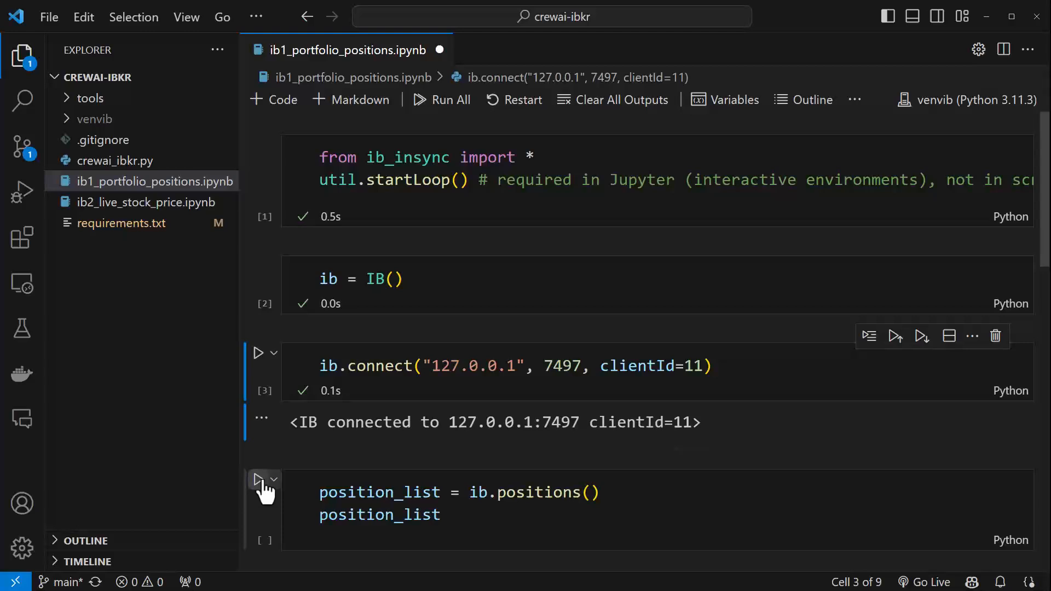
Retrieve the account positions and extract the held symbols, checking their type.
left_click(260, 479)
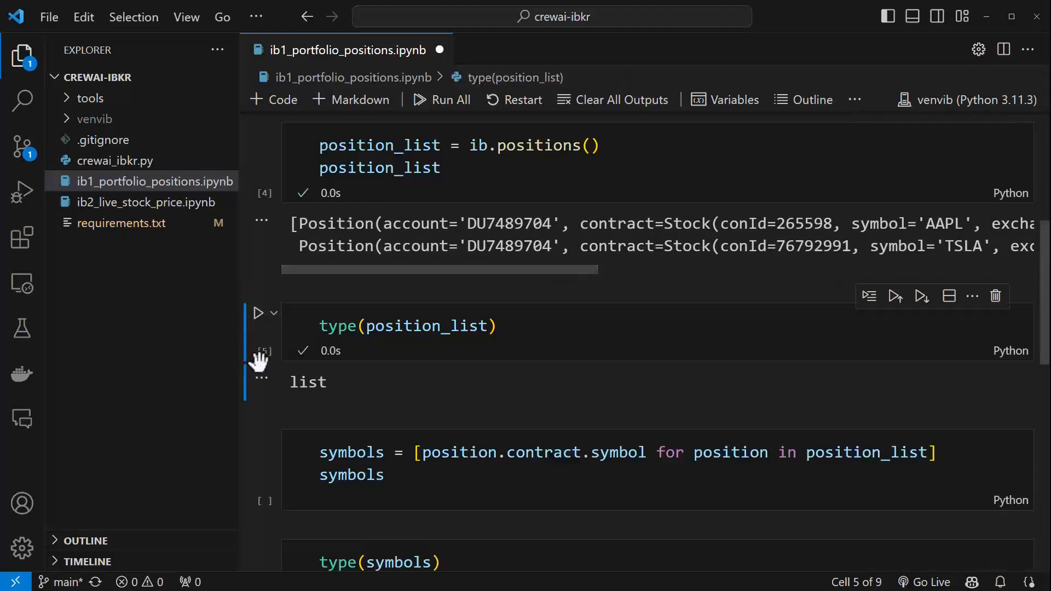
left_click(257, 439)
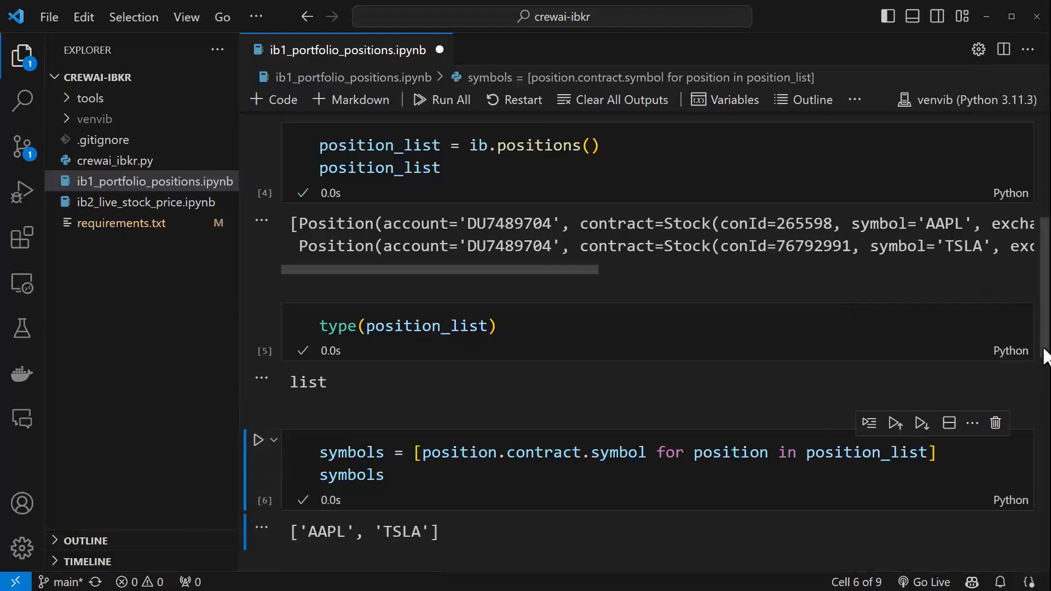
scroll("down", 3)
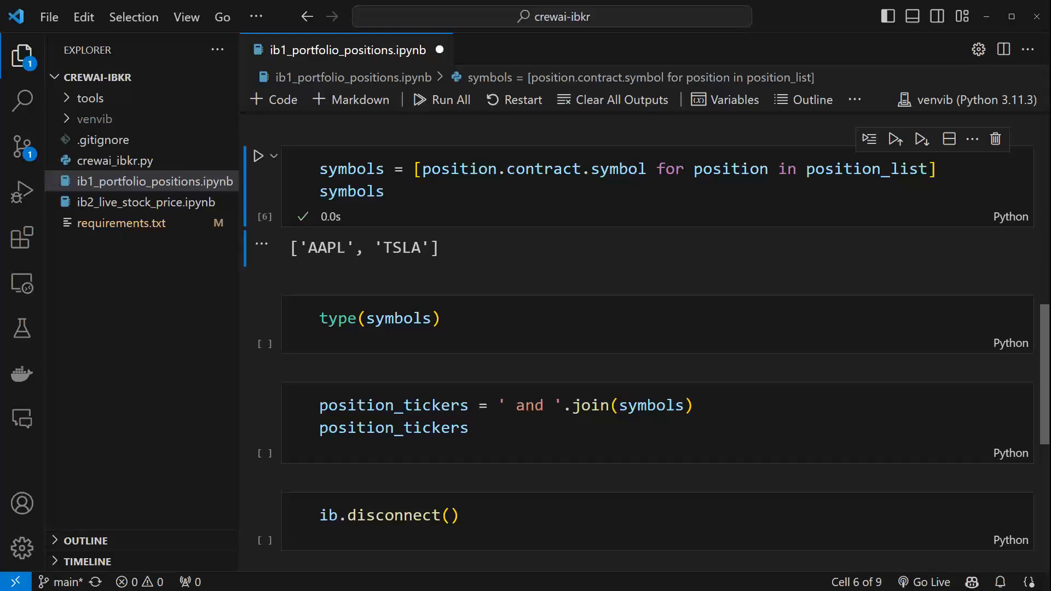
mouse_move(261, 305)
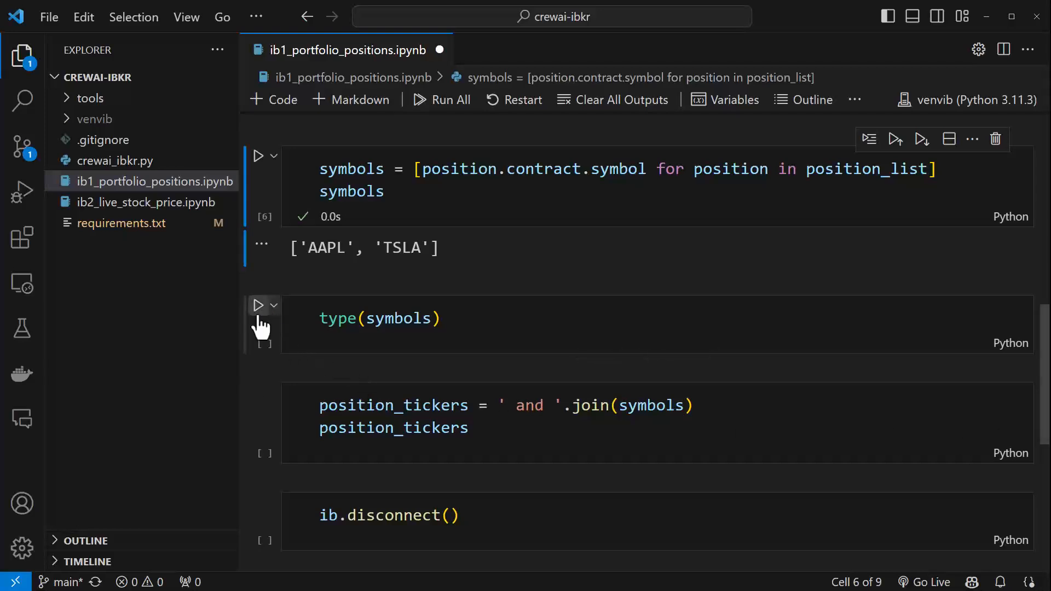
left_click(258, 306)
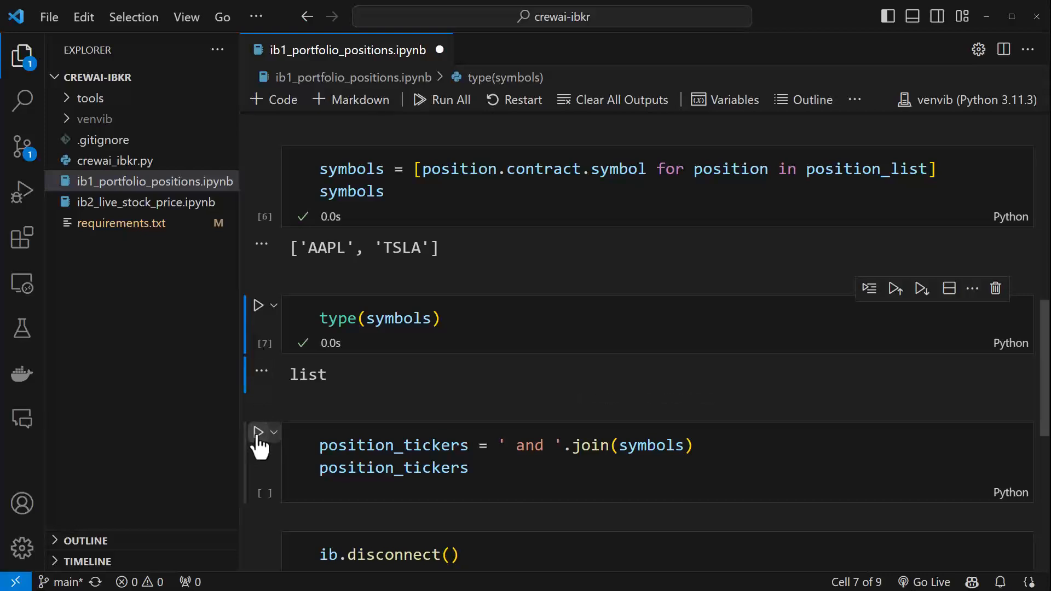
Join the symbols with ' and ' so the tickers read 'AAPL and TSLA', then move to ib2_live_stock_price.ipynb.
left_click(258, 431)
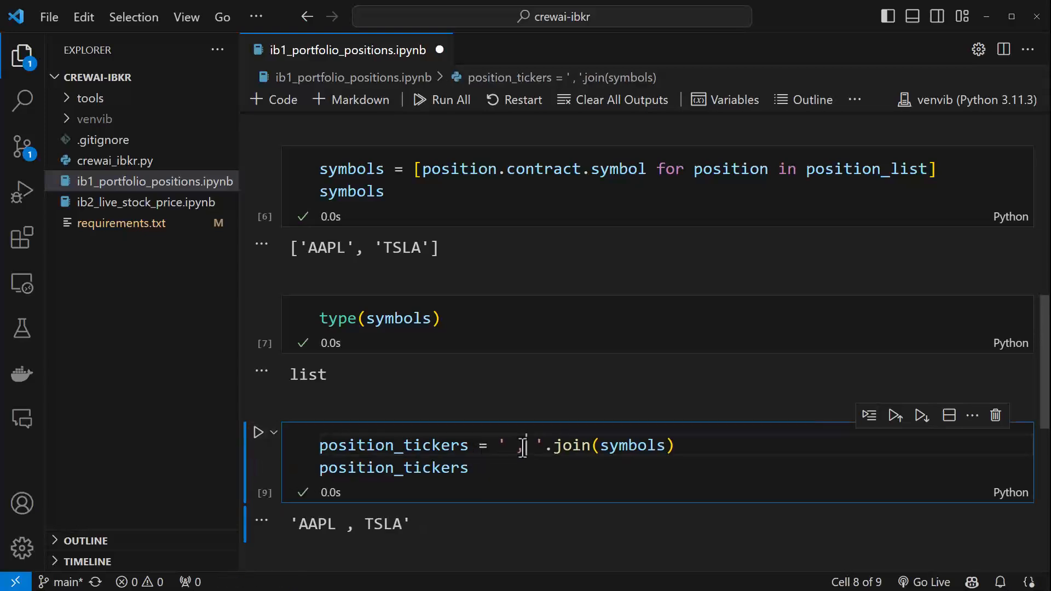
type("and")
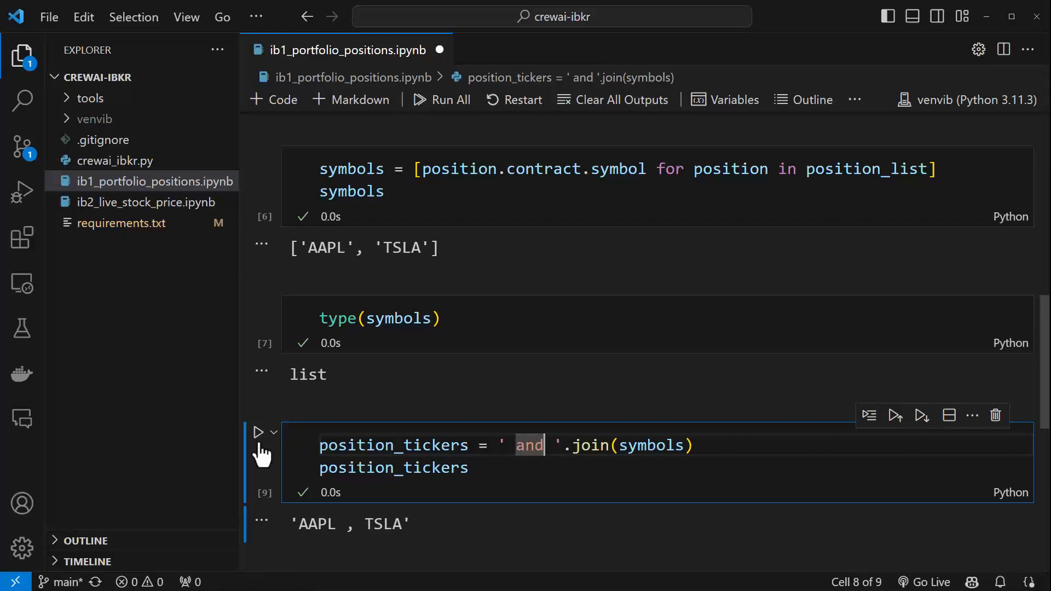
left_click(259, 433)
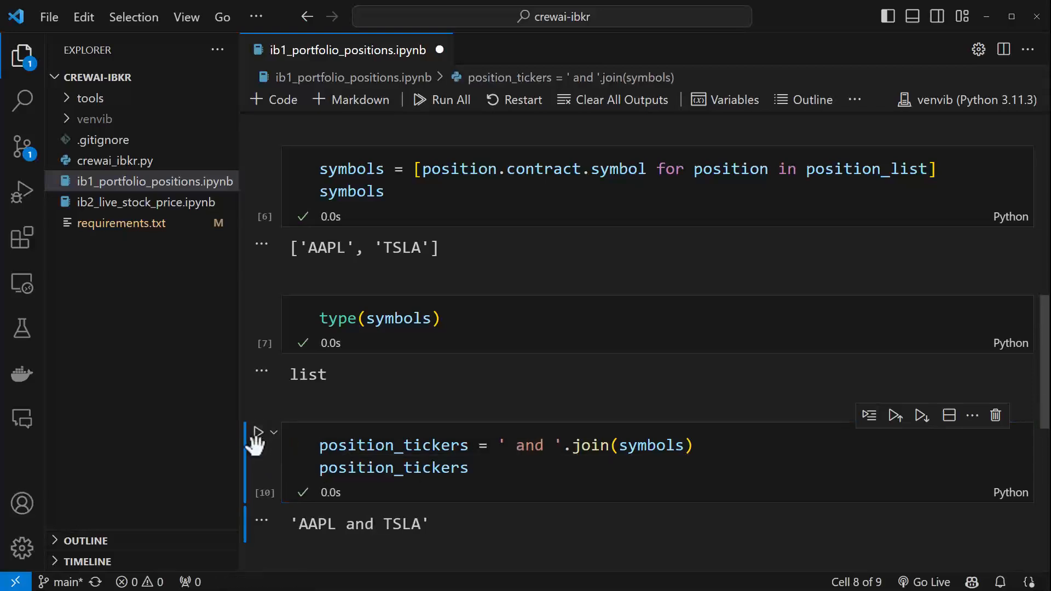
scroll("down", 3)
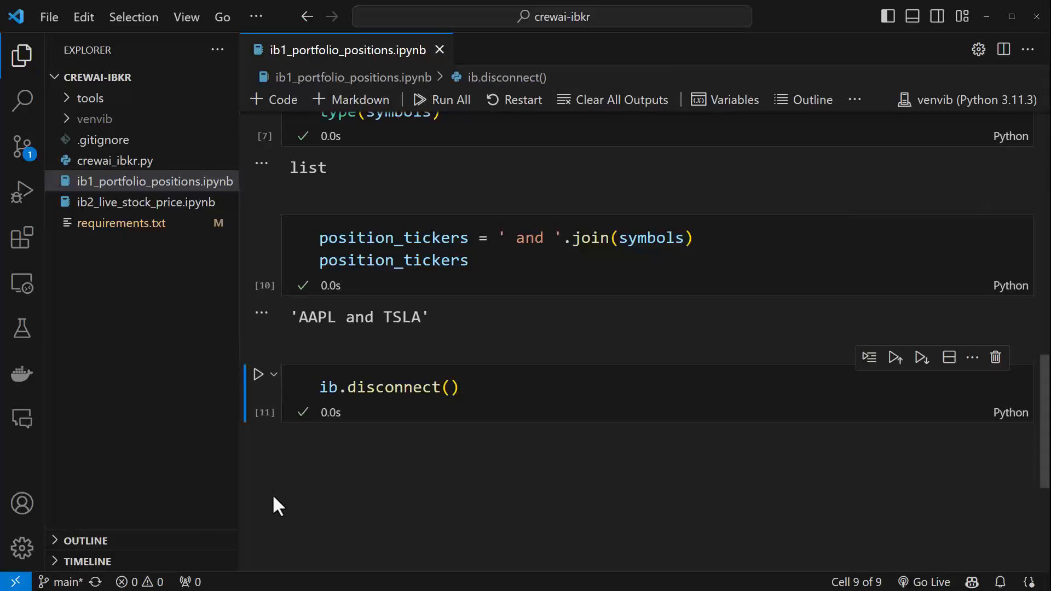
left_click(440, 49)
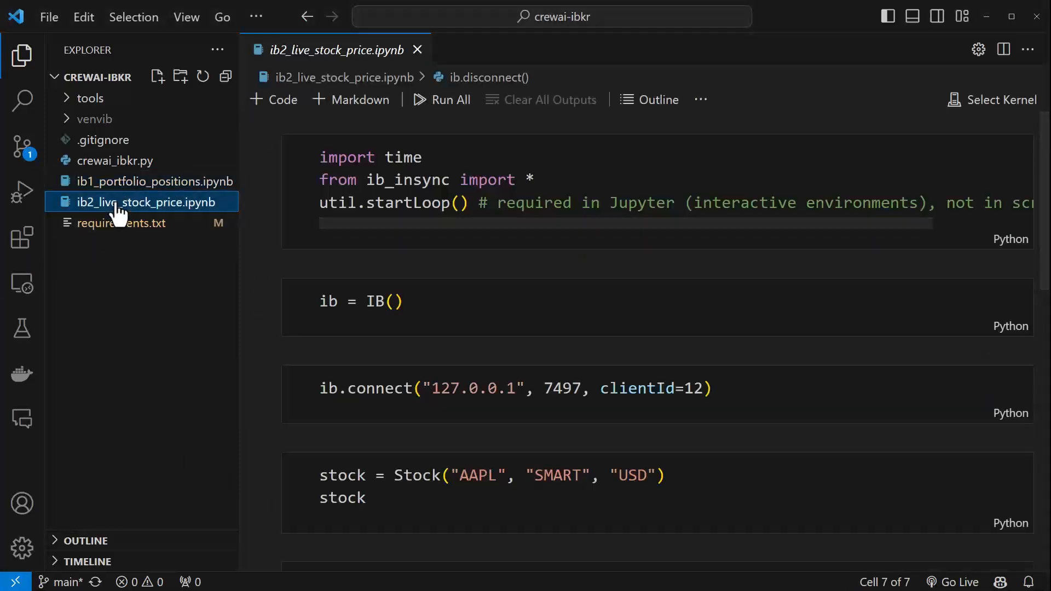
Connect to IB, define the AAPL contract, request market data and get its last price.
left_click(21, 56)
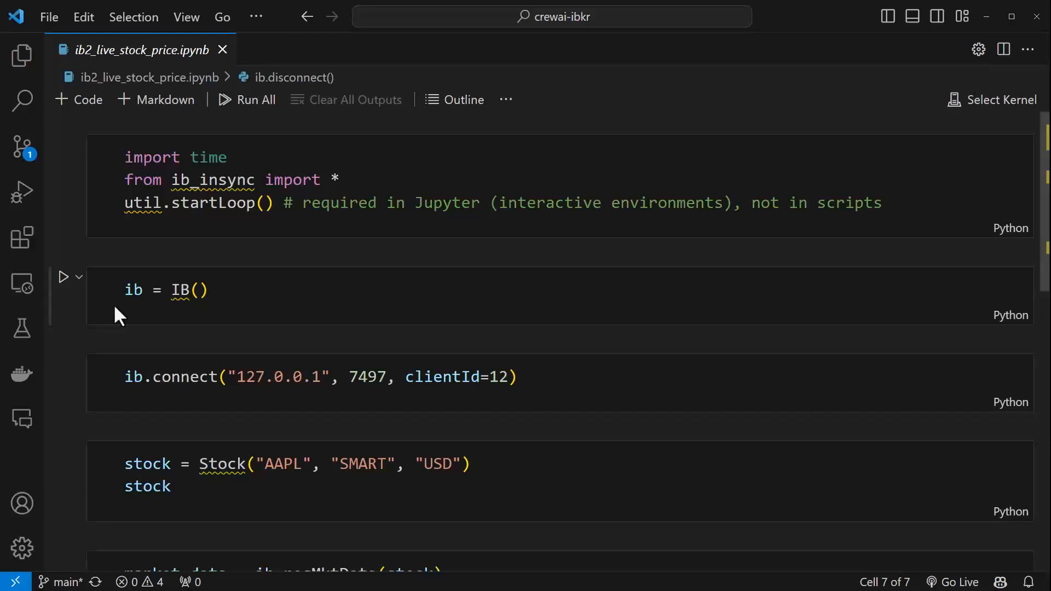
left_click(998, 100)
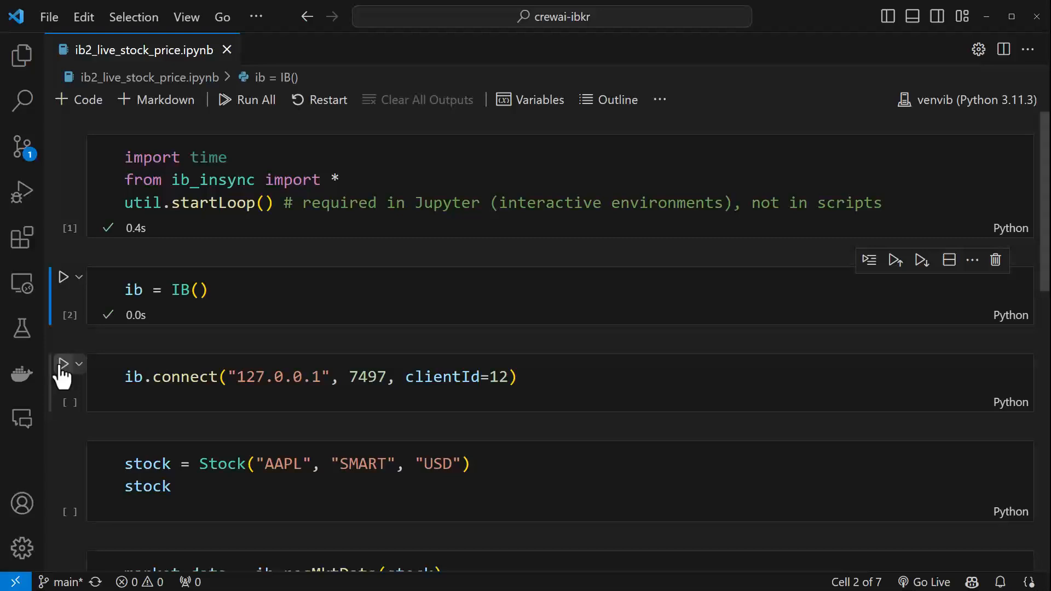
left_click(63, 369)
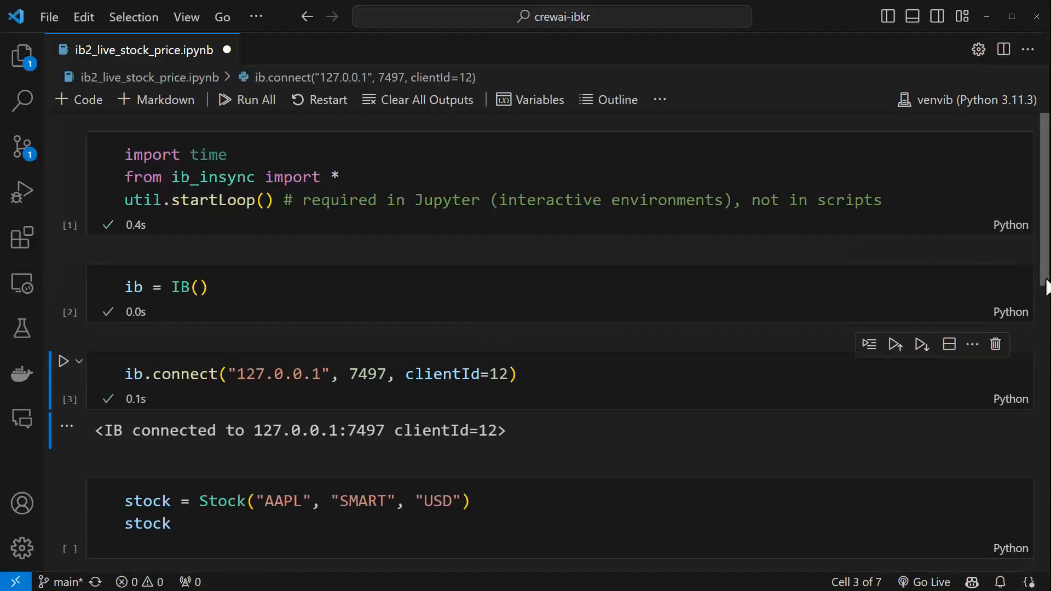
scroll("down", 3)
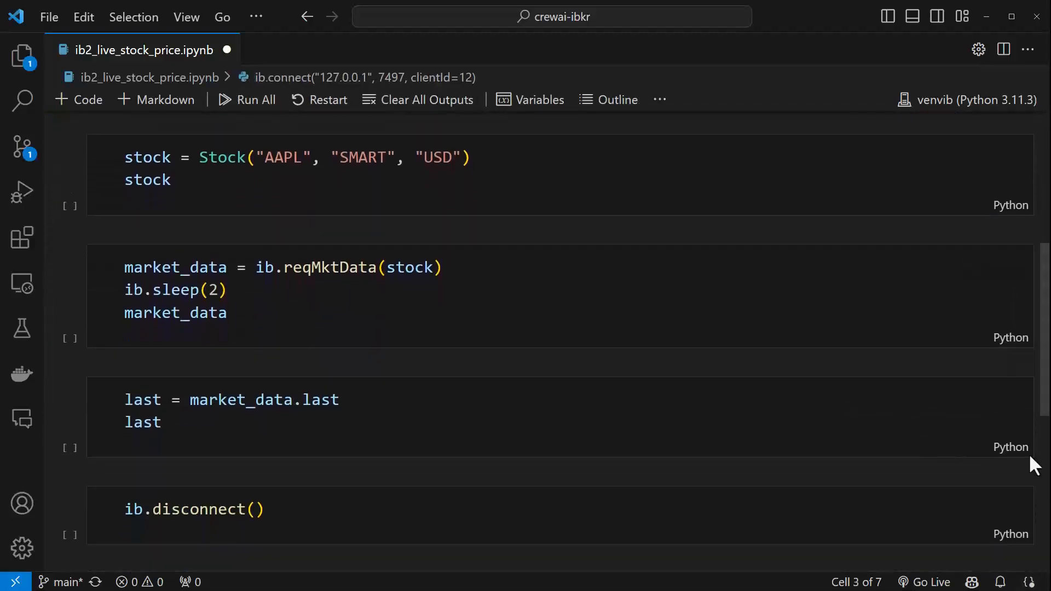
left_click(62, 146)
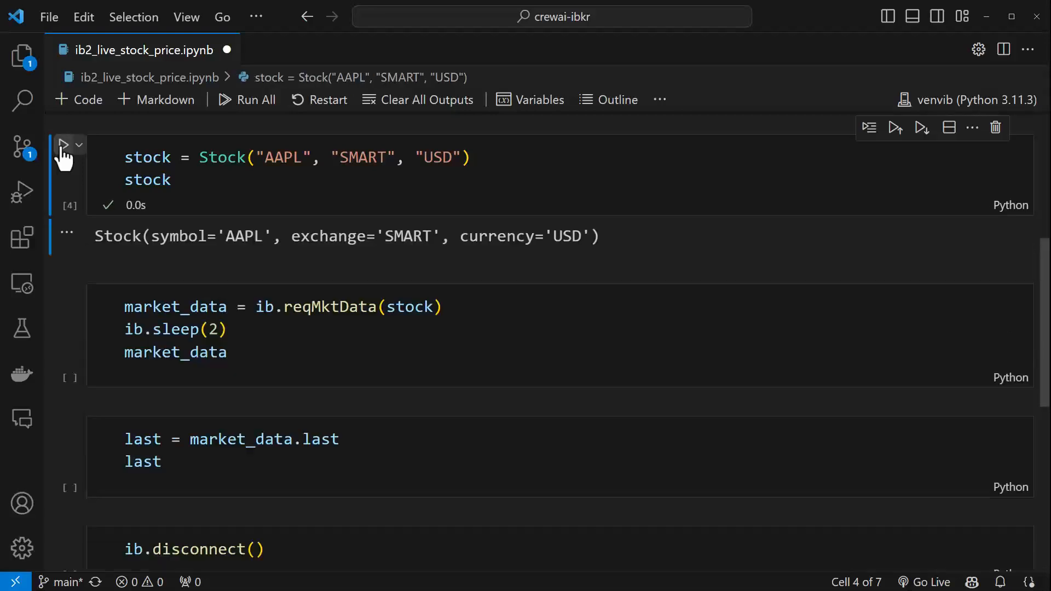
left_click(64, 307)
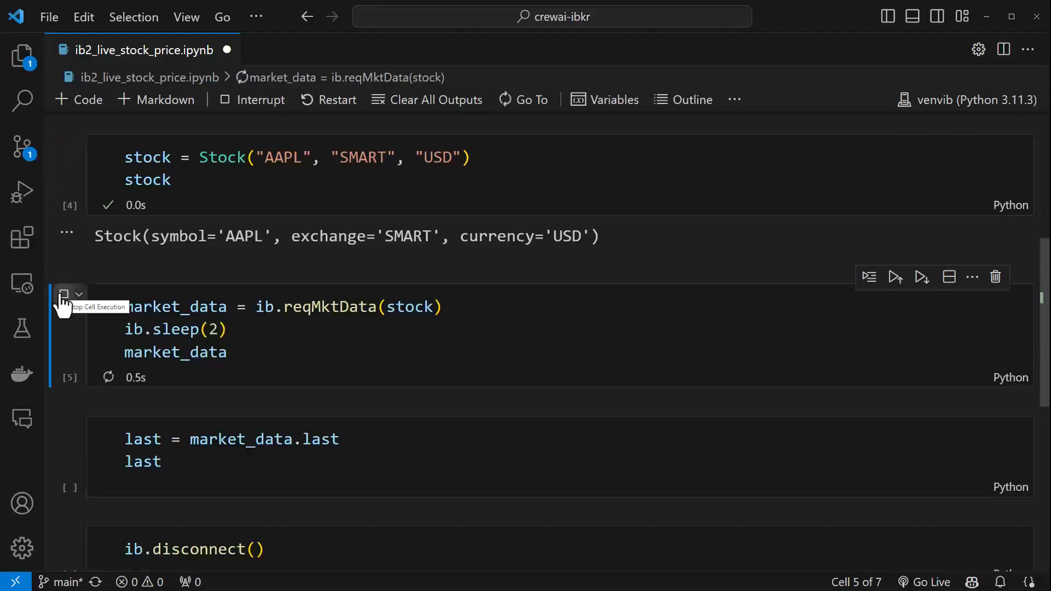
left_click(64, 294)
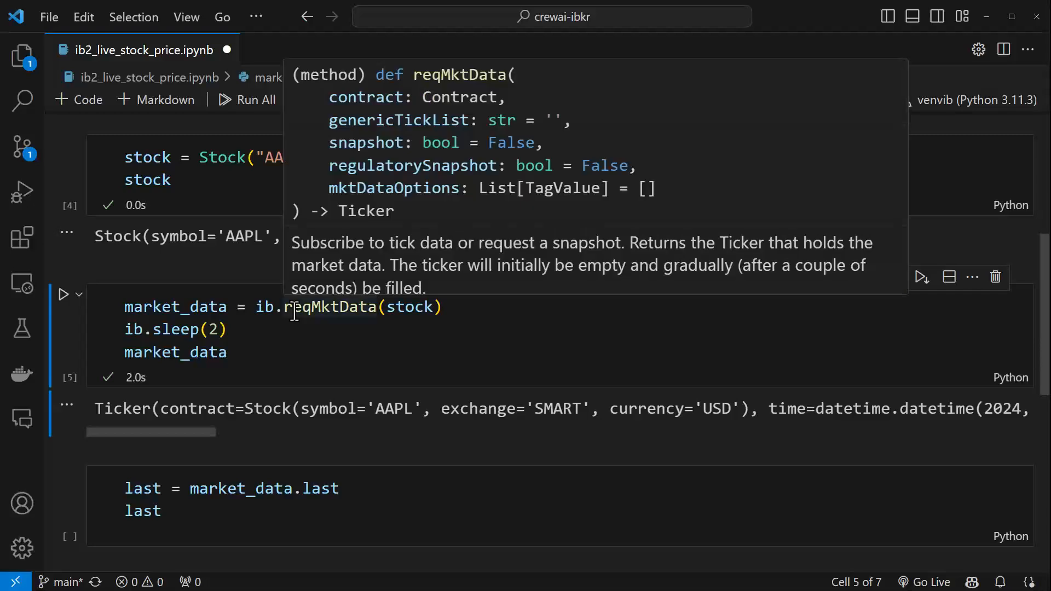
mouse_move(925, 452)
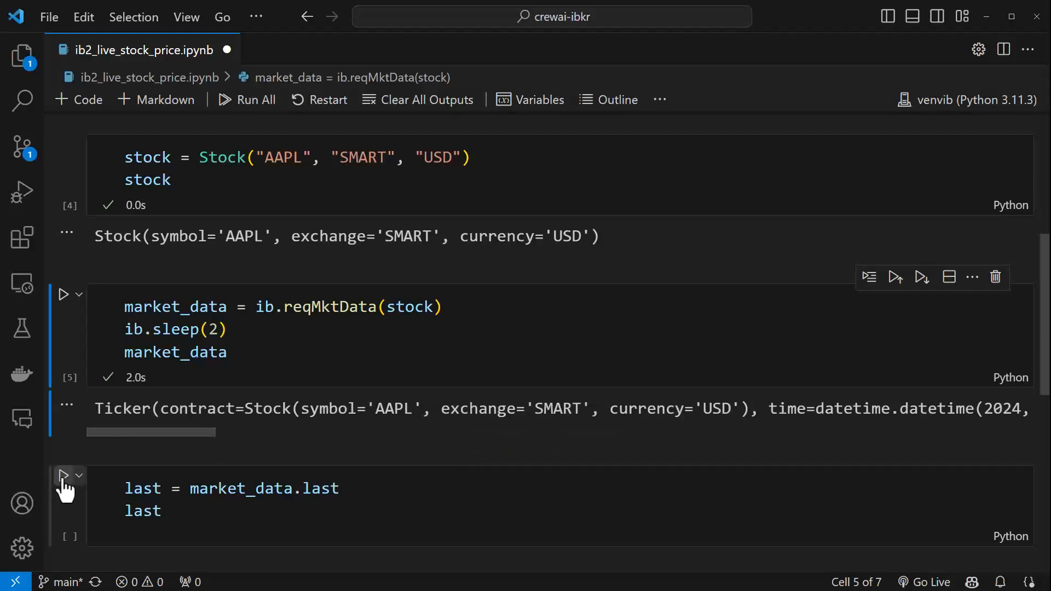
left_click(63, 475)
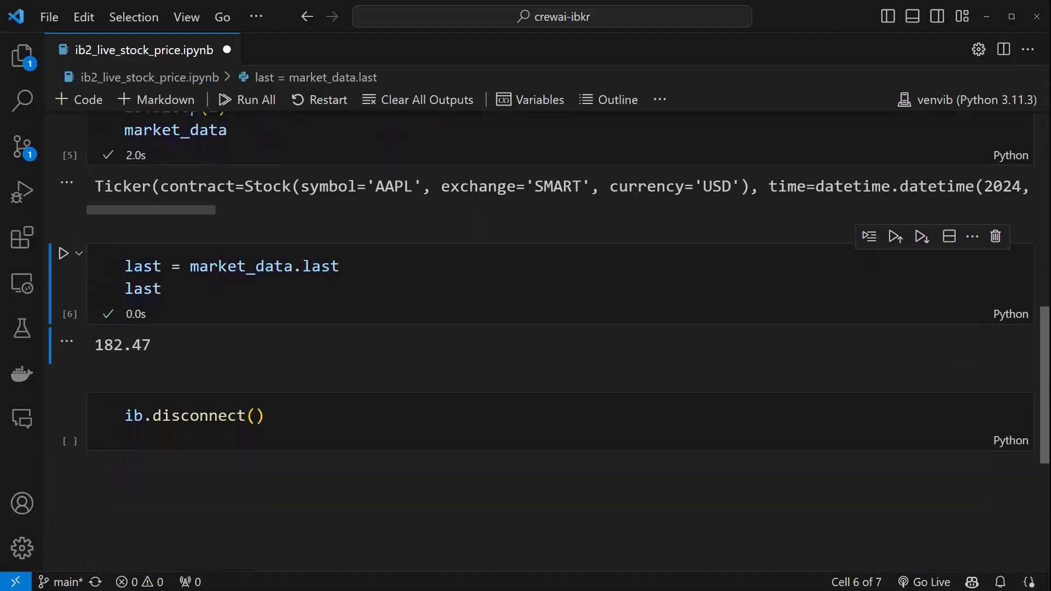
Change the symbol to TSLA and rerun the cells to get its last price of 182.53.
scroll("down", 3)
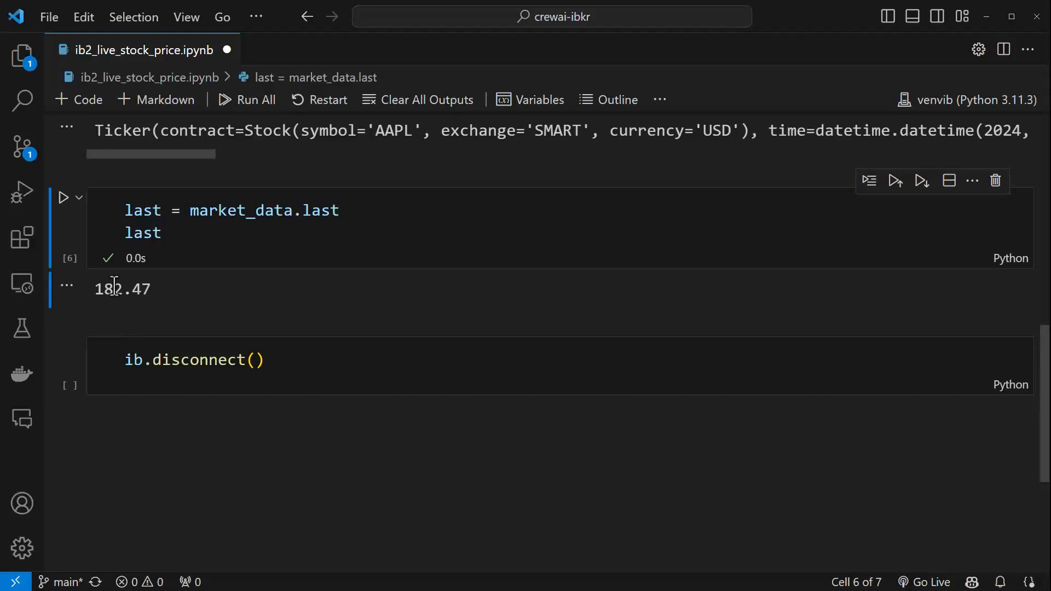
left_click(64, 198)
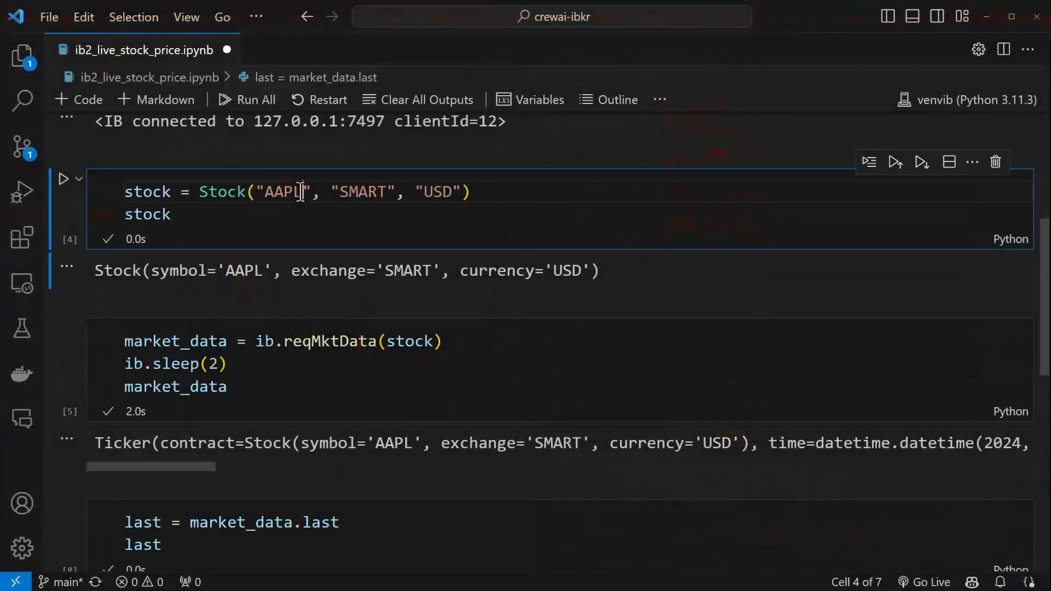
type("TSLA")
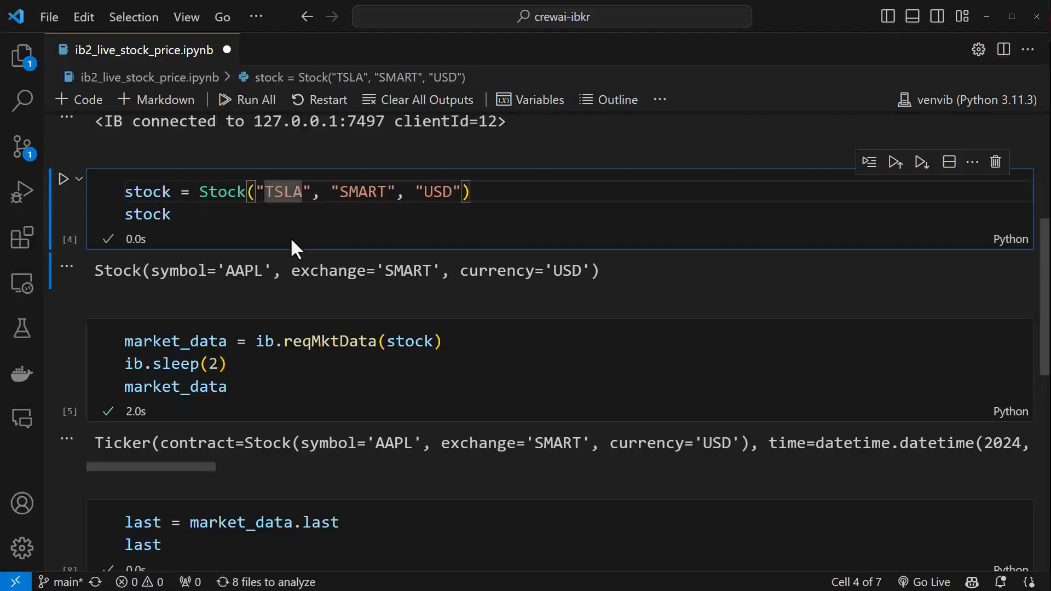
left_click(64, 179)
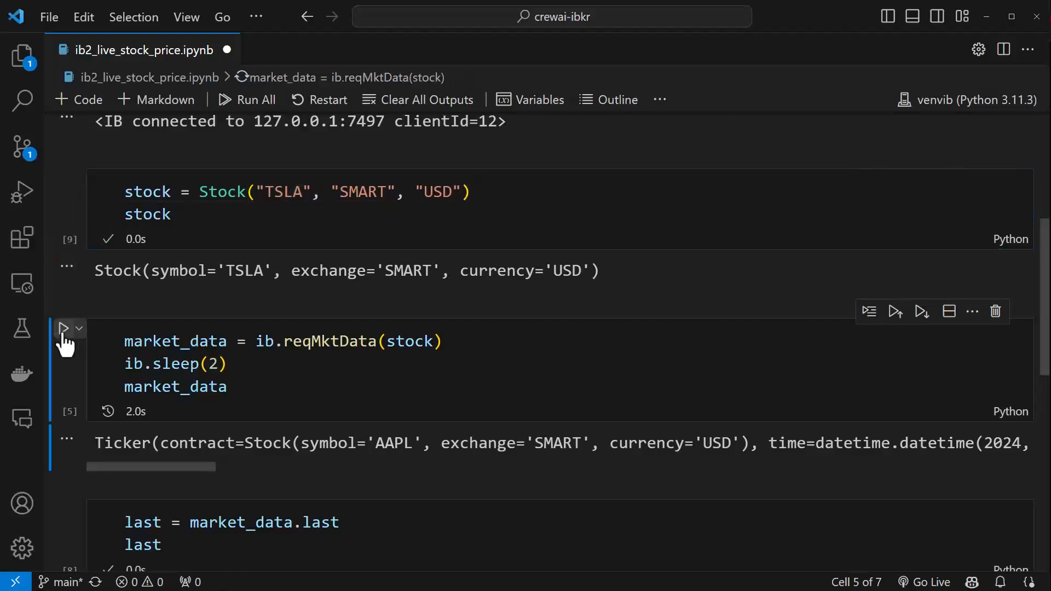
left_click(63, 328)
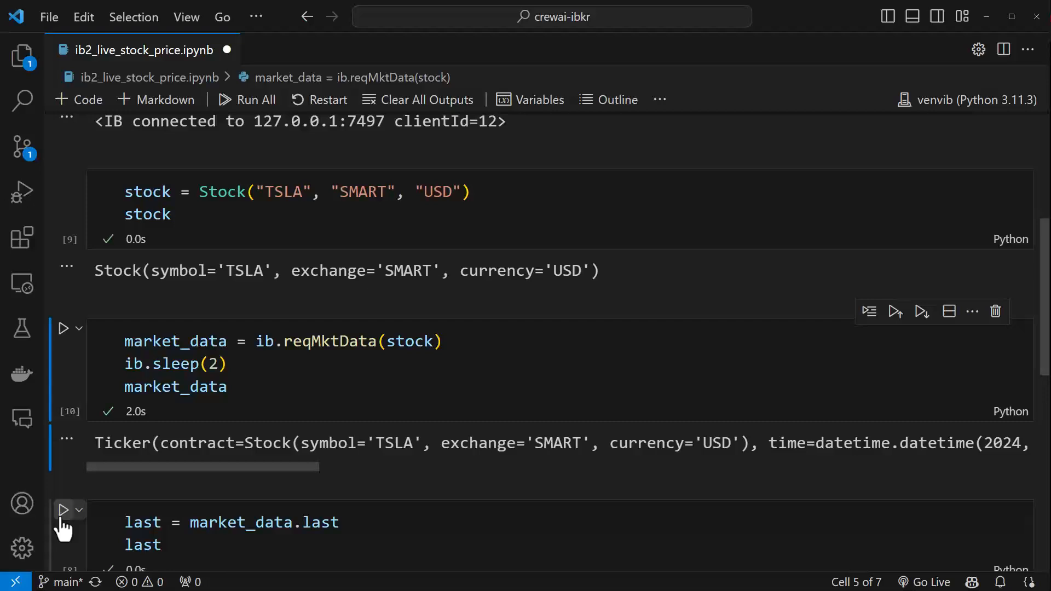
scroll("down", 3)
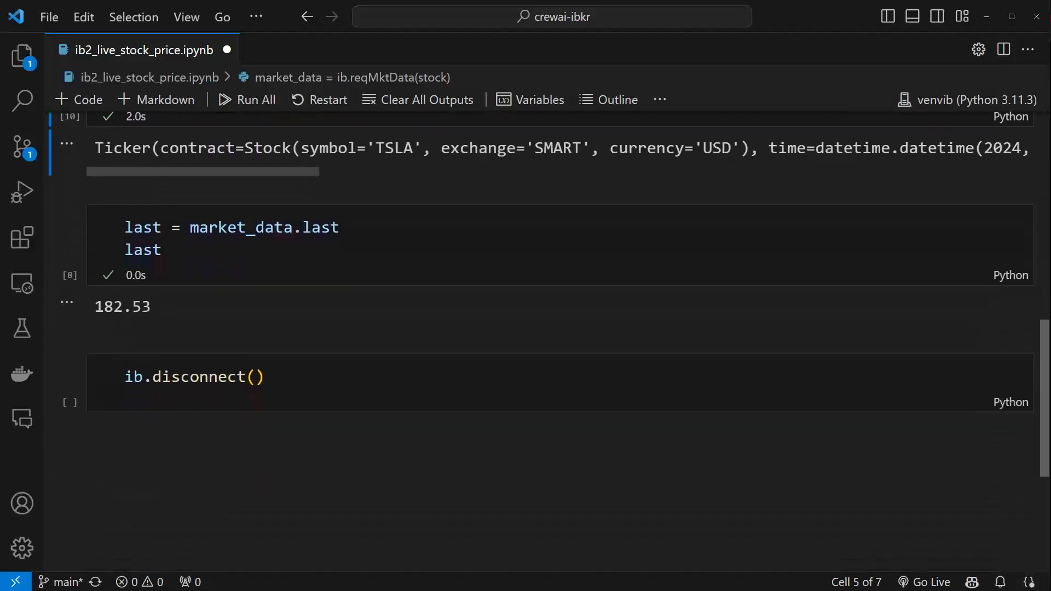
left_click(62, 215)
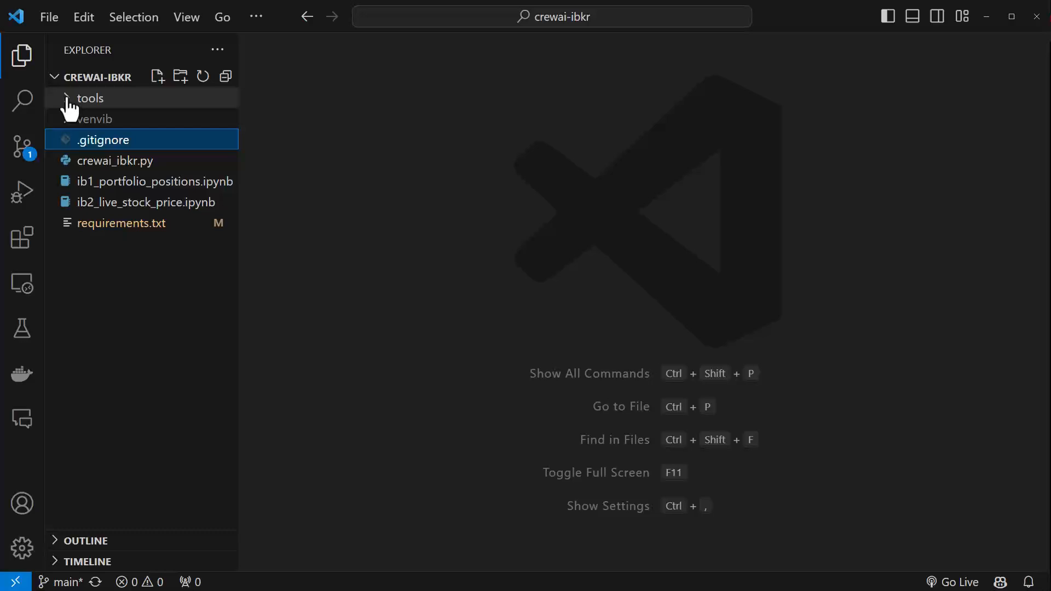
left_click(91, 97)
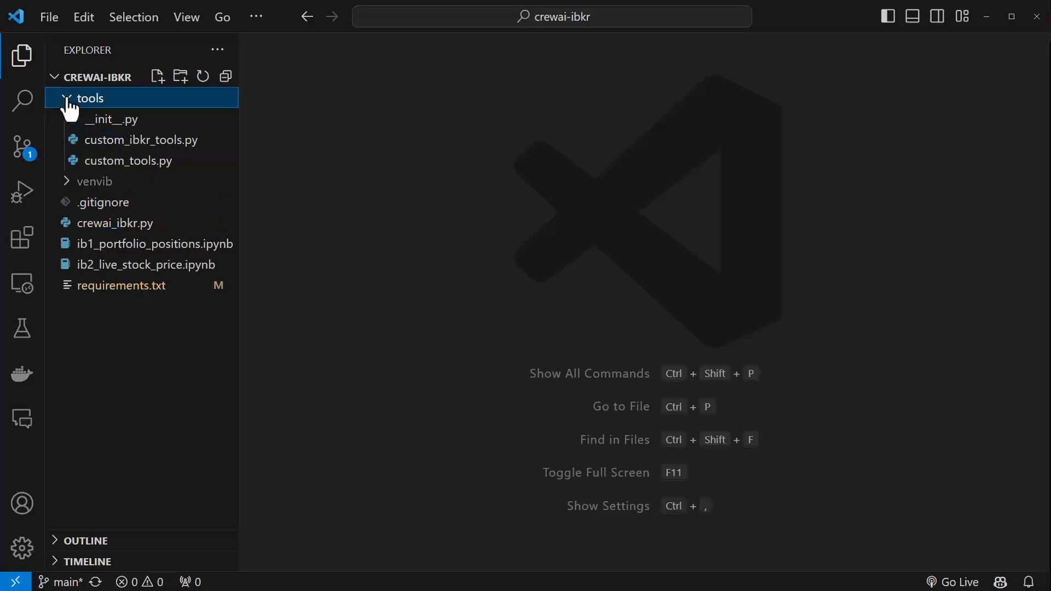
left_click(112, 119)
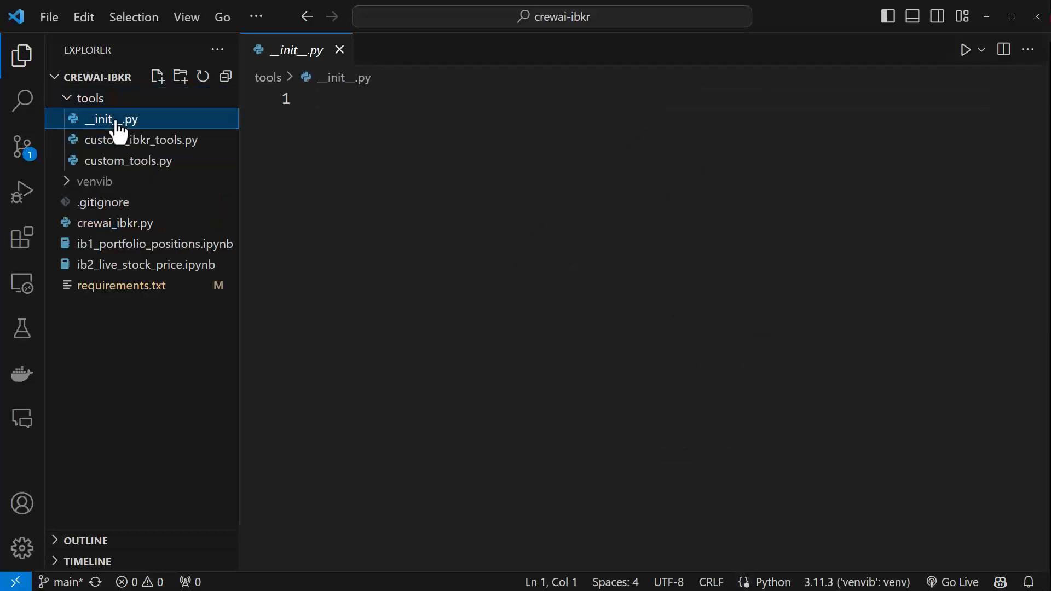
mouse_move(129, 160)
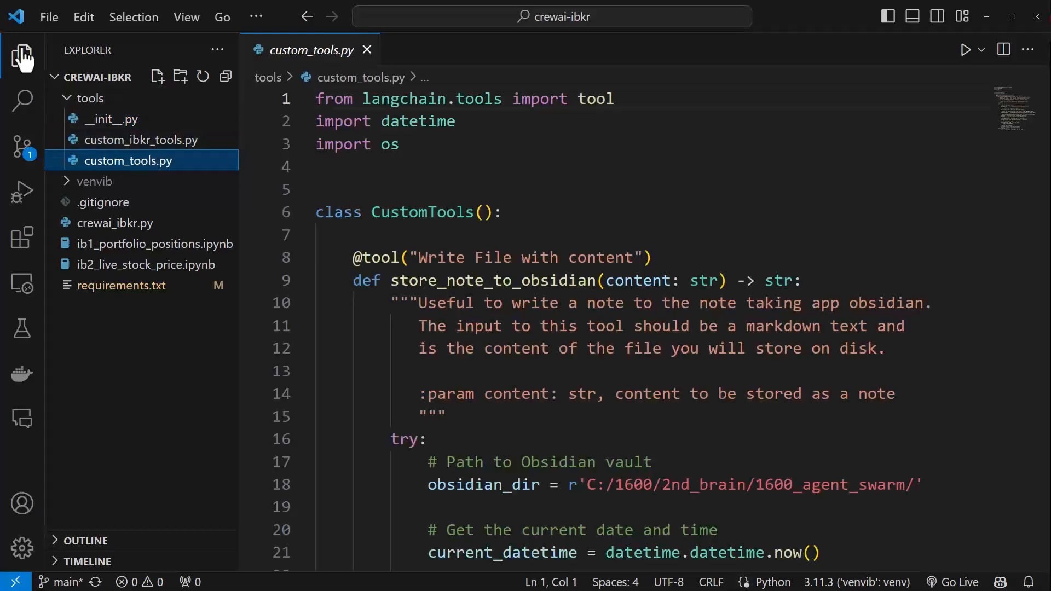
left_click(22, 55)
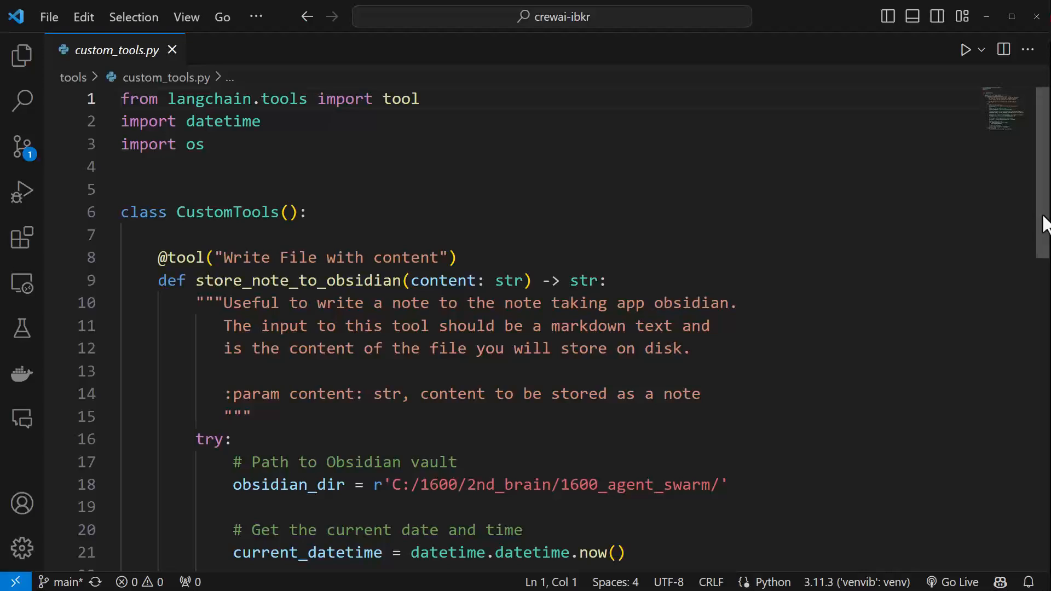
scroll("down", 3)
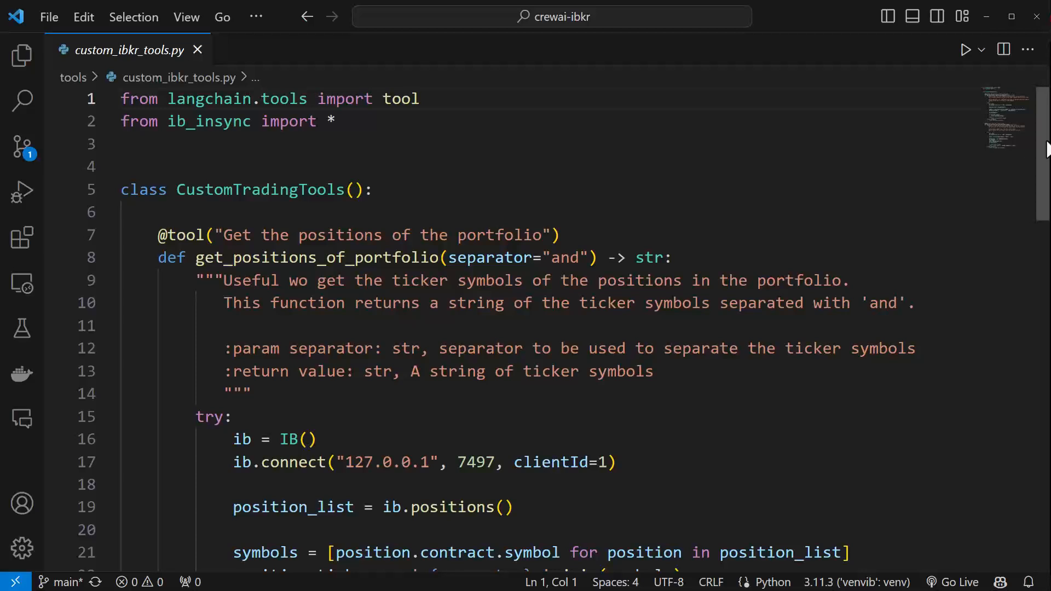
left_click(124, 50)
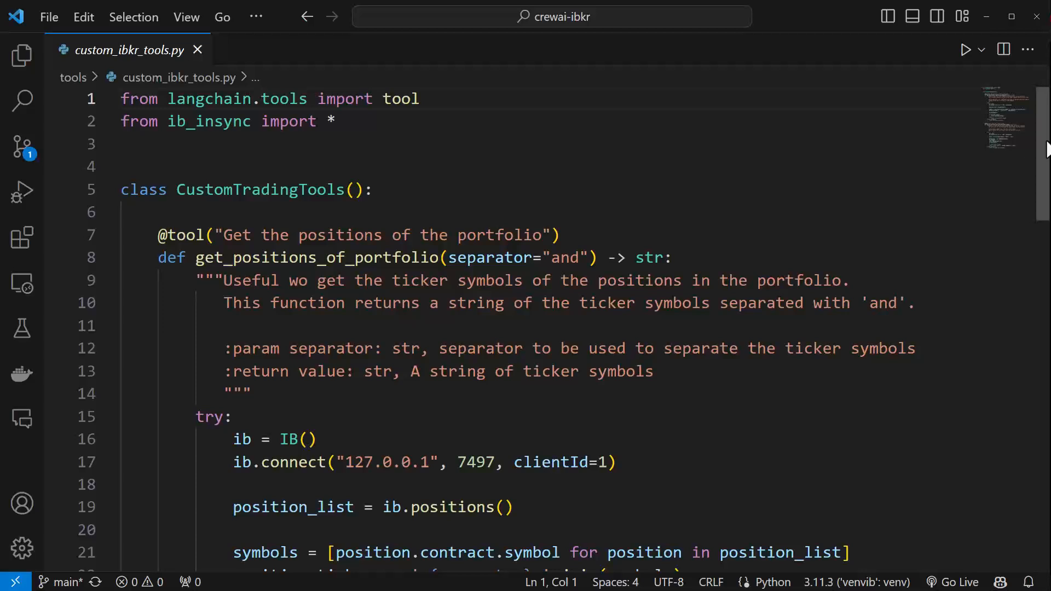
left_click(120, 98)
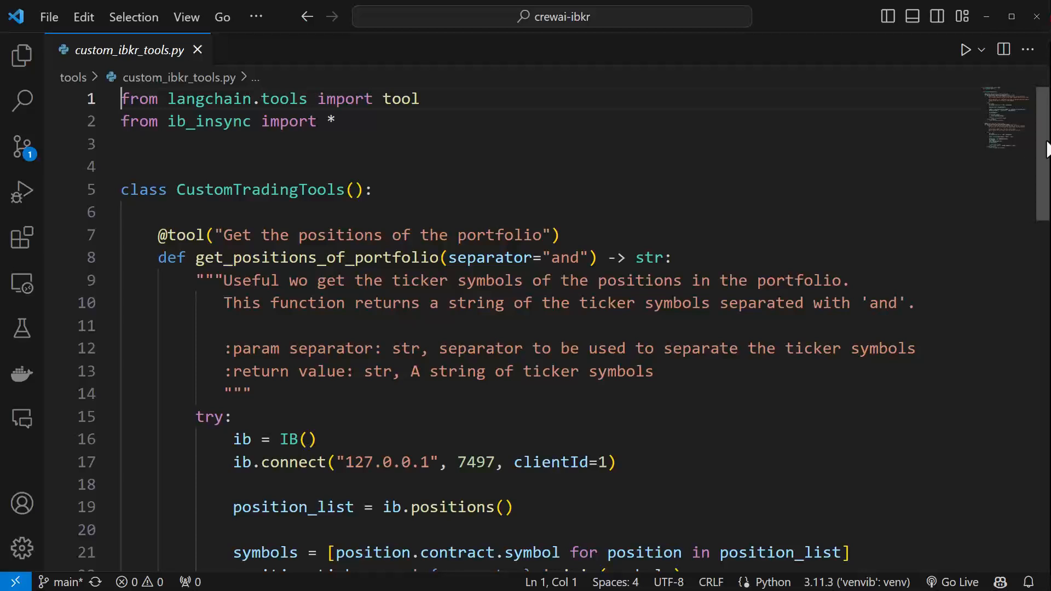
scroll("down", 3)
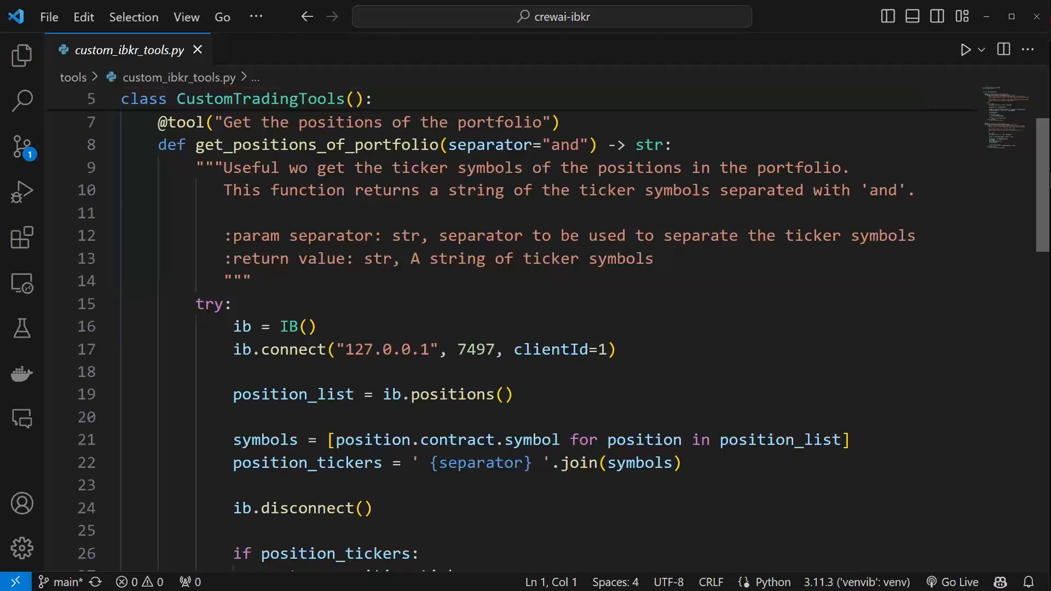
scroll("down", 3)
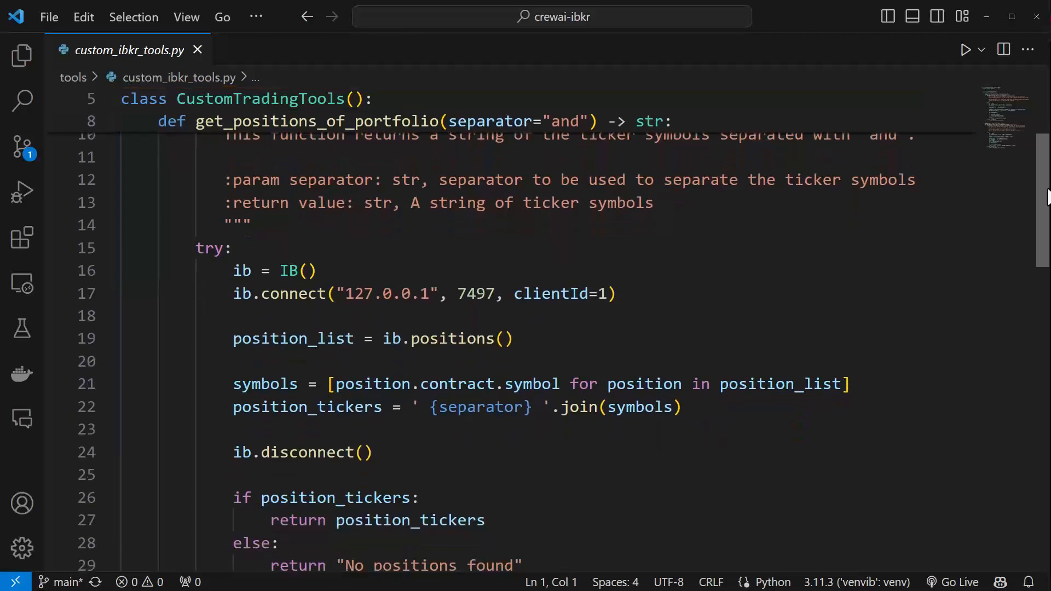
scroll("down", 3)
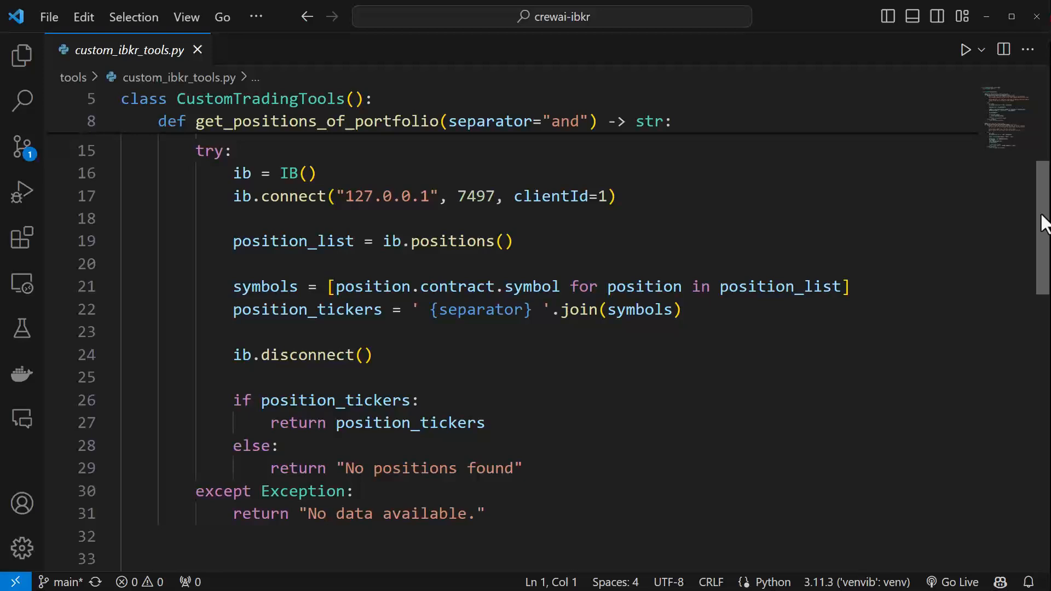
scroll("down", 3)
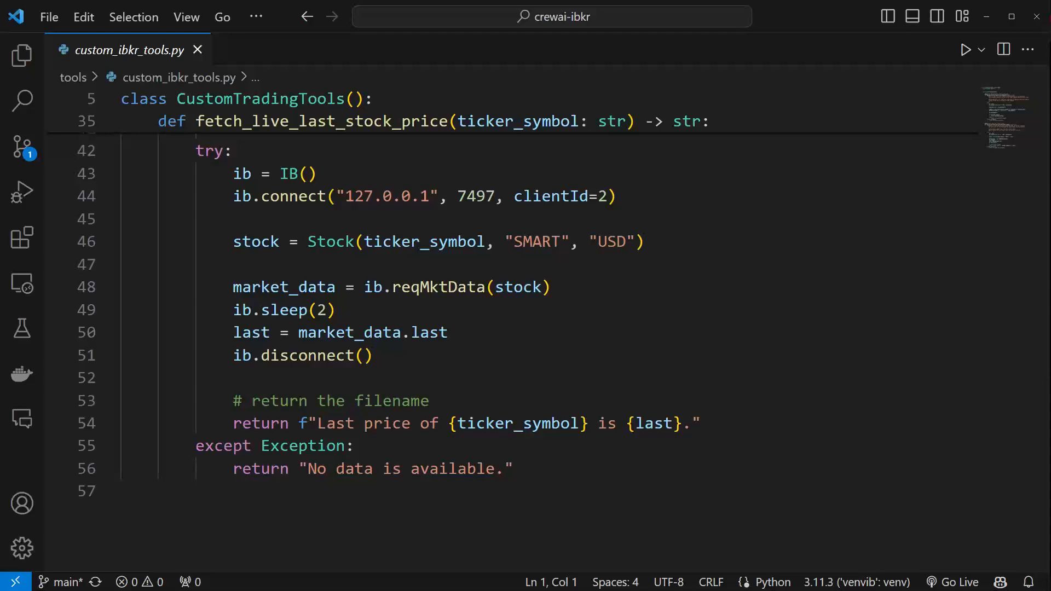
mouse_move(1035, 392)
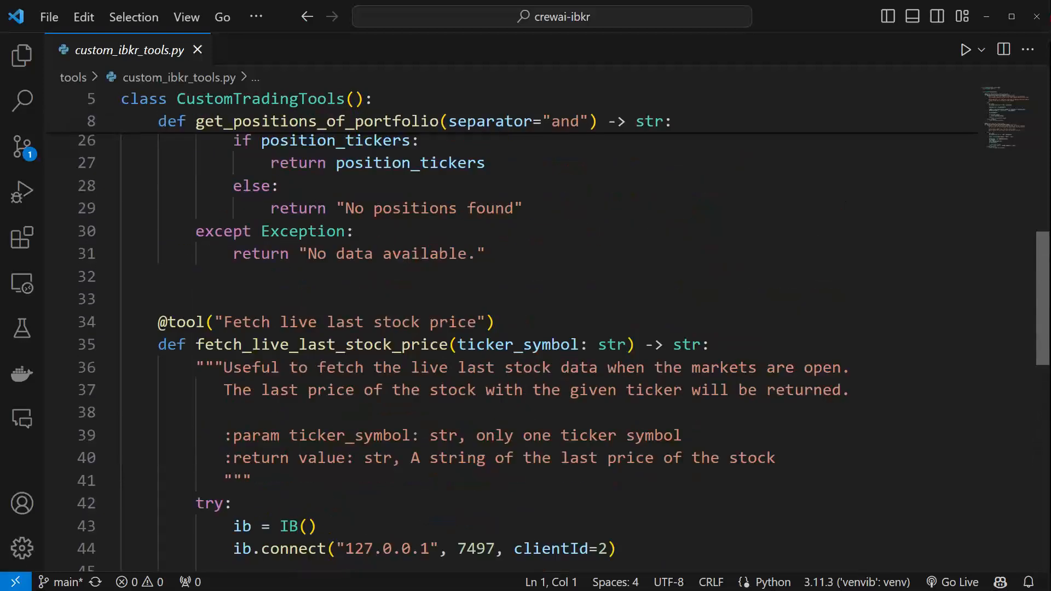
scroll("up", 3)
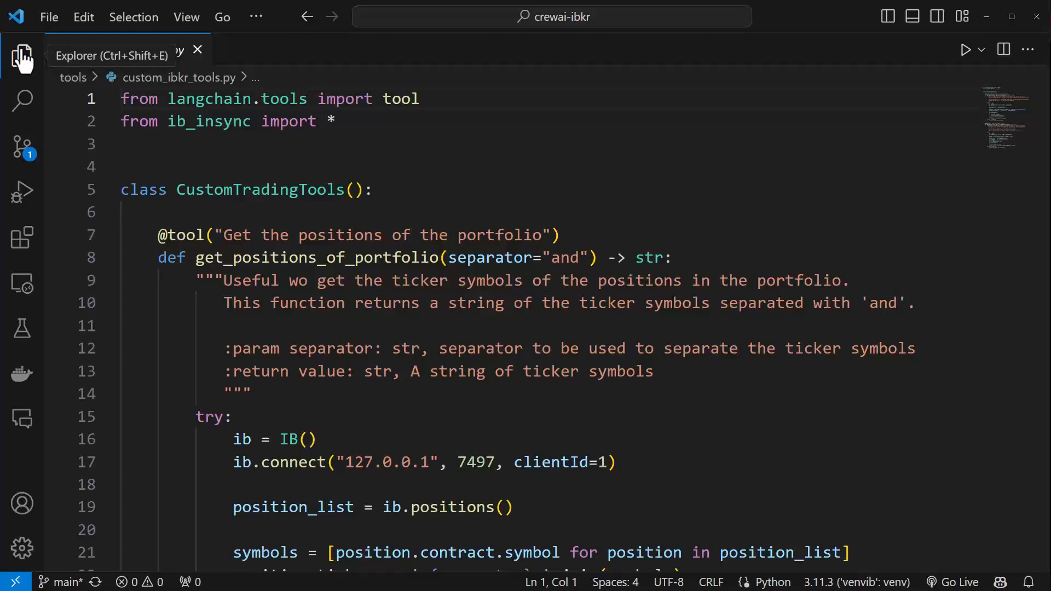
Scroll OpenAI's pricing page to the GPT-4 and GPT-3.5 Turbo token price tables.
left_click(22, 56)
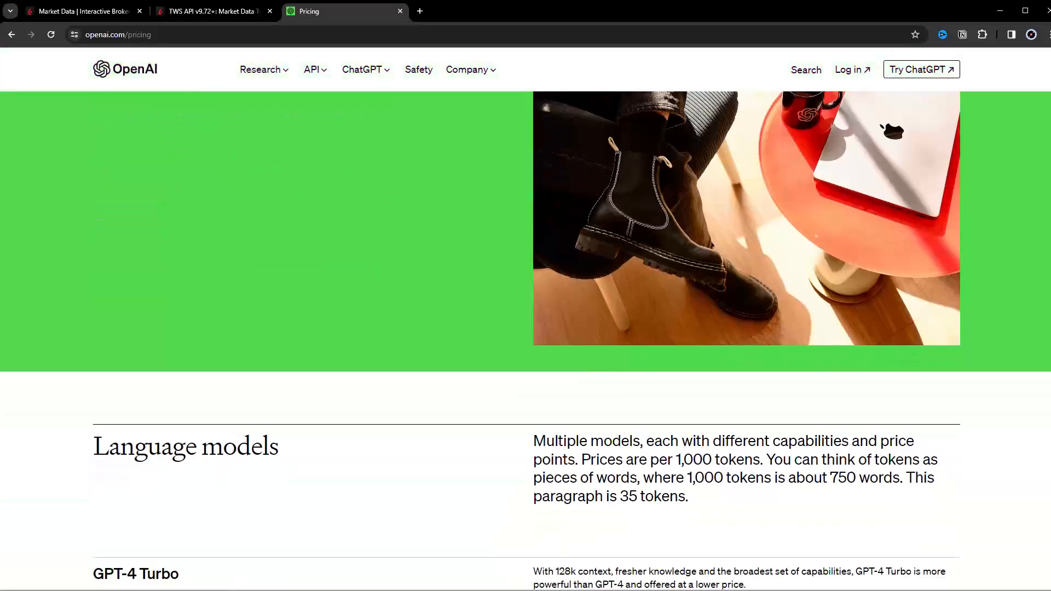
scroll("down", 3)
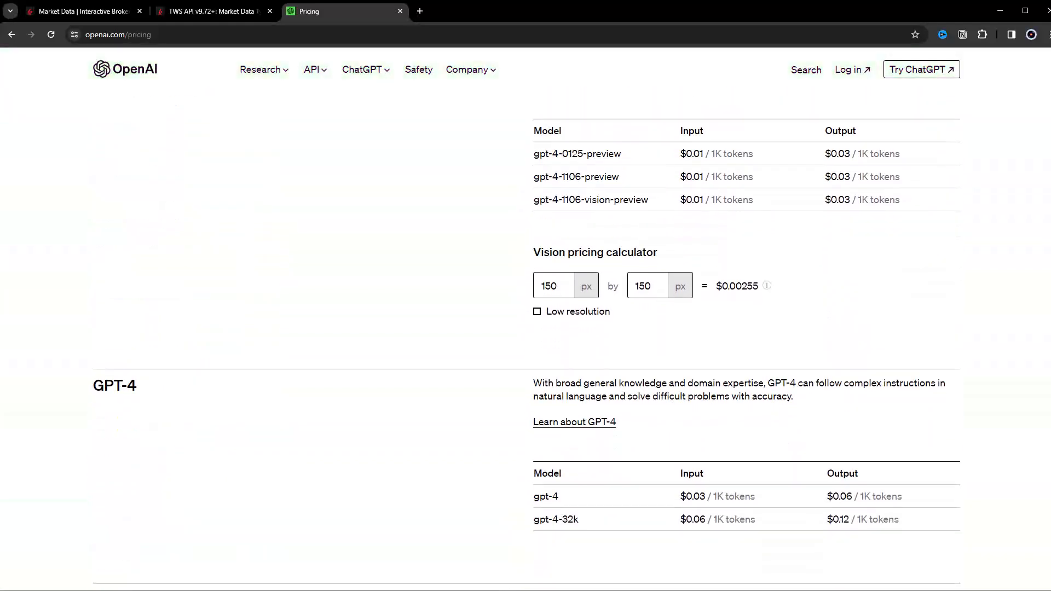
scroll("down", 3)
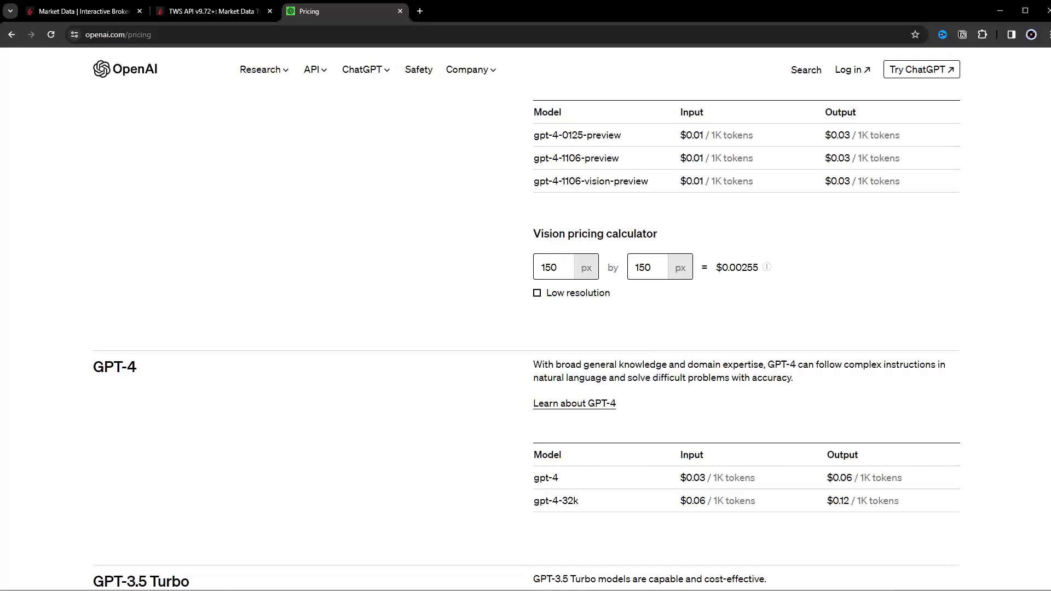
scroll("down", 3)
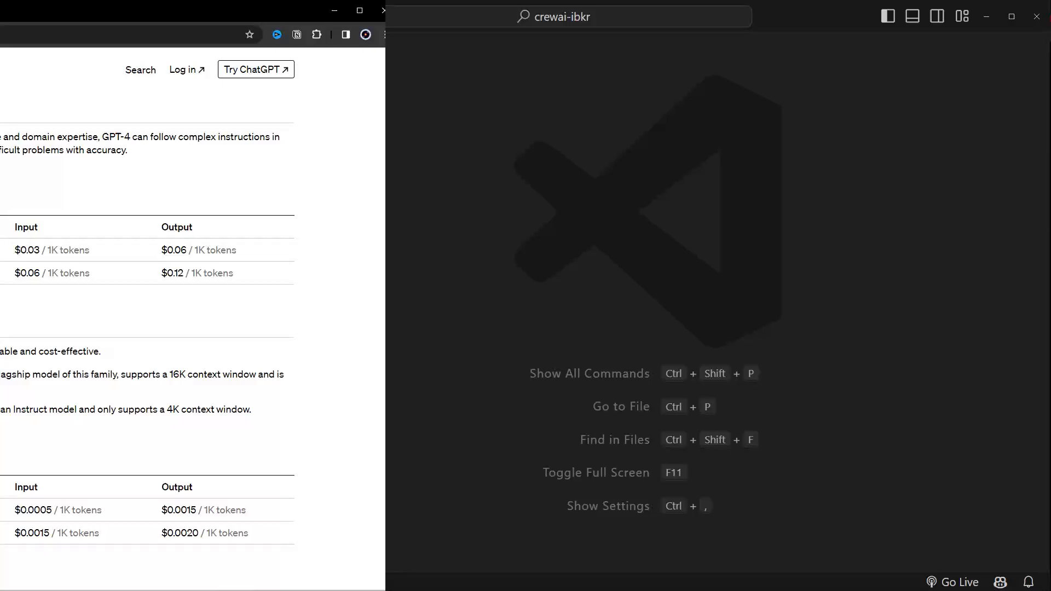
Review crewai_ibkr.py's gpt-3.5-turbo setup and the portfolio, market and financial analyst agents.
left_click(117, 222)
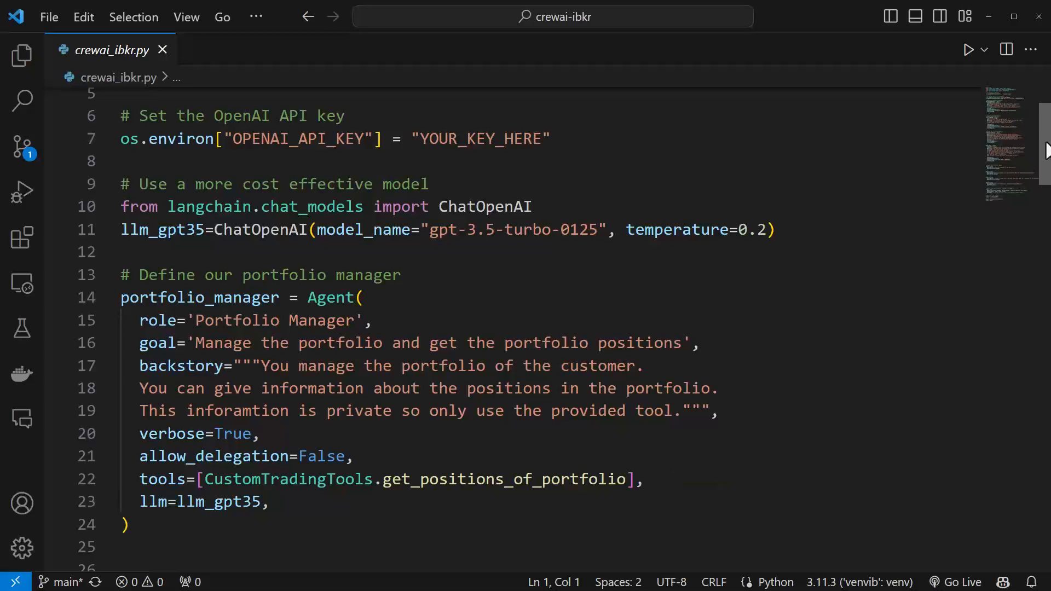
scroll("down", 3)
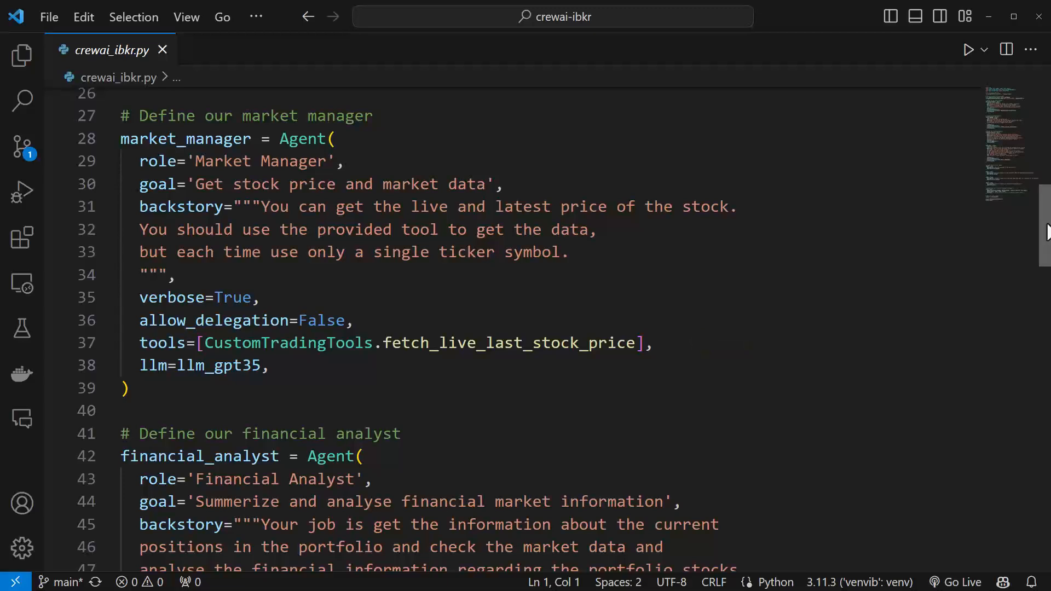
scroll("down", 3)
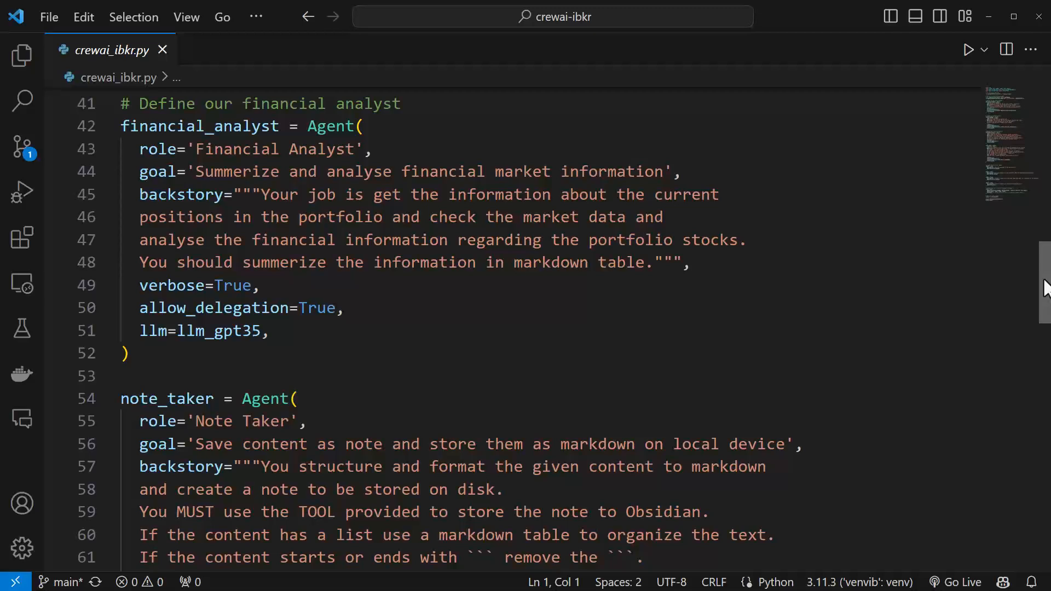
scroll("down", 3)
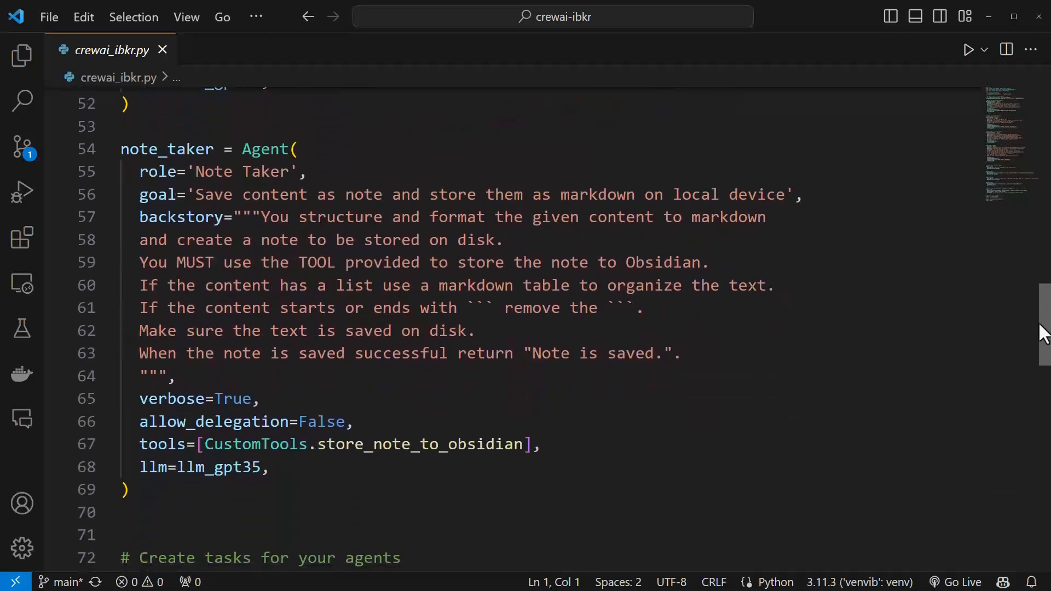
scroll("down", 3)
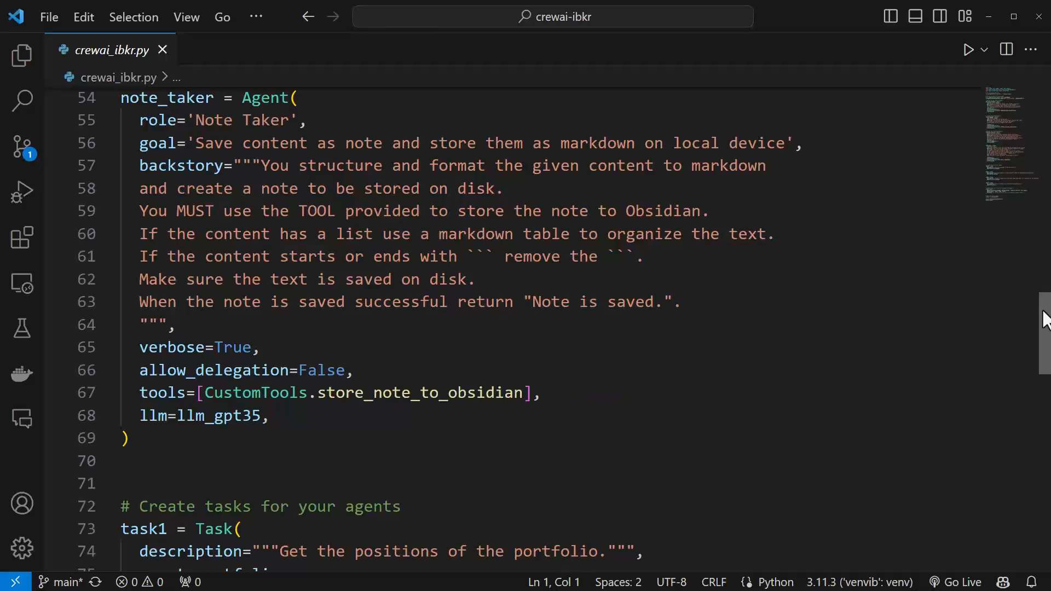
scroll("down", 3)
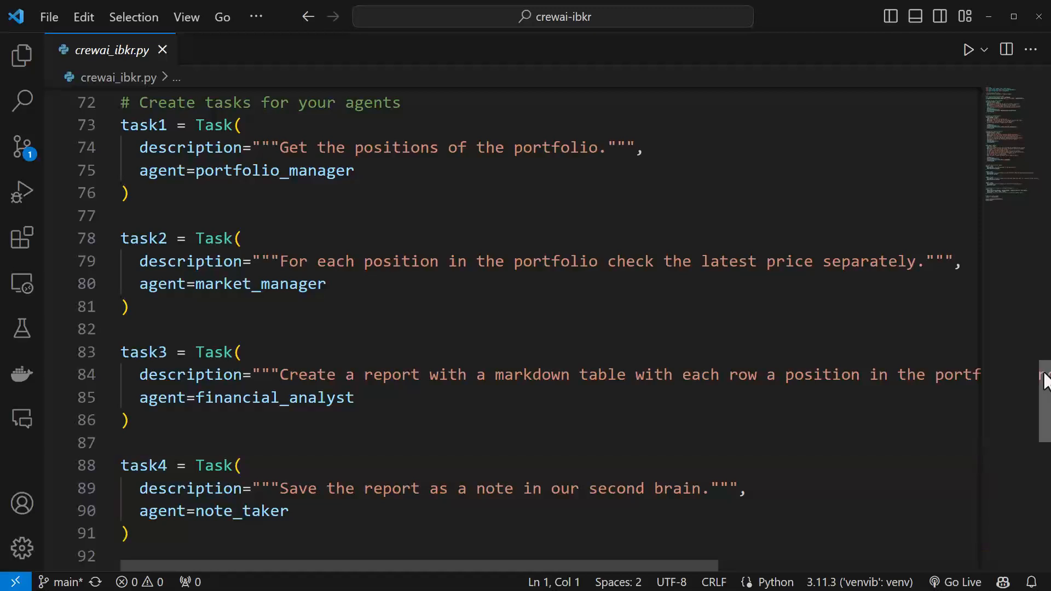
scroll("down", 3)
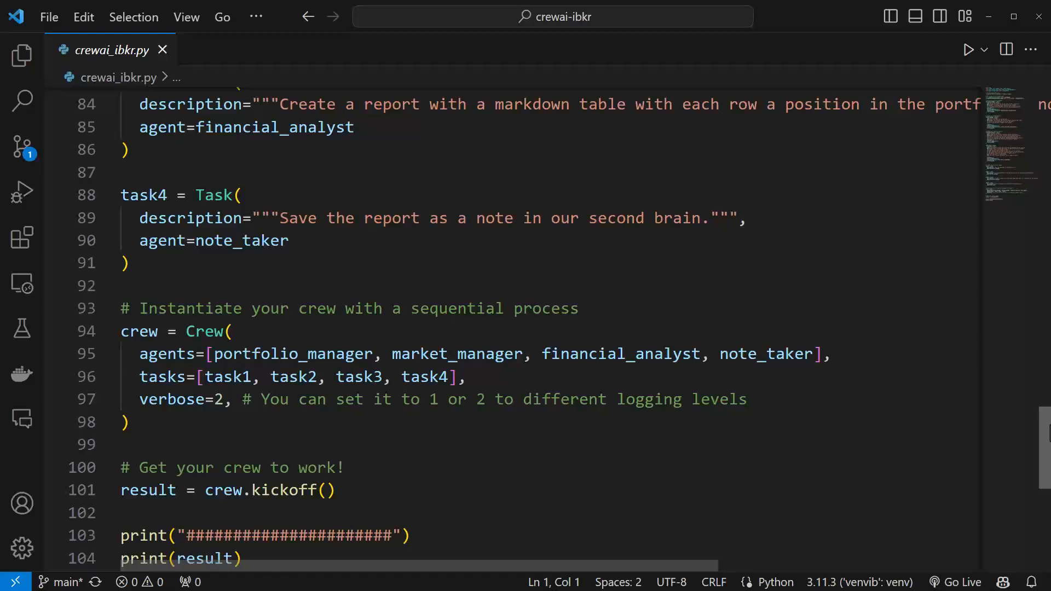
scroll("down", 3)
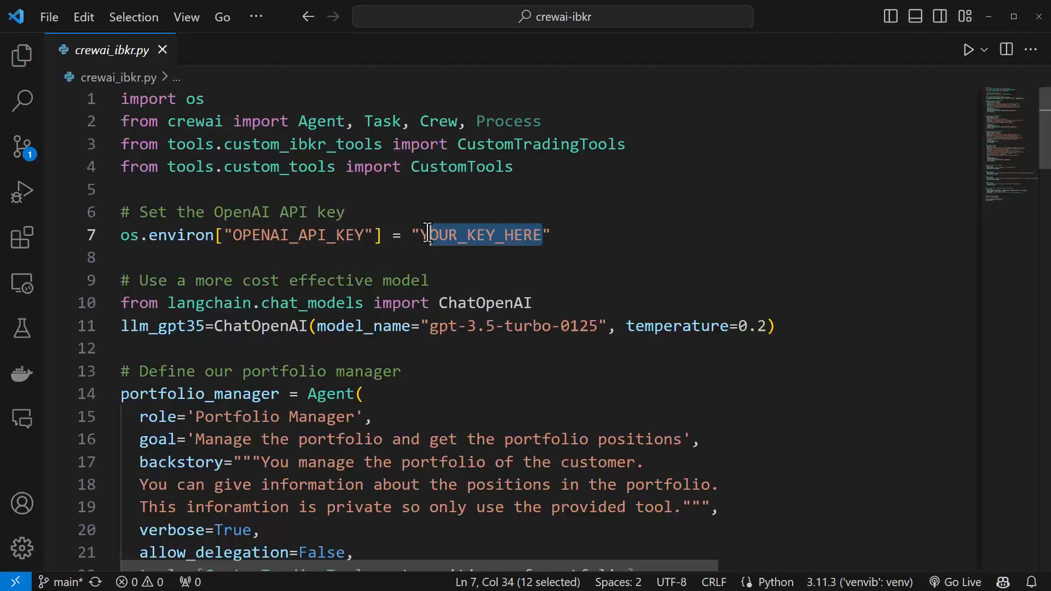
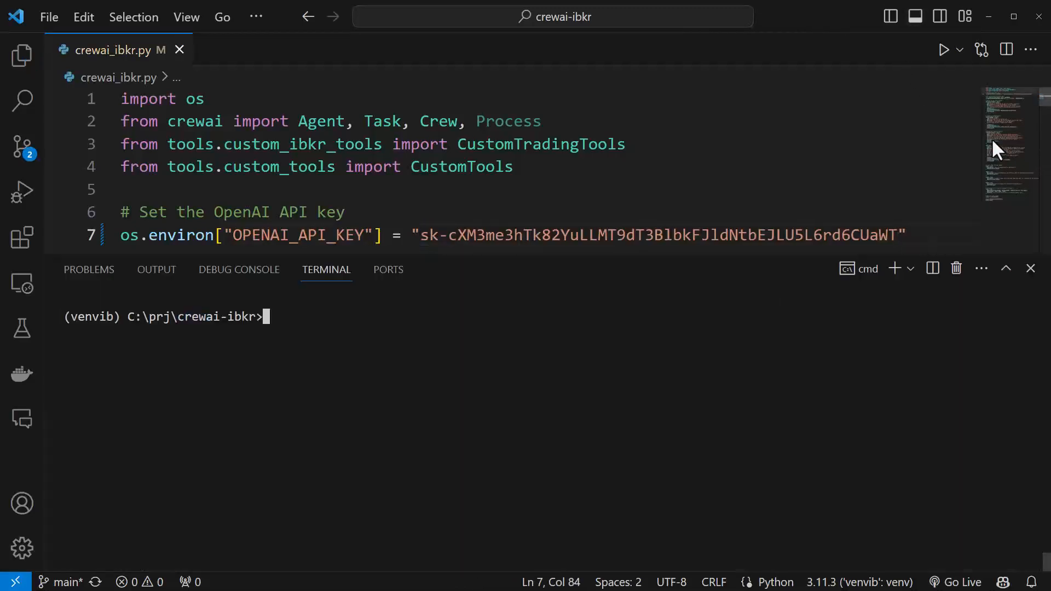
Run python crewai_ibkr.py in the terminal to retrieve AAPL and TSLA positions and start fetching prices.
scroll("down", 3)
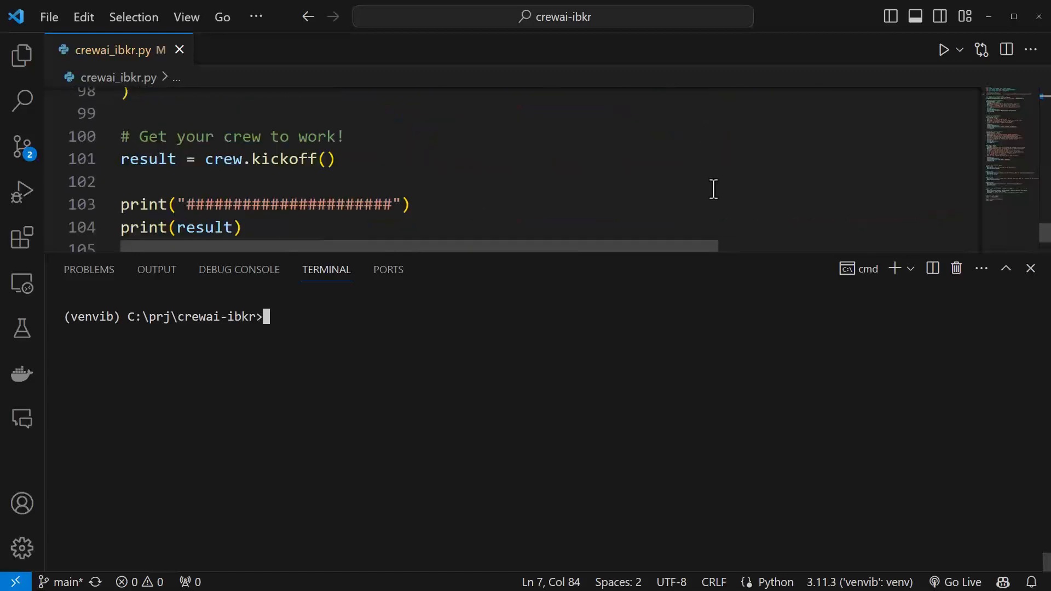
type("p")
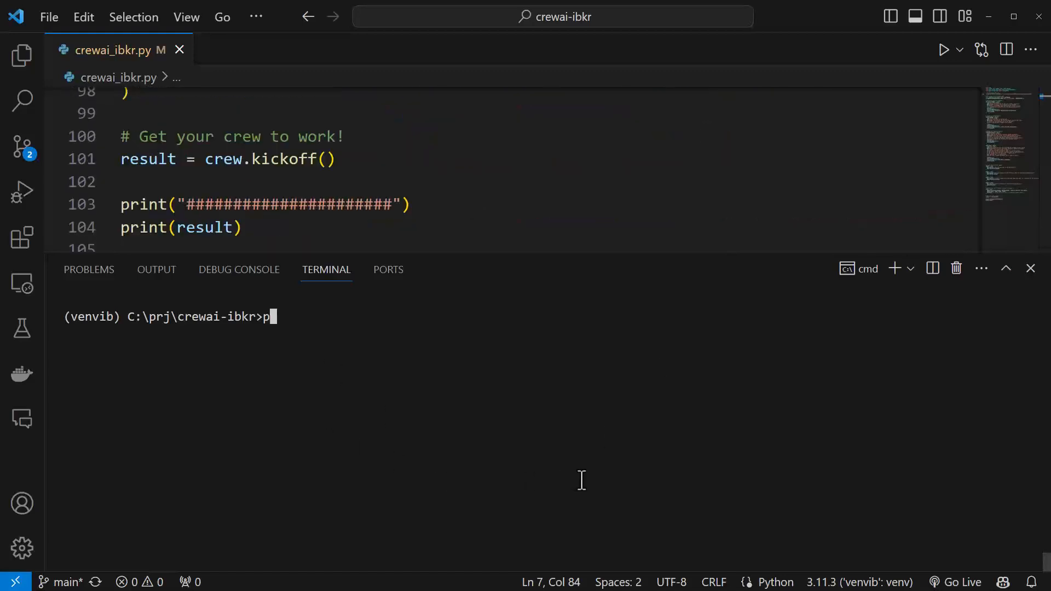
type("ython crewai_ibkr.py")
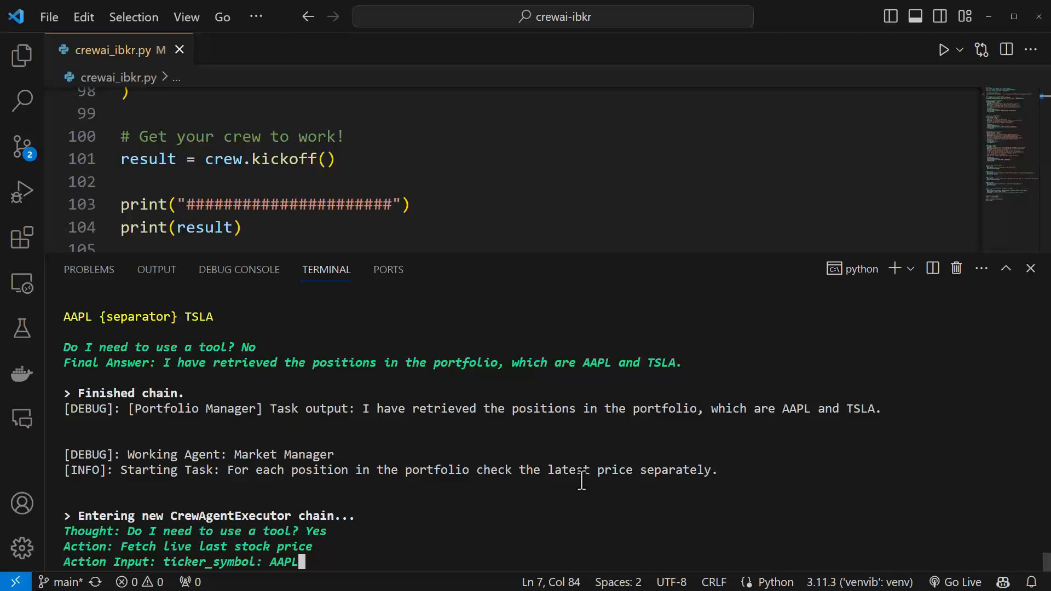
scroll("down", 3)
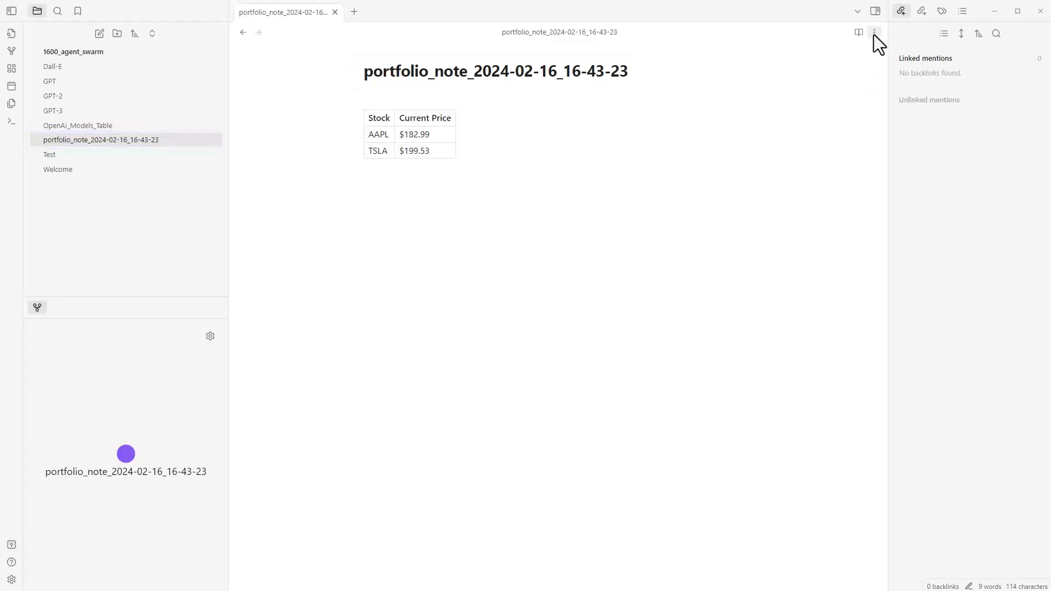
View the note's price table as raw markdown source, then return it to rendered reading view.
left_click(873, 32)
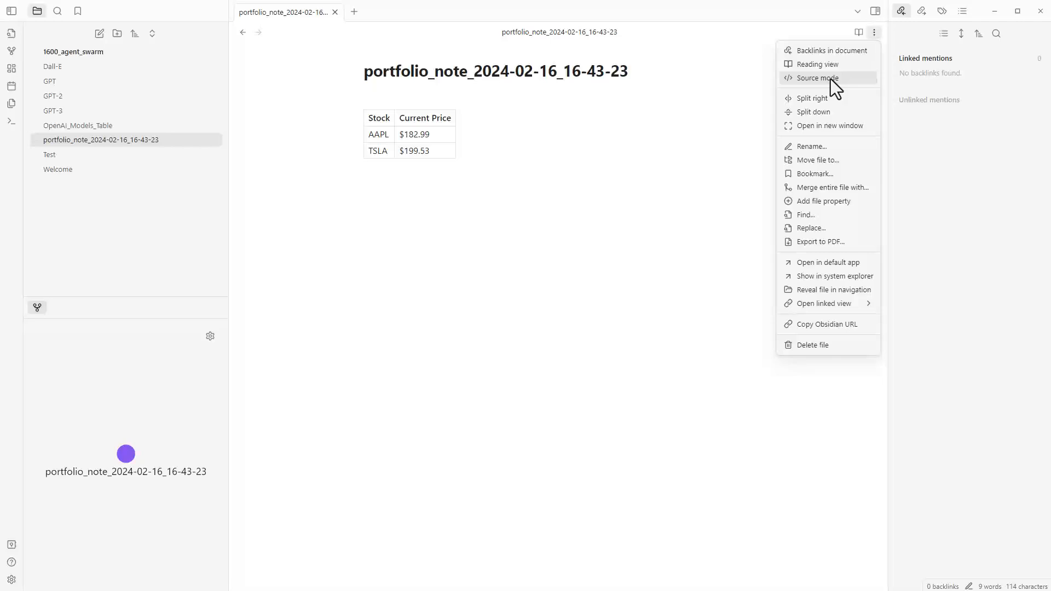
left_click(814, 78)
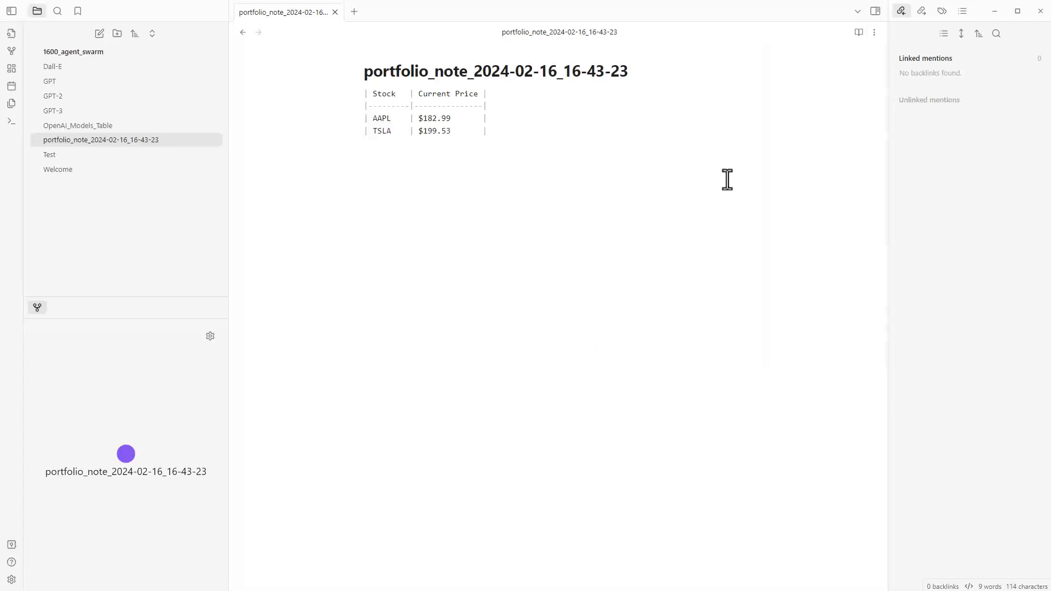
left_click(873, 31)
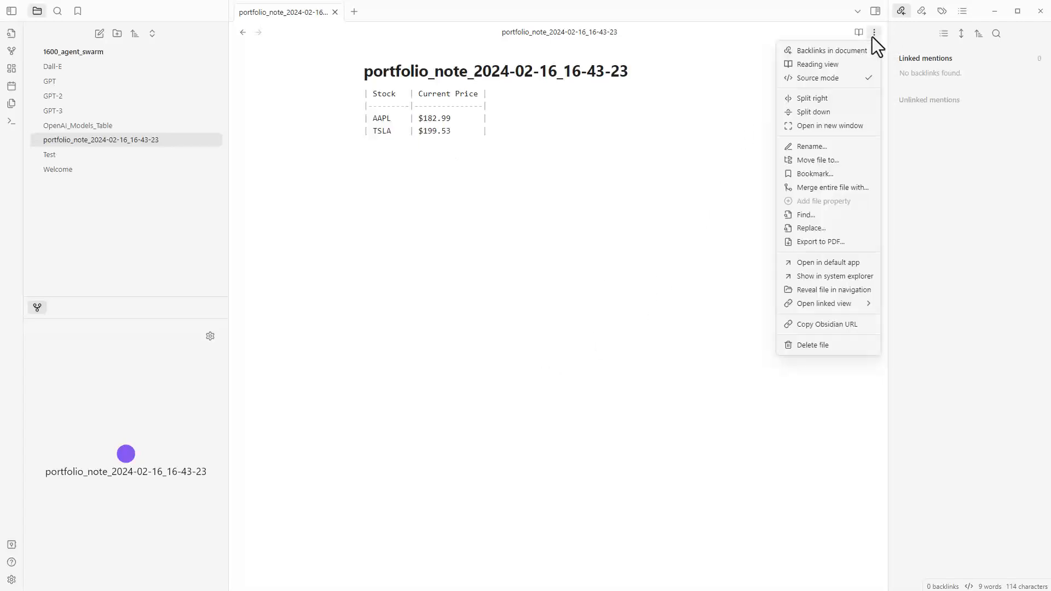
left_click(815, 63)
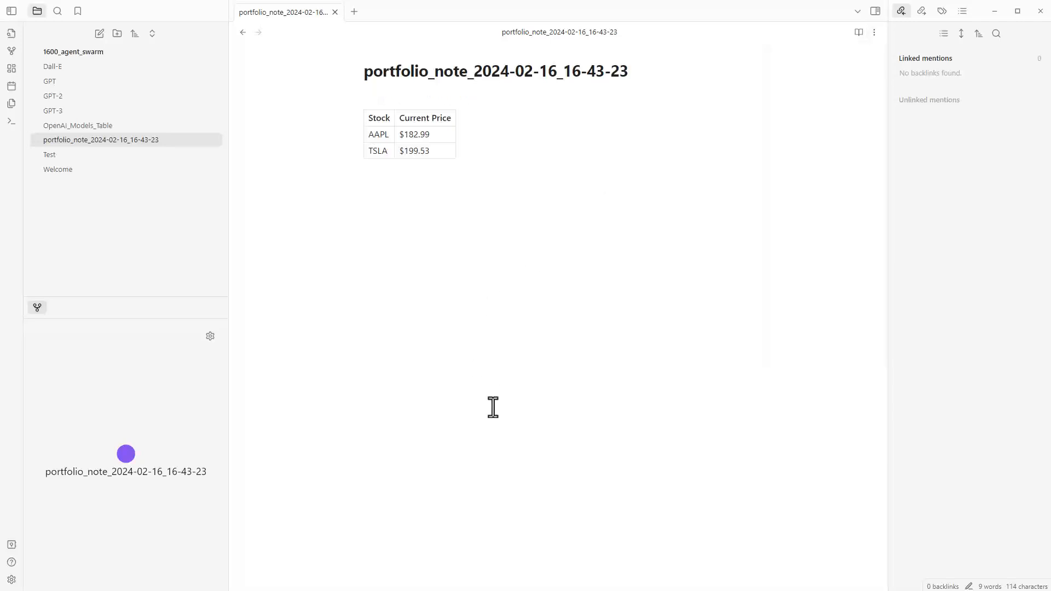